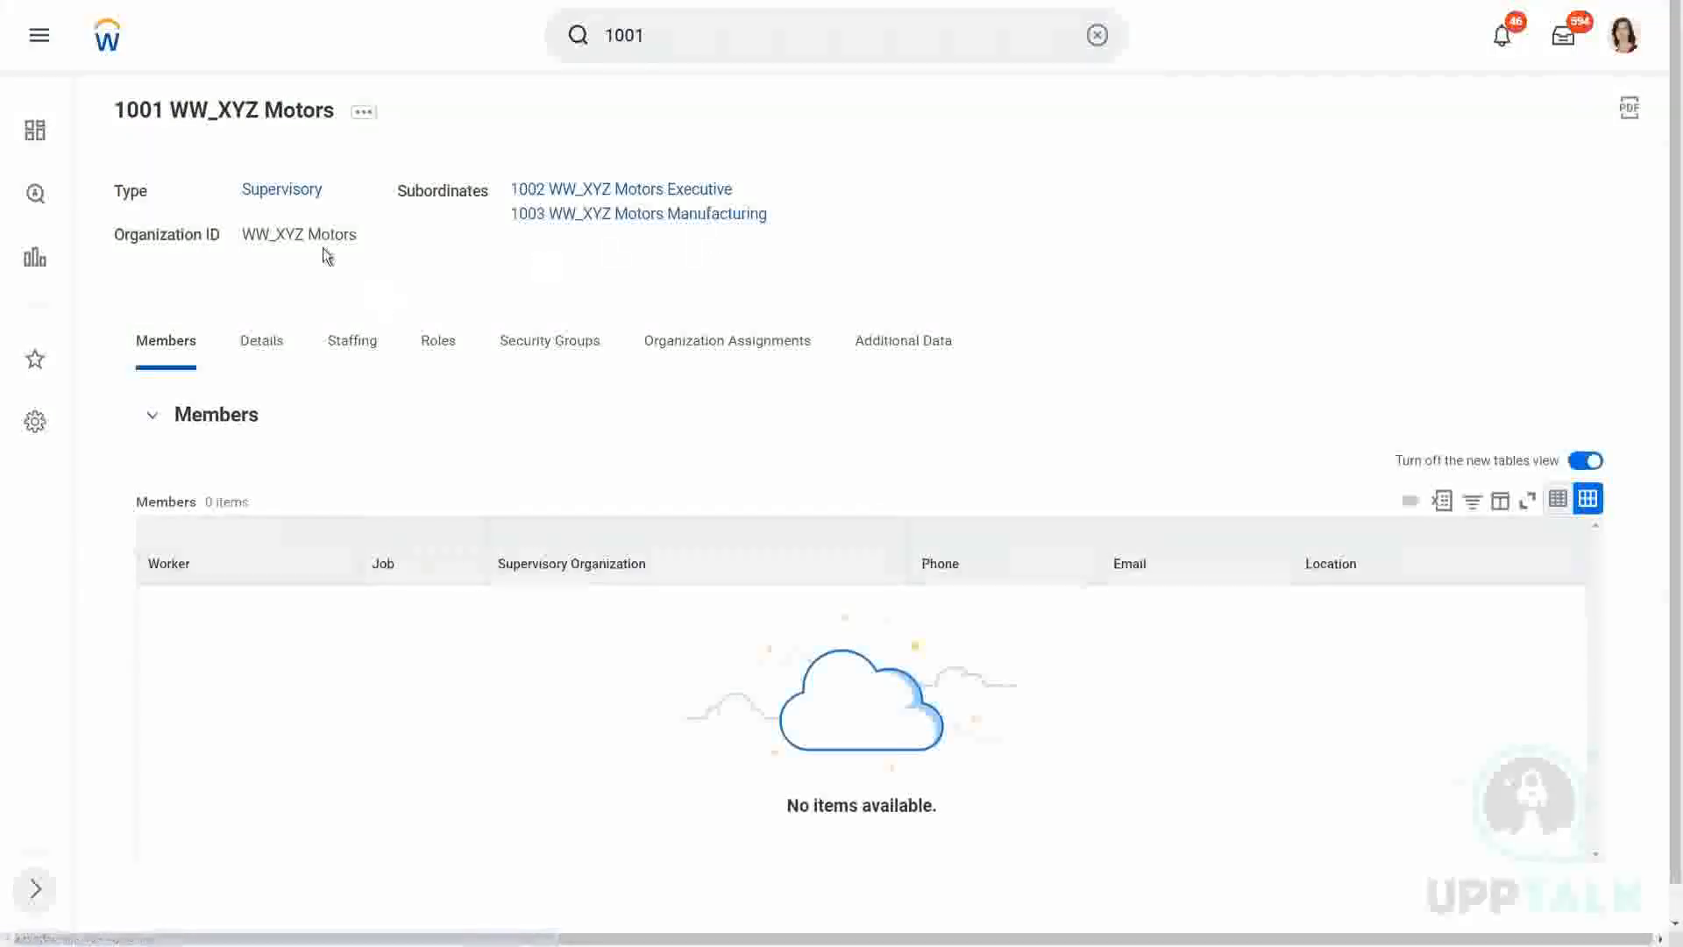
pyautogui.moveTo(456, 290)
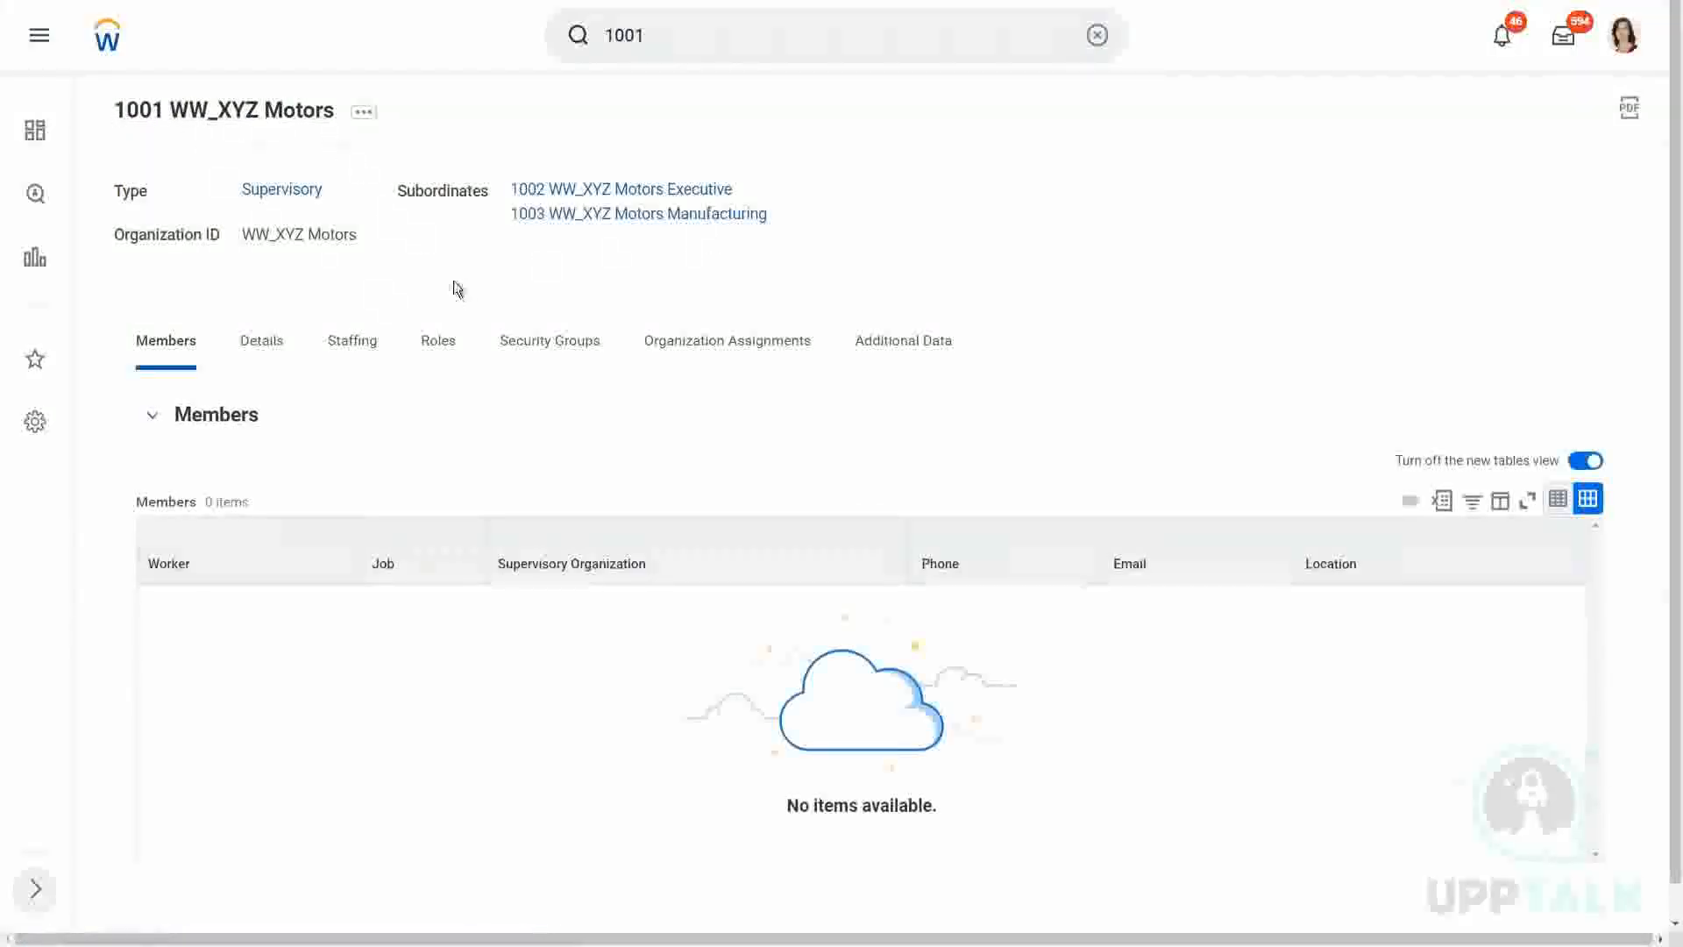
pyautogui.moveTo(422, 258)
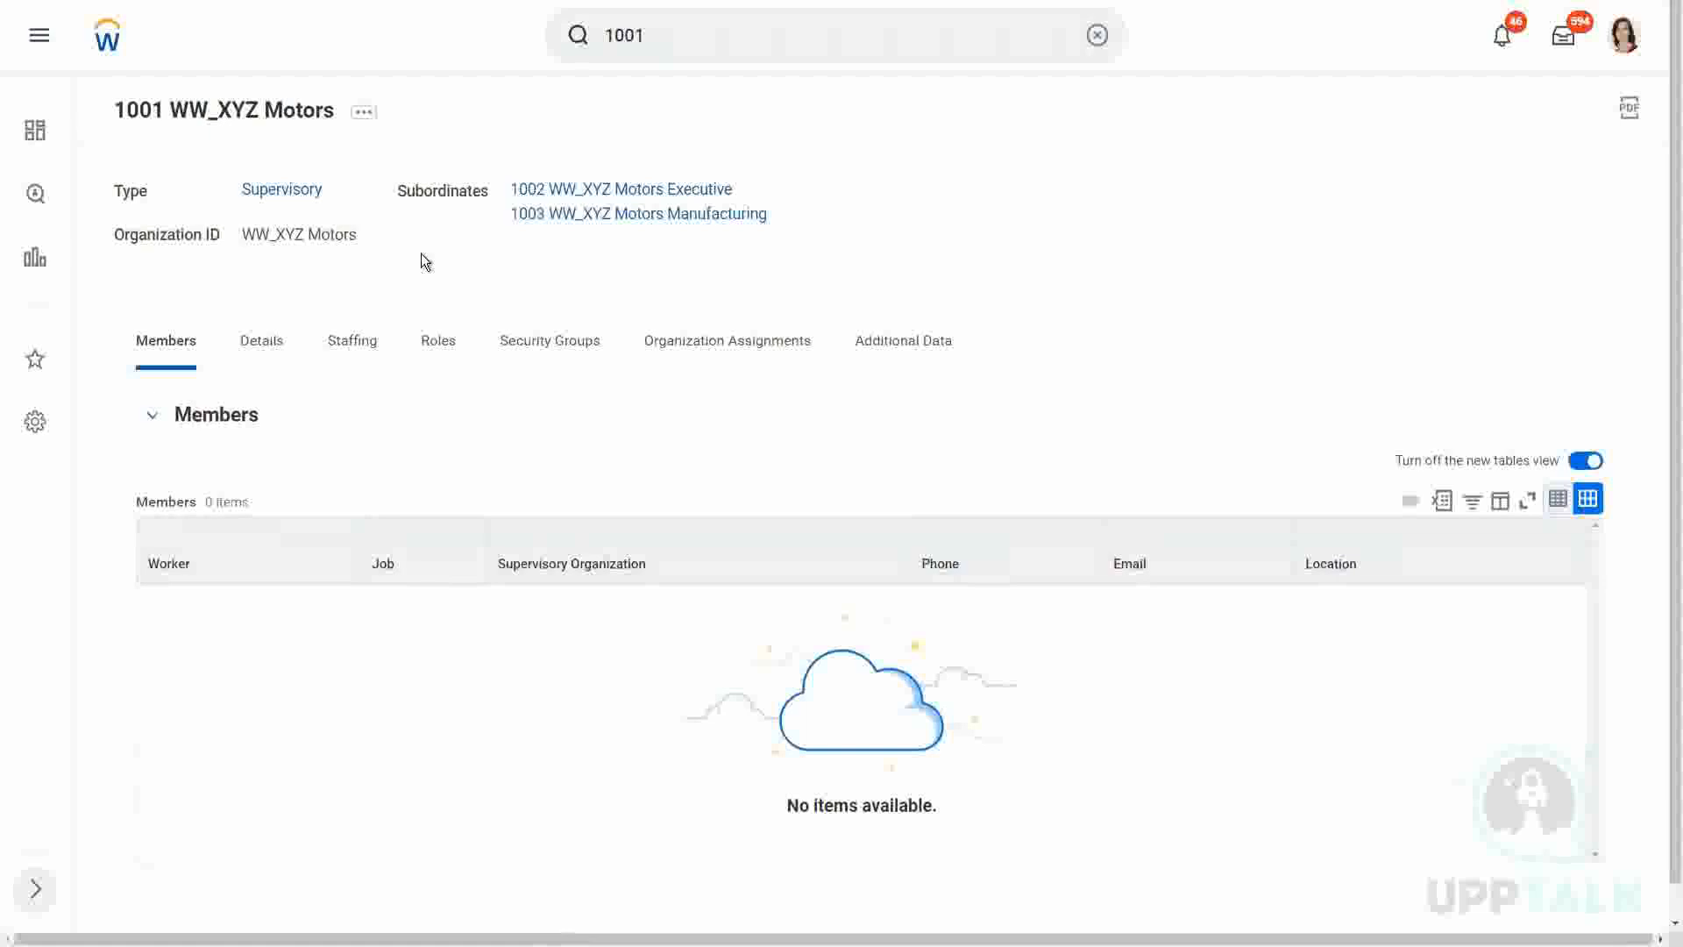
pyautogui.moveTo(372, 286)
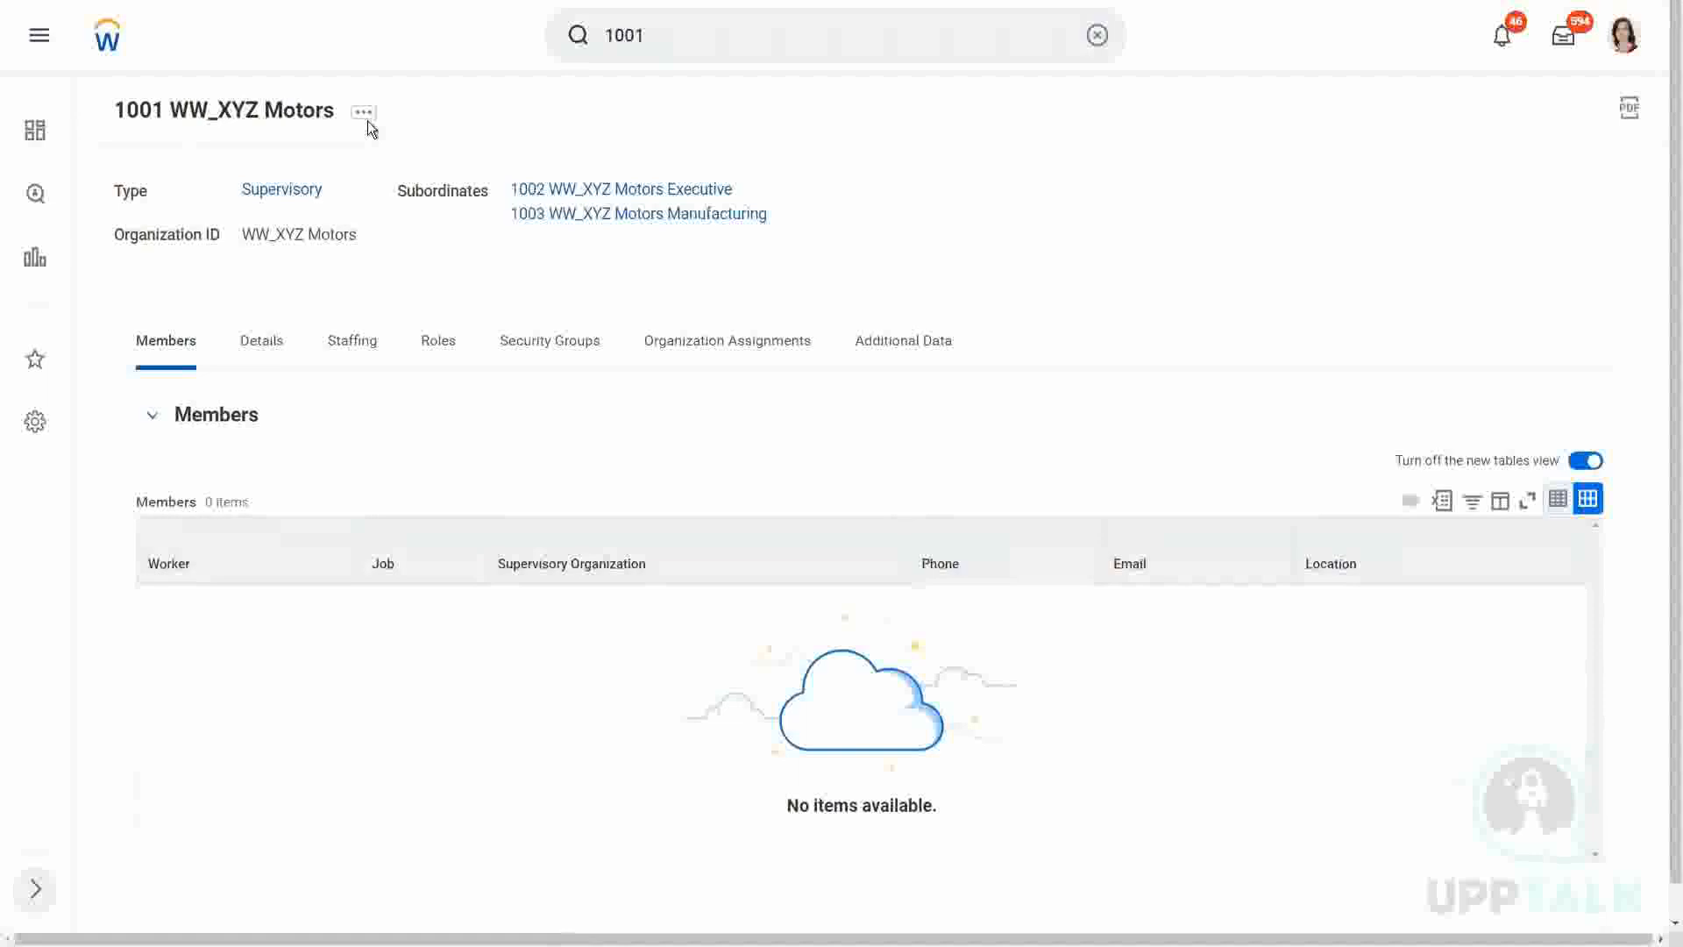
# Open Edit Supervisory Organization for 1001 WW_XYZ Motors from its related actions.
pyautogui.click(363, 110)
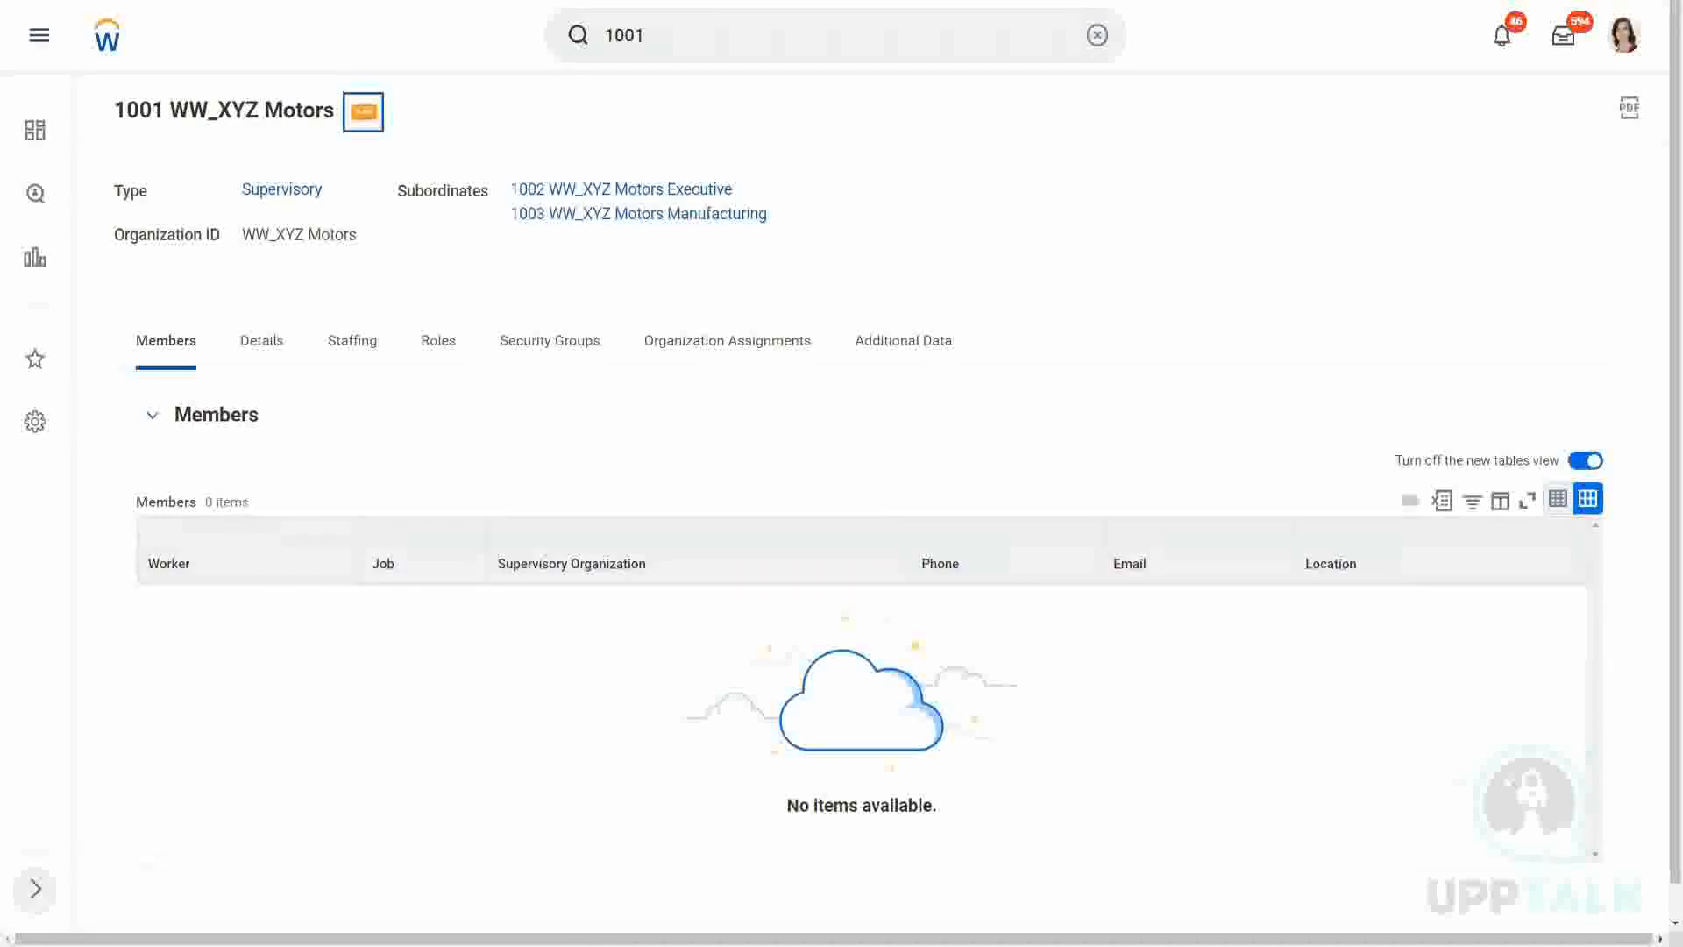
pyautogui.click(362, 111)
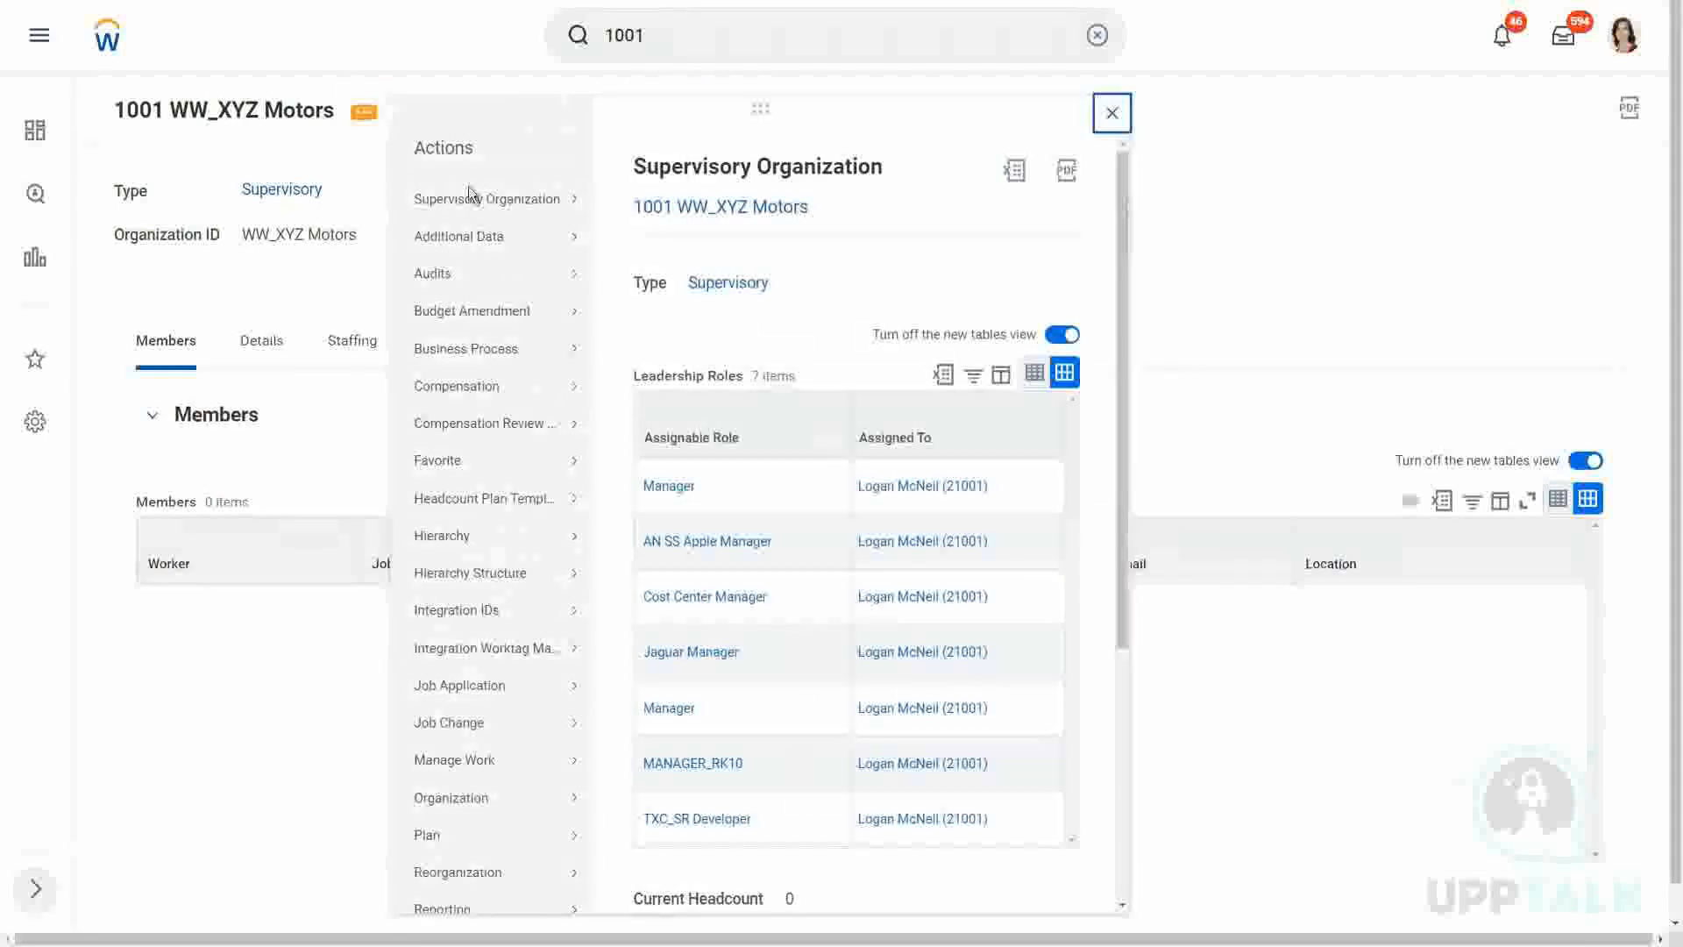
pyautogui.click(483, 198)
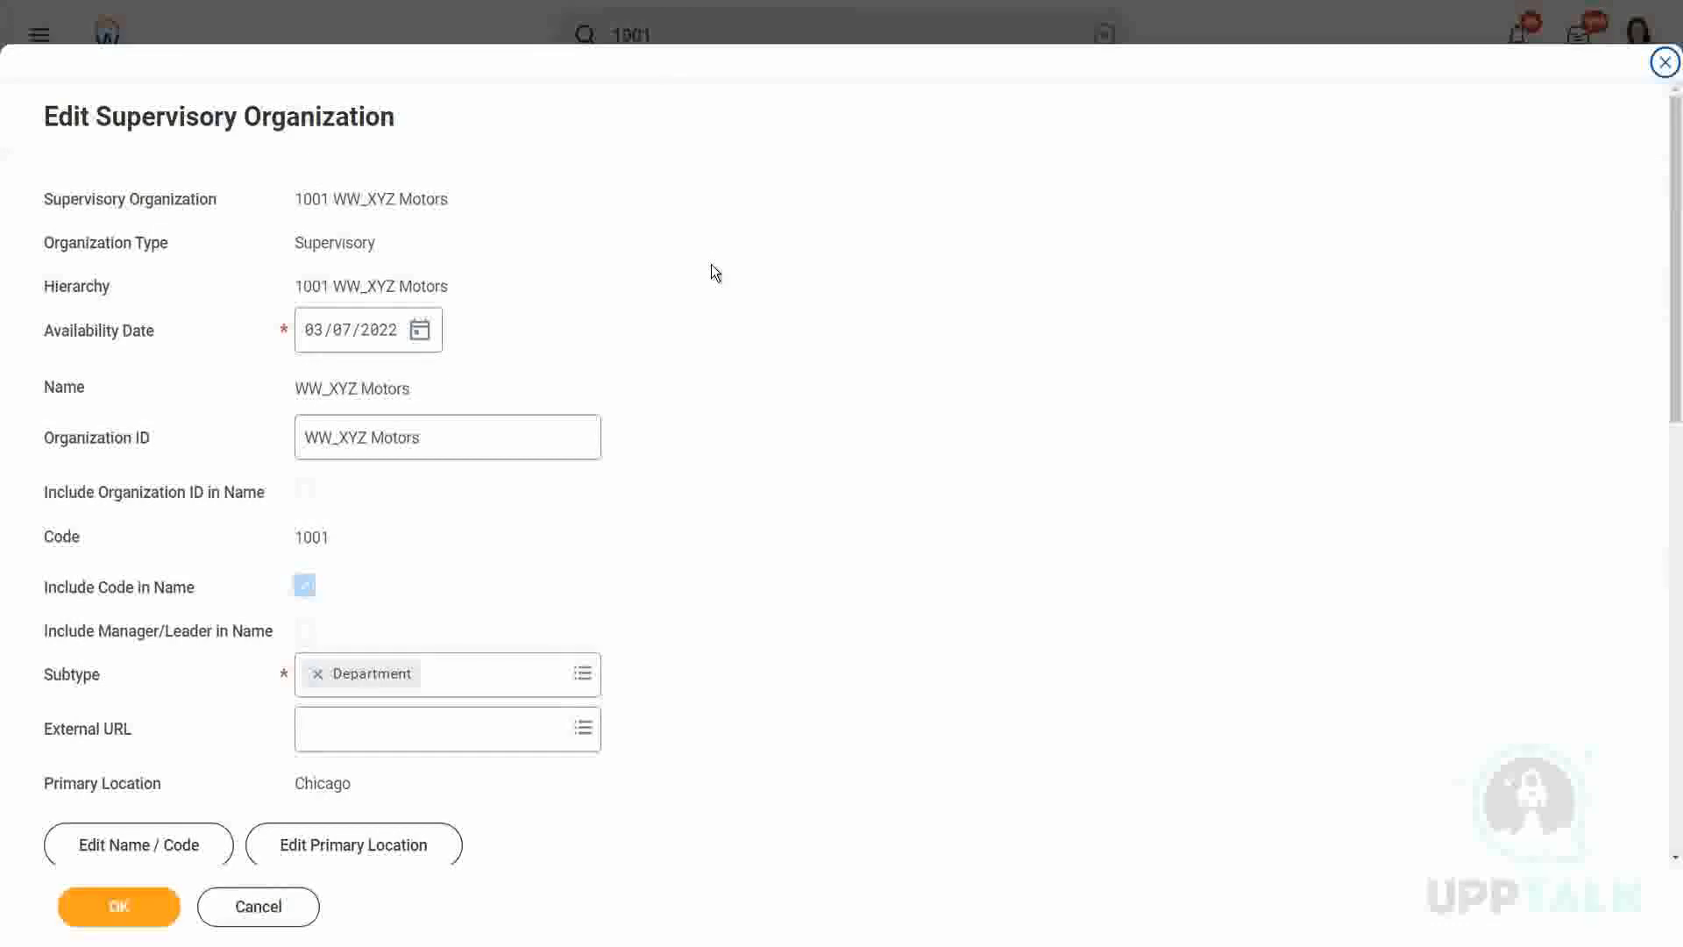
# Scroll down to the Organization Assignments table with empty Company and Cost Center rows.
pyautogui.scroll(-3)
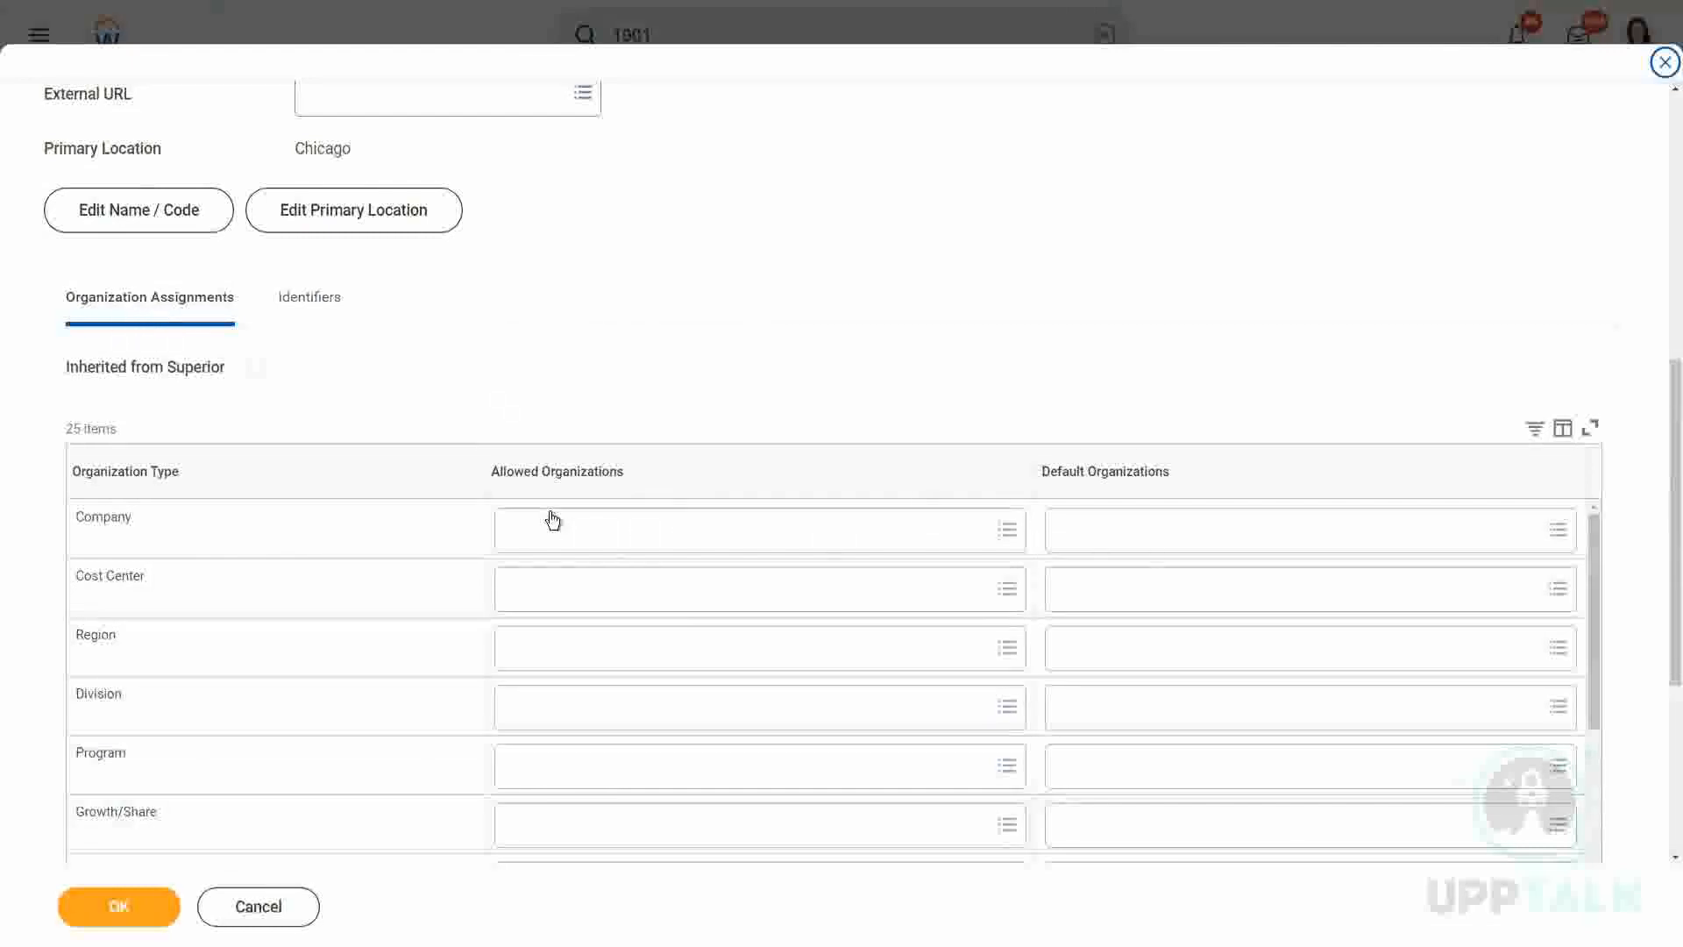
pyautogui.moveTo(556, 472)
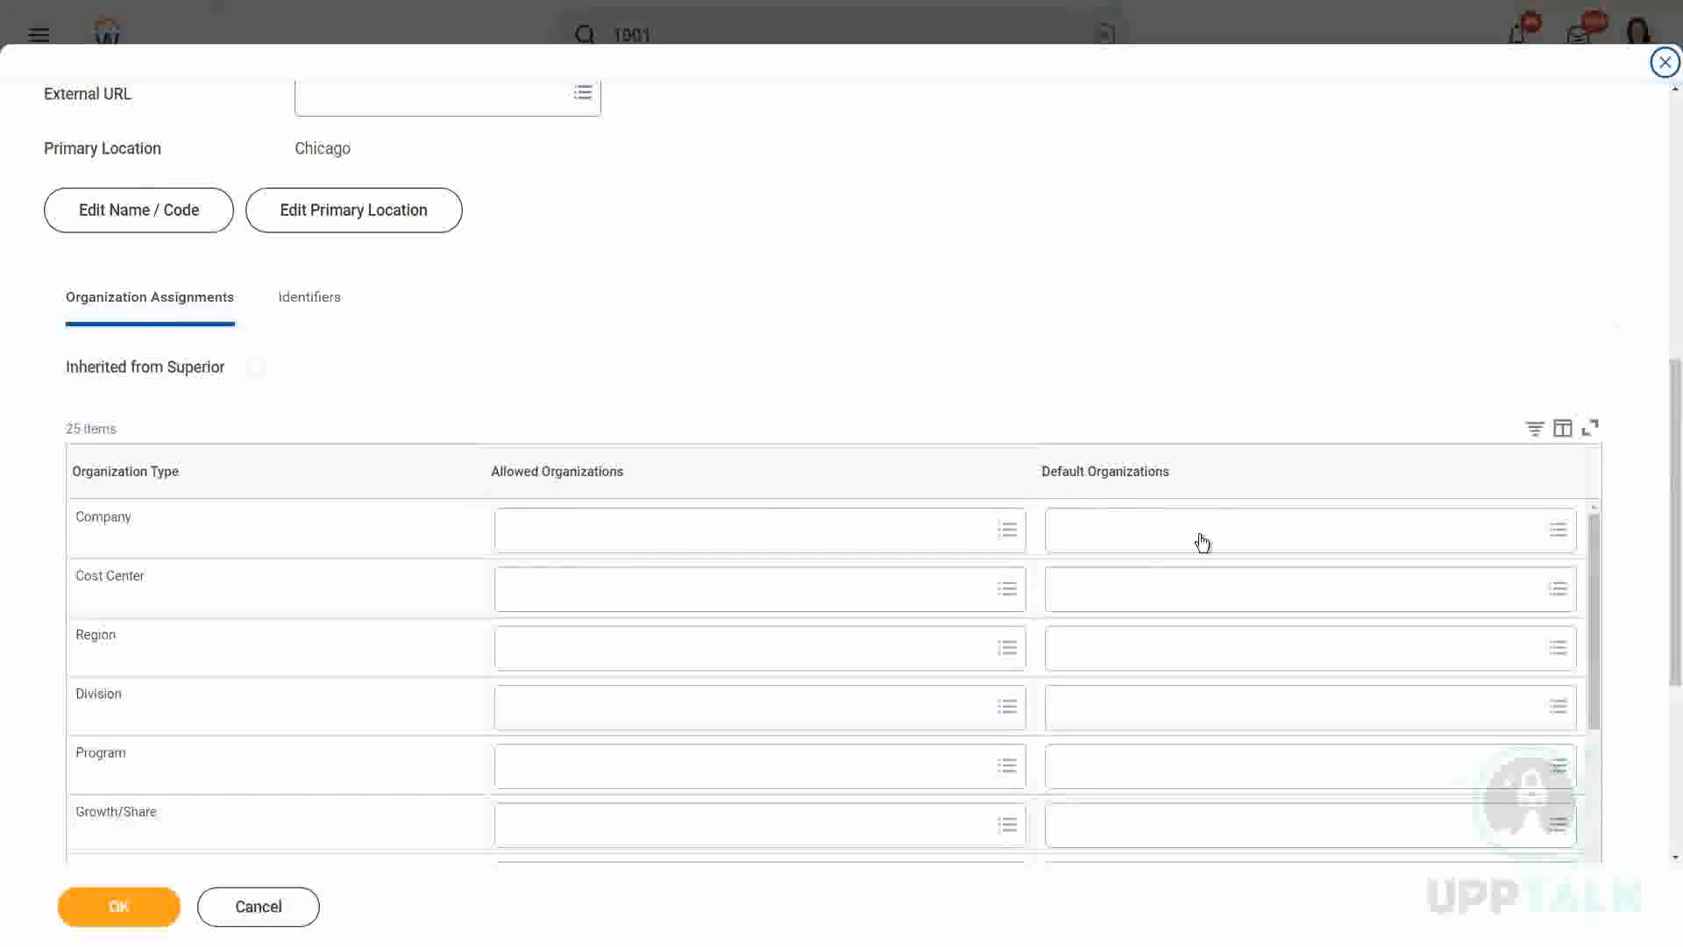
pyautogui.moveTo(1201, 542)
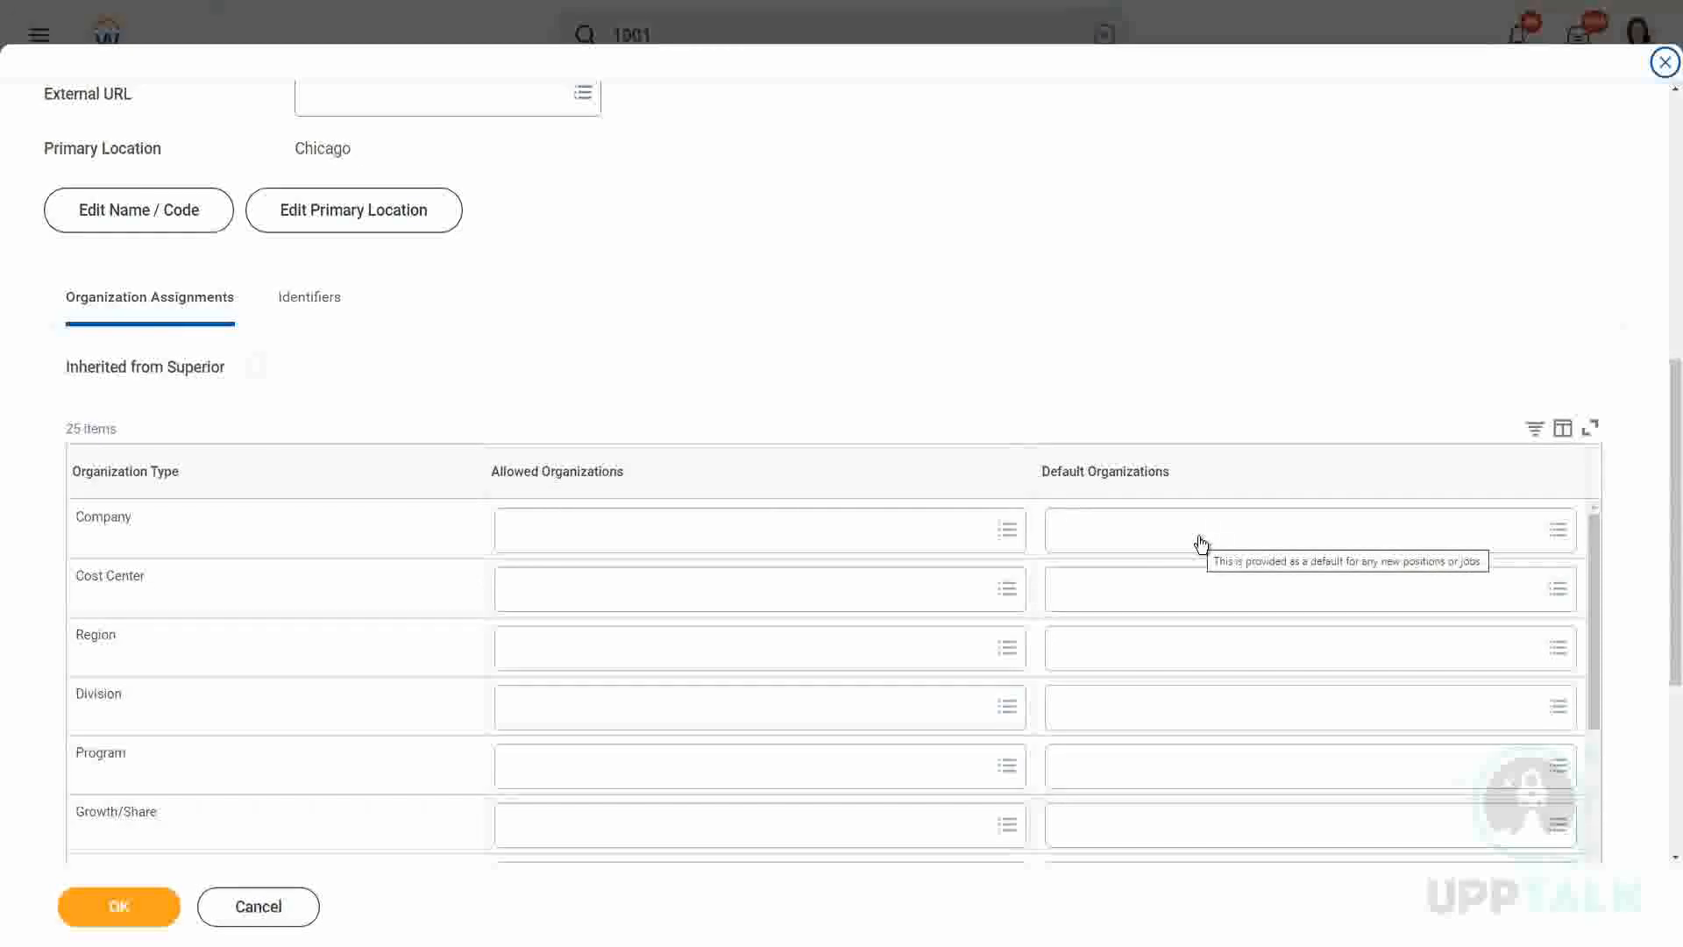
pyautogui.moveTo(392, 537)
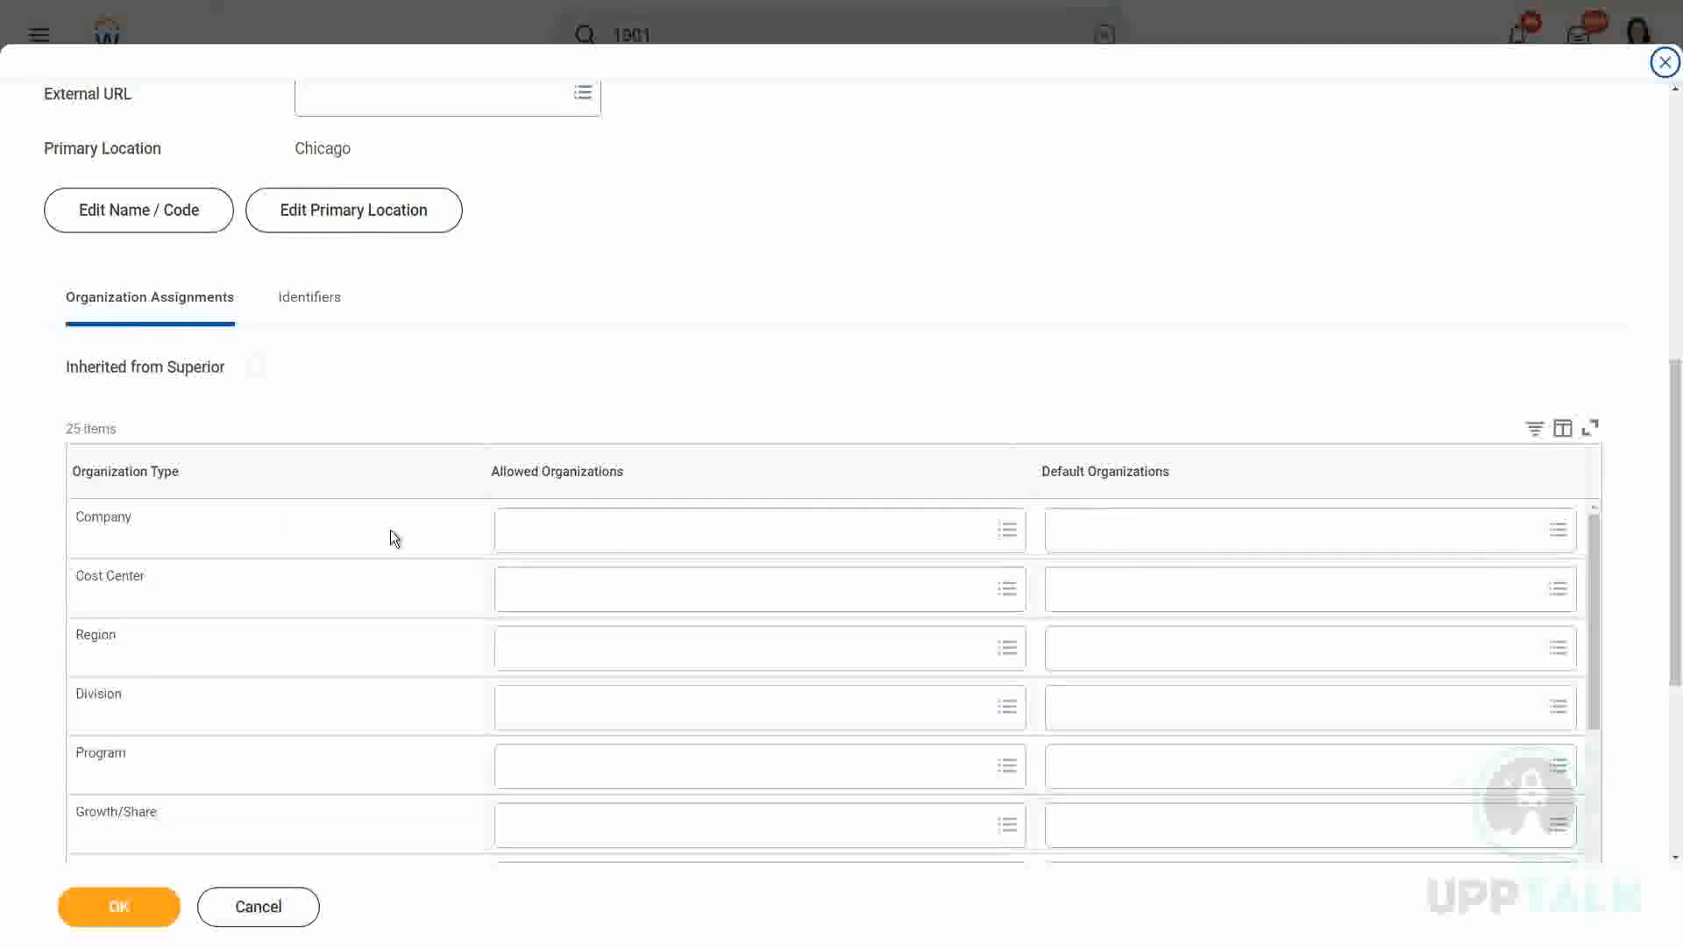
pyautogui.moveTo(606, 531)
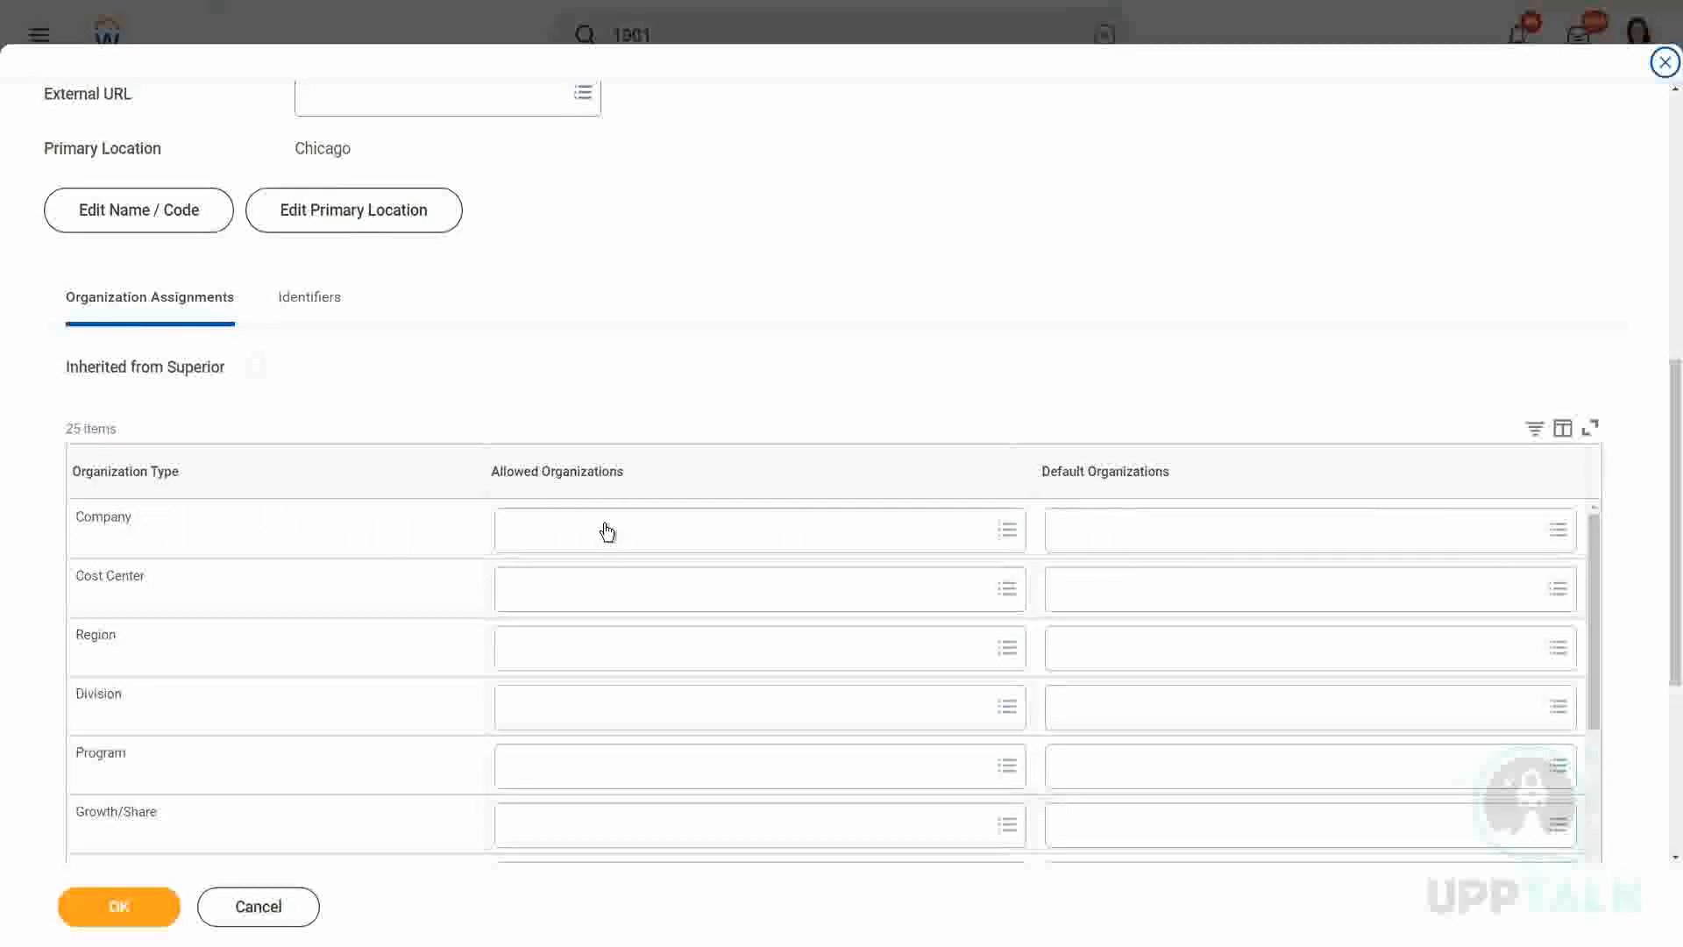
# Search 'ww' in the Company Allowed Organizations prompt for WW_XYZ Group of Companies.
pyautogui.write('ww')
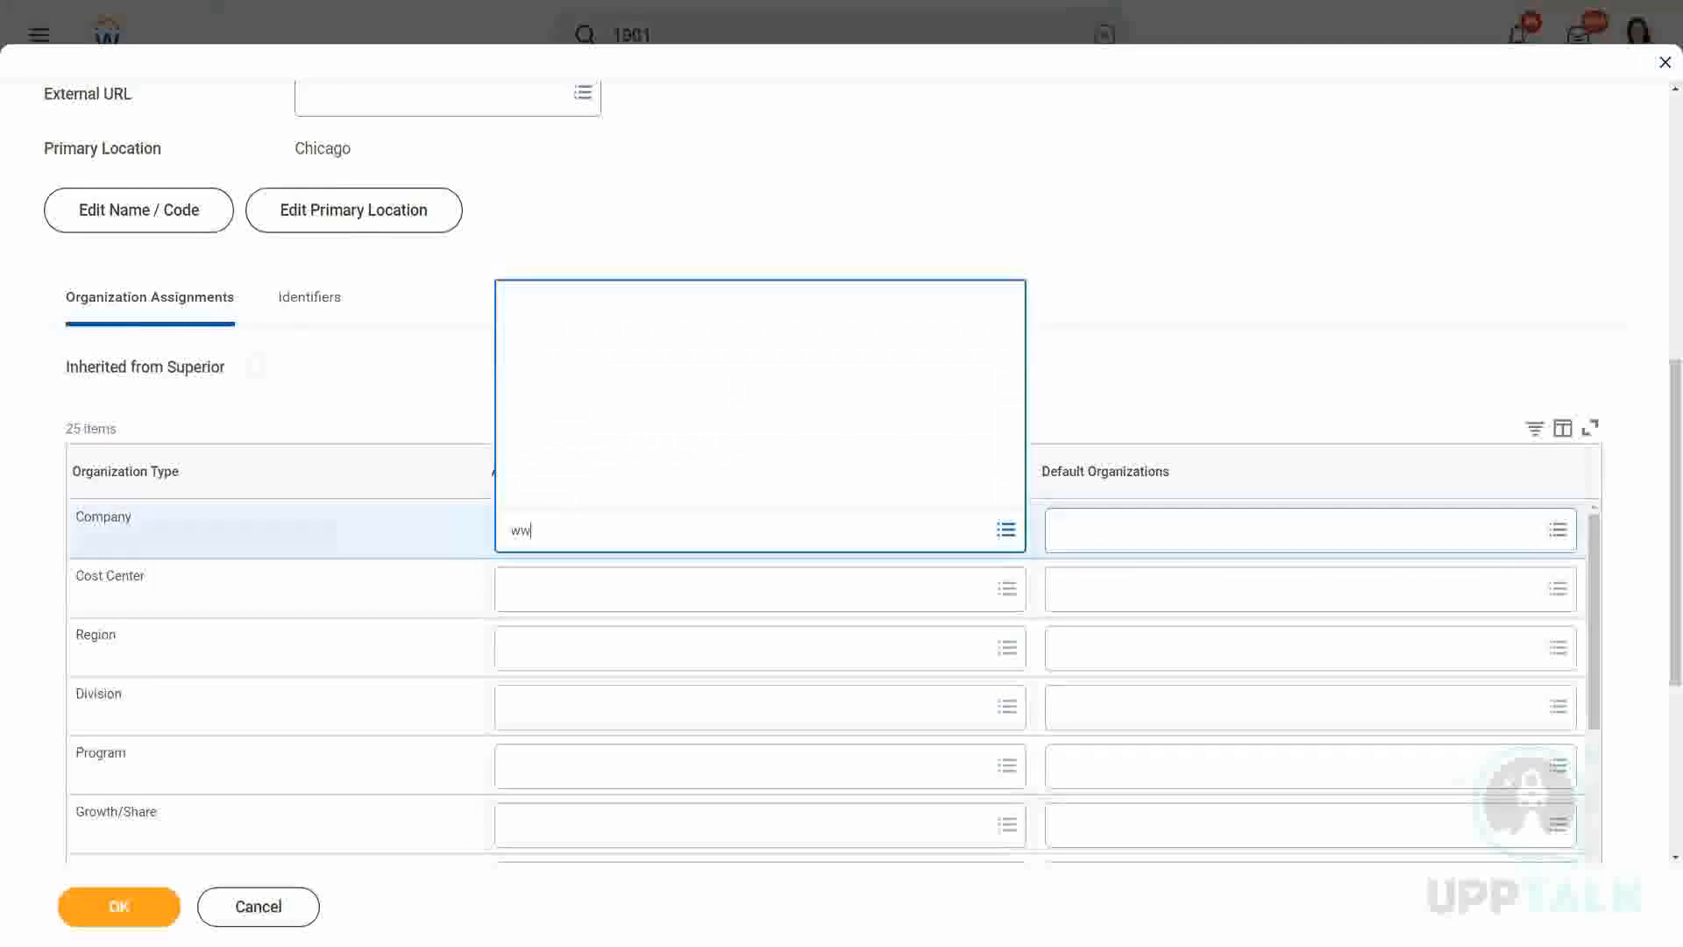
pyautogui.write('ww')
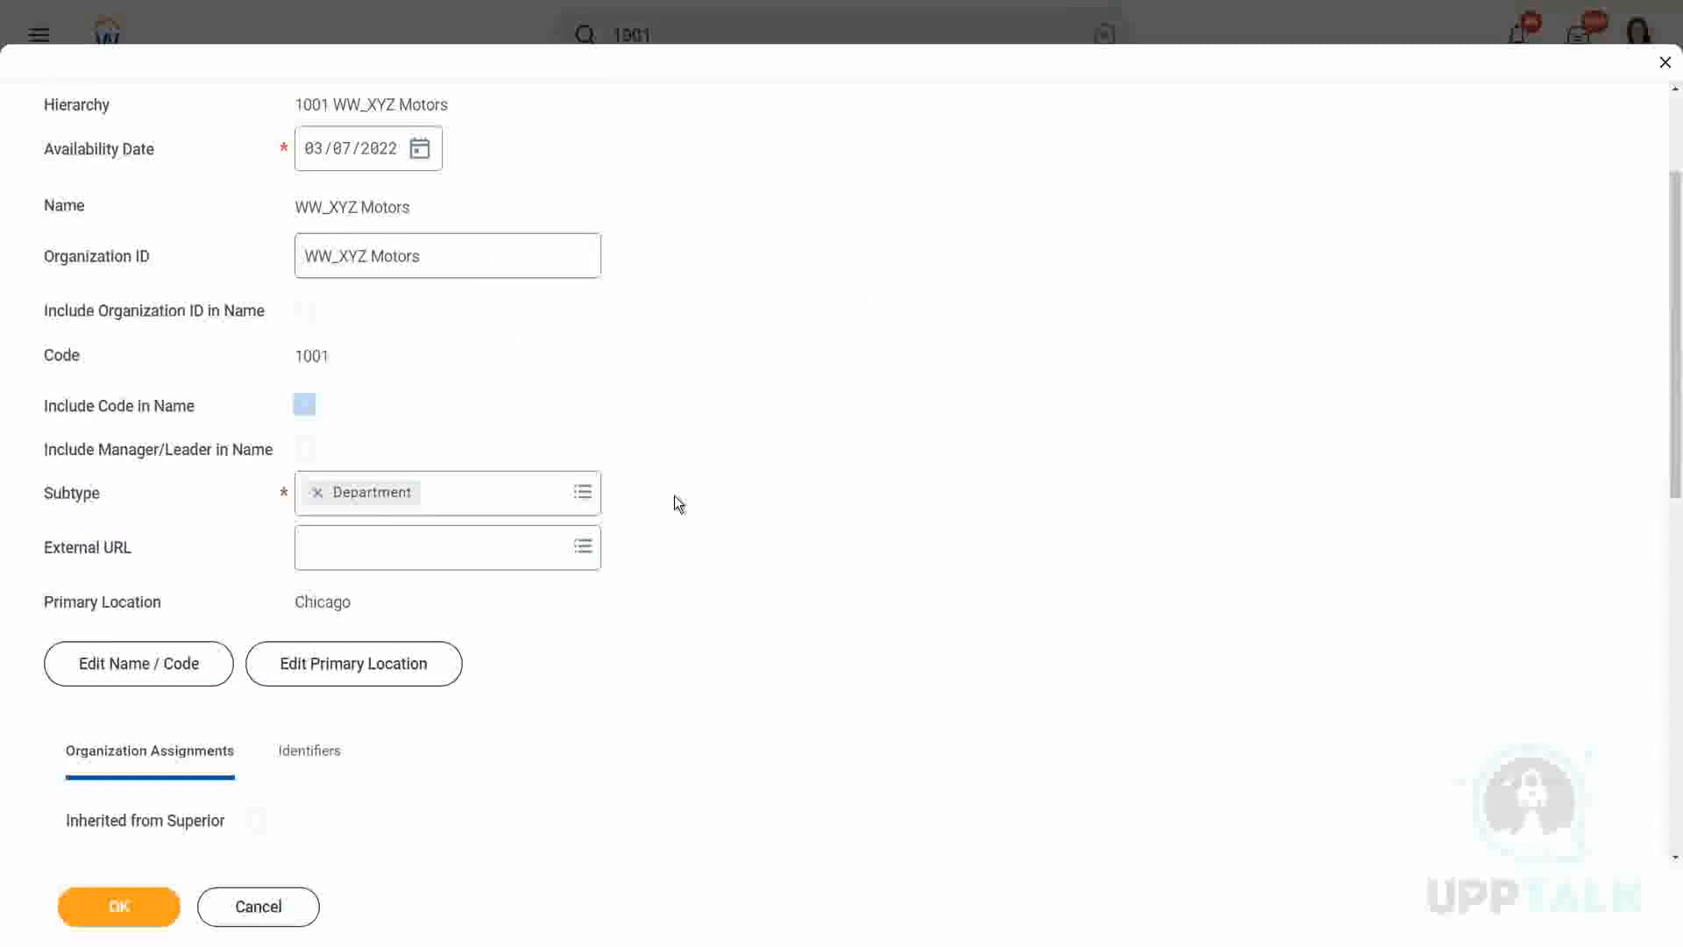
# Scroll back to the Company row showing WW_XYZ Group of Companies as allowed.
pyautogui.scroll(-3)
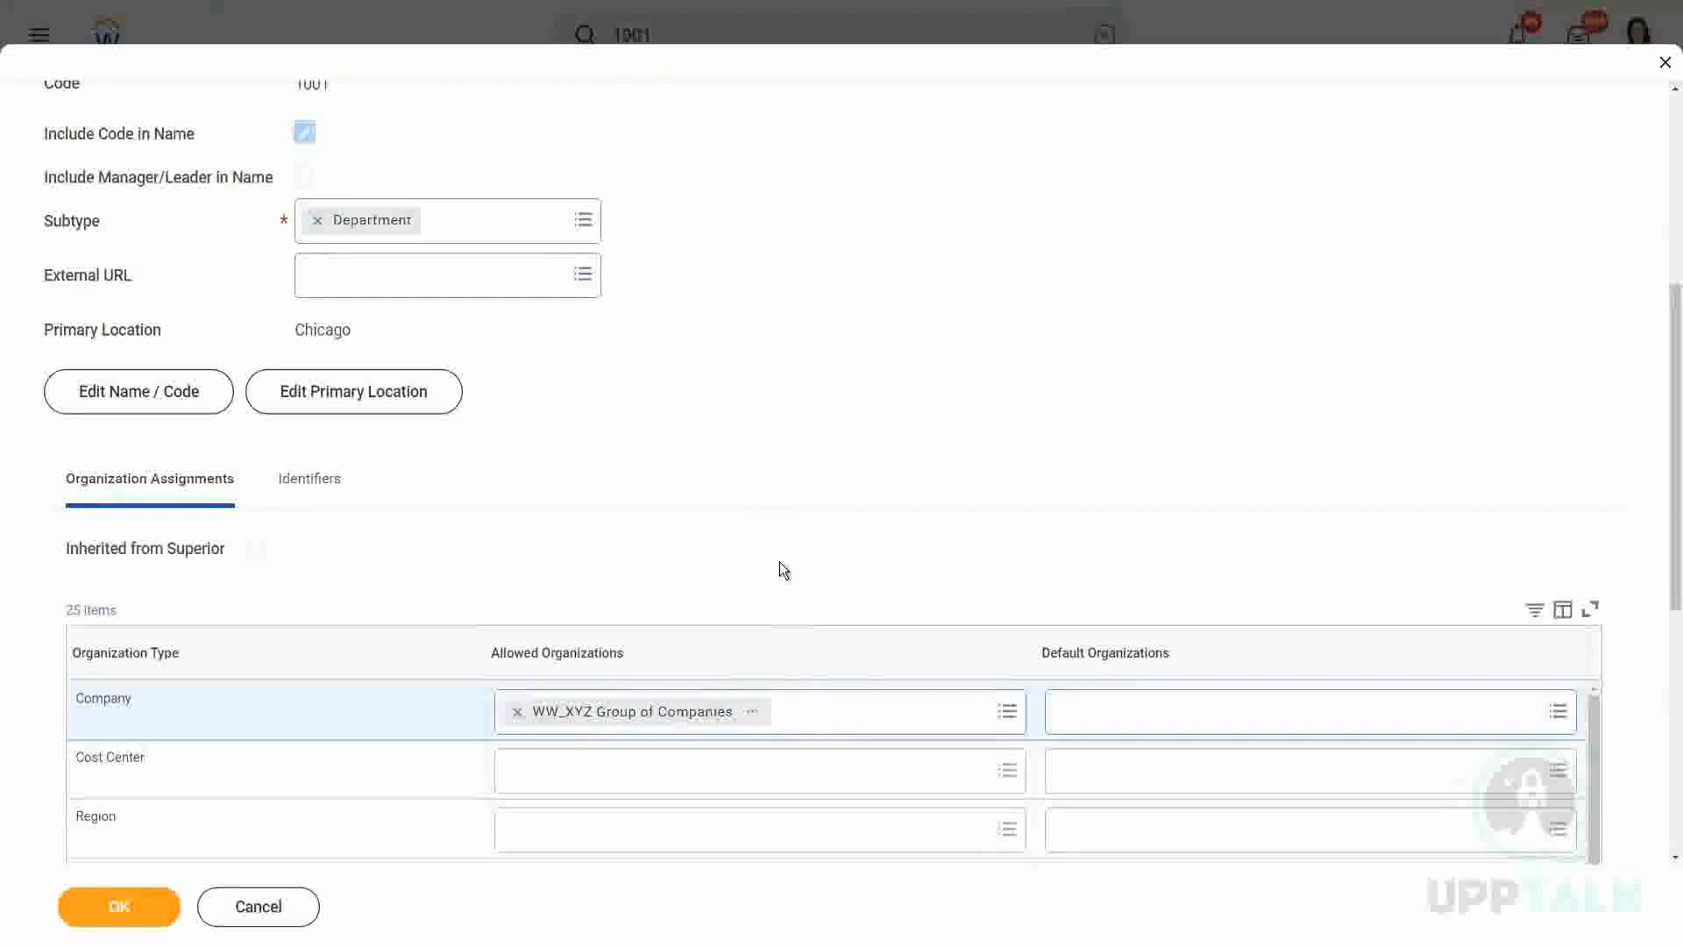
pyautogui.moveTo(793, 439)
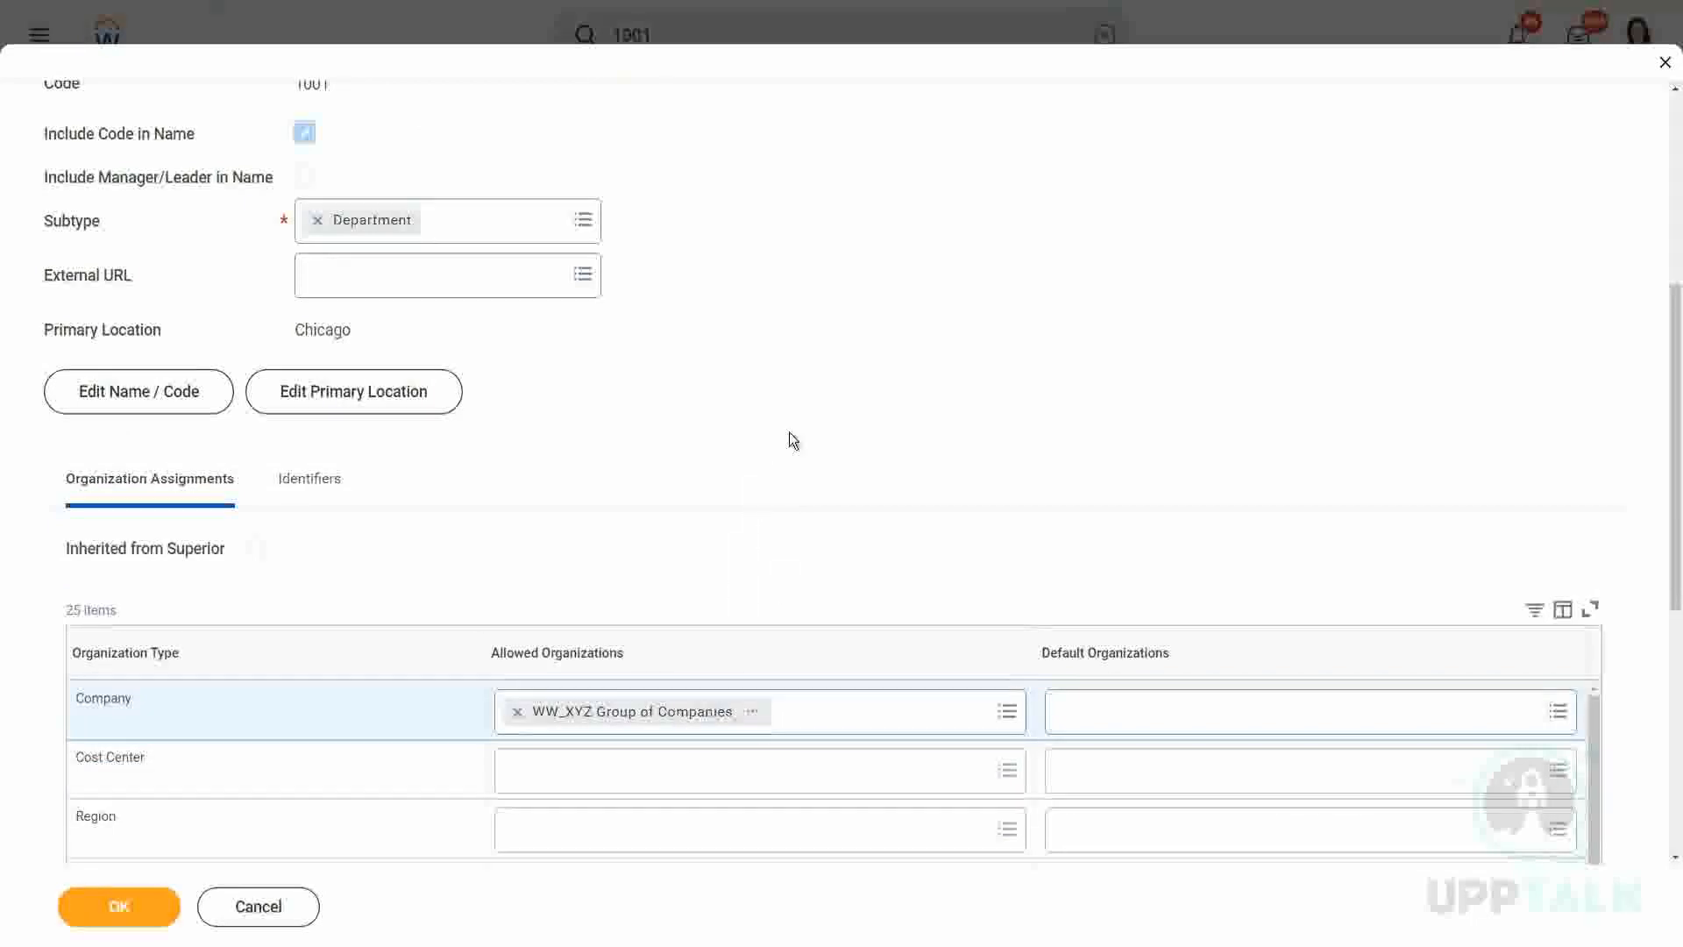
pyautogui.moveTo(821, 408)
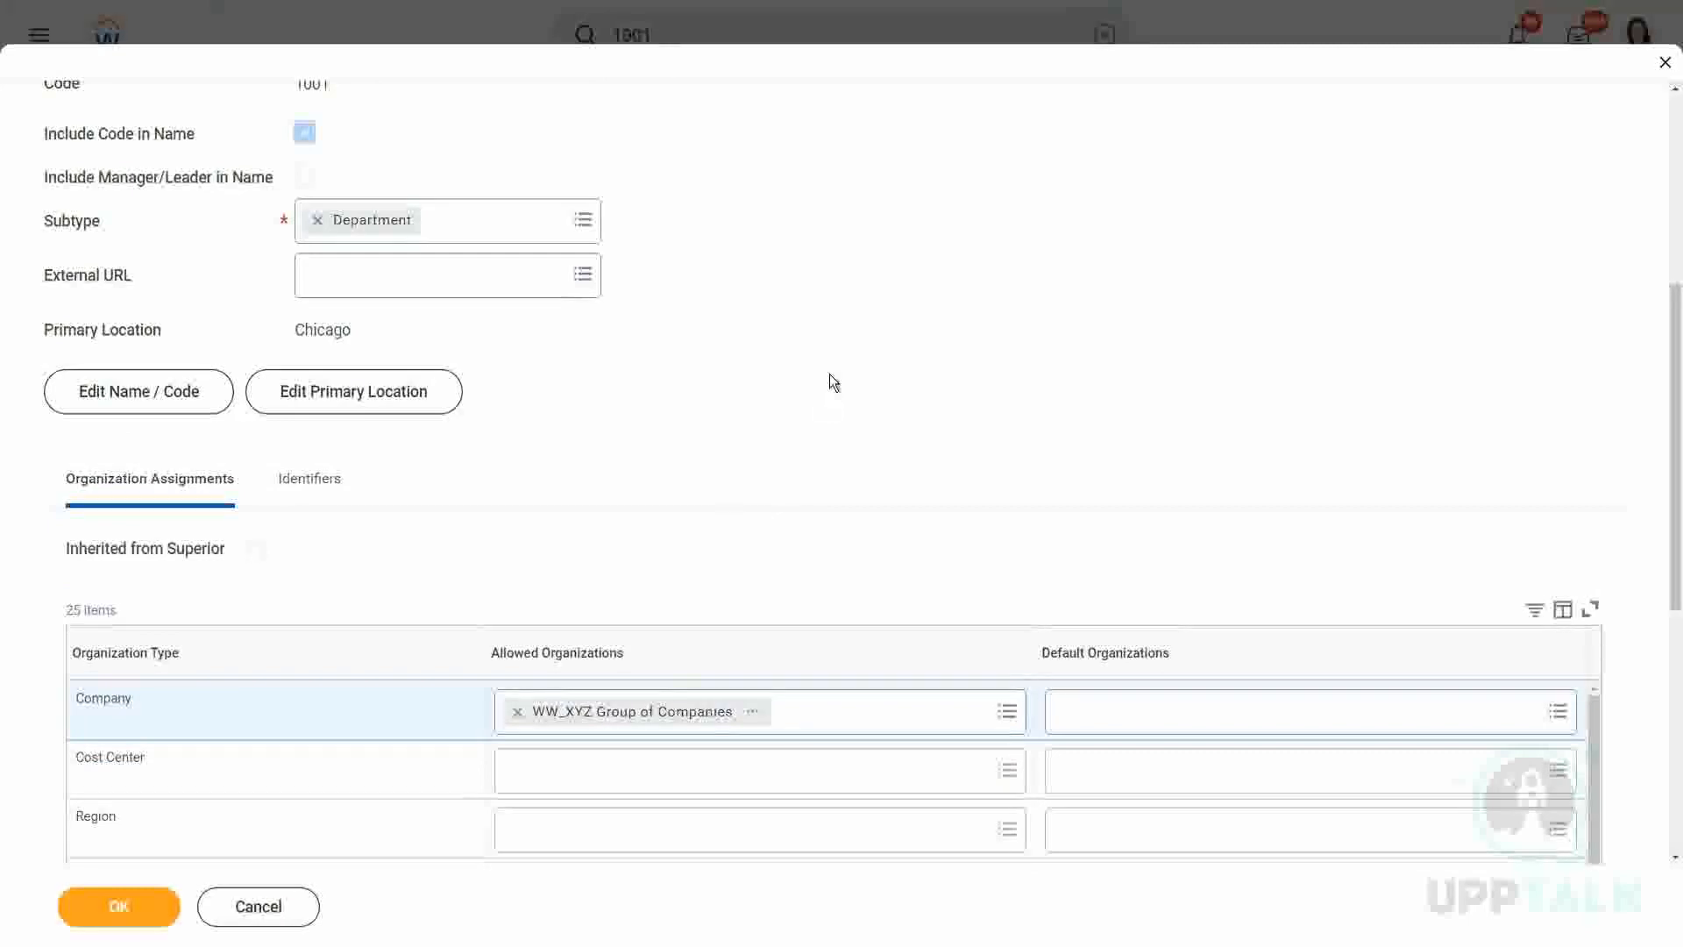
pyautogui.moveTo(730, 415)
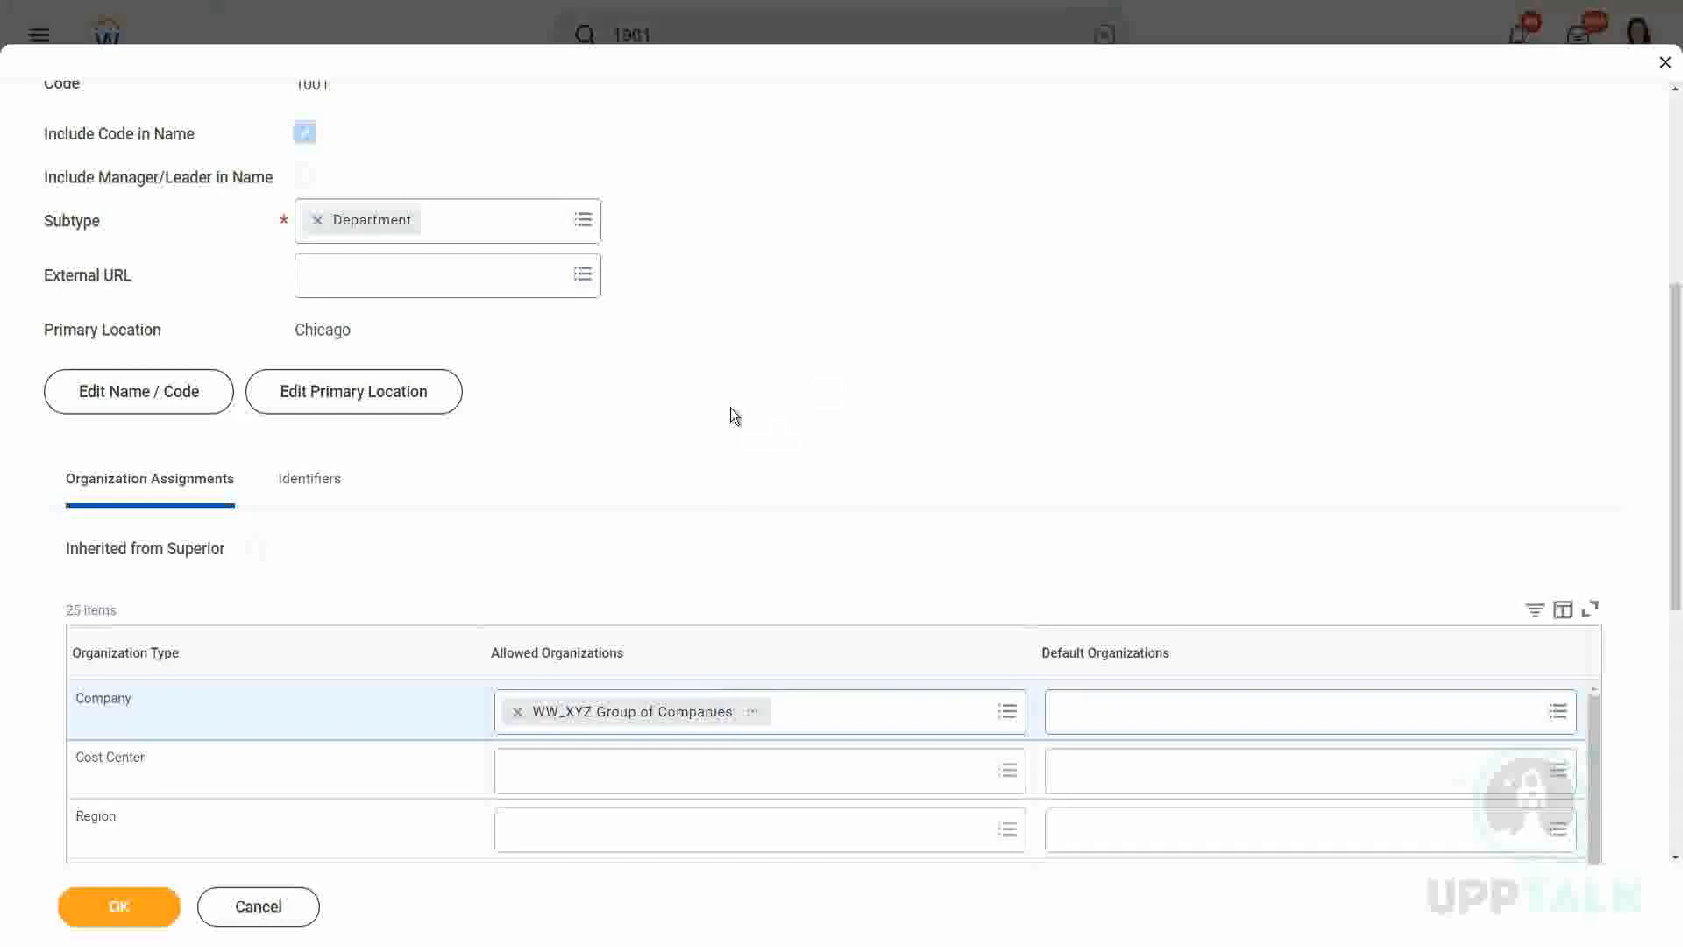
pyautogui.moveTo(716, 455)
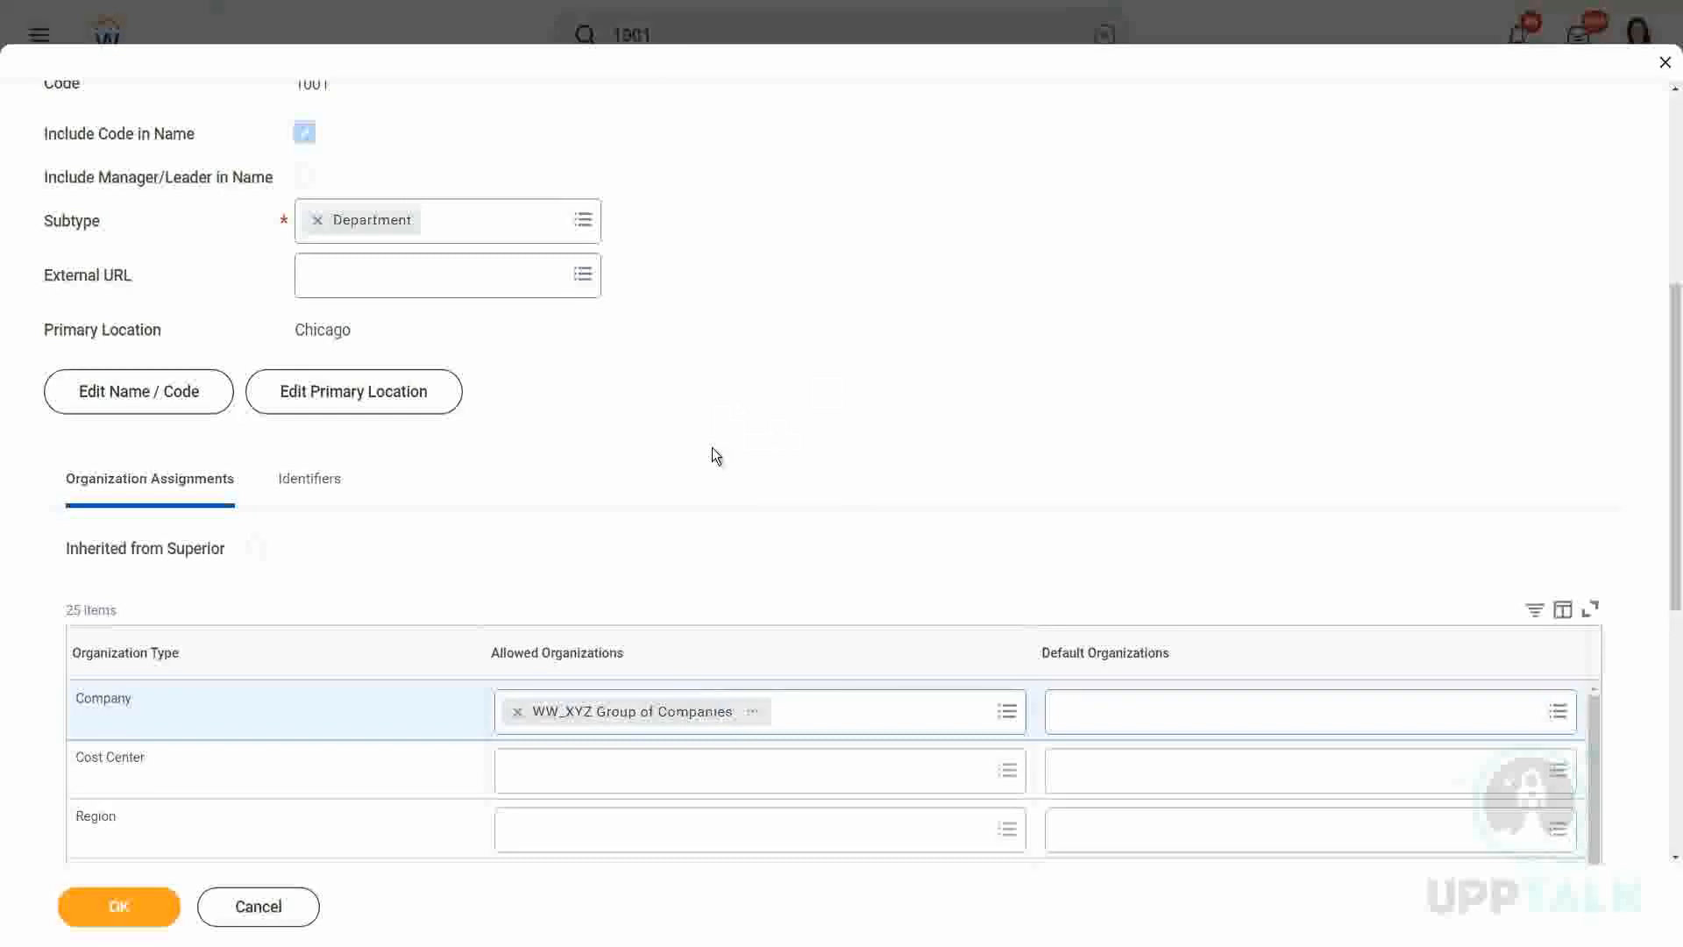
pyautogui.moveTo(716, 463)
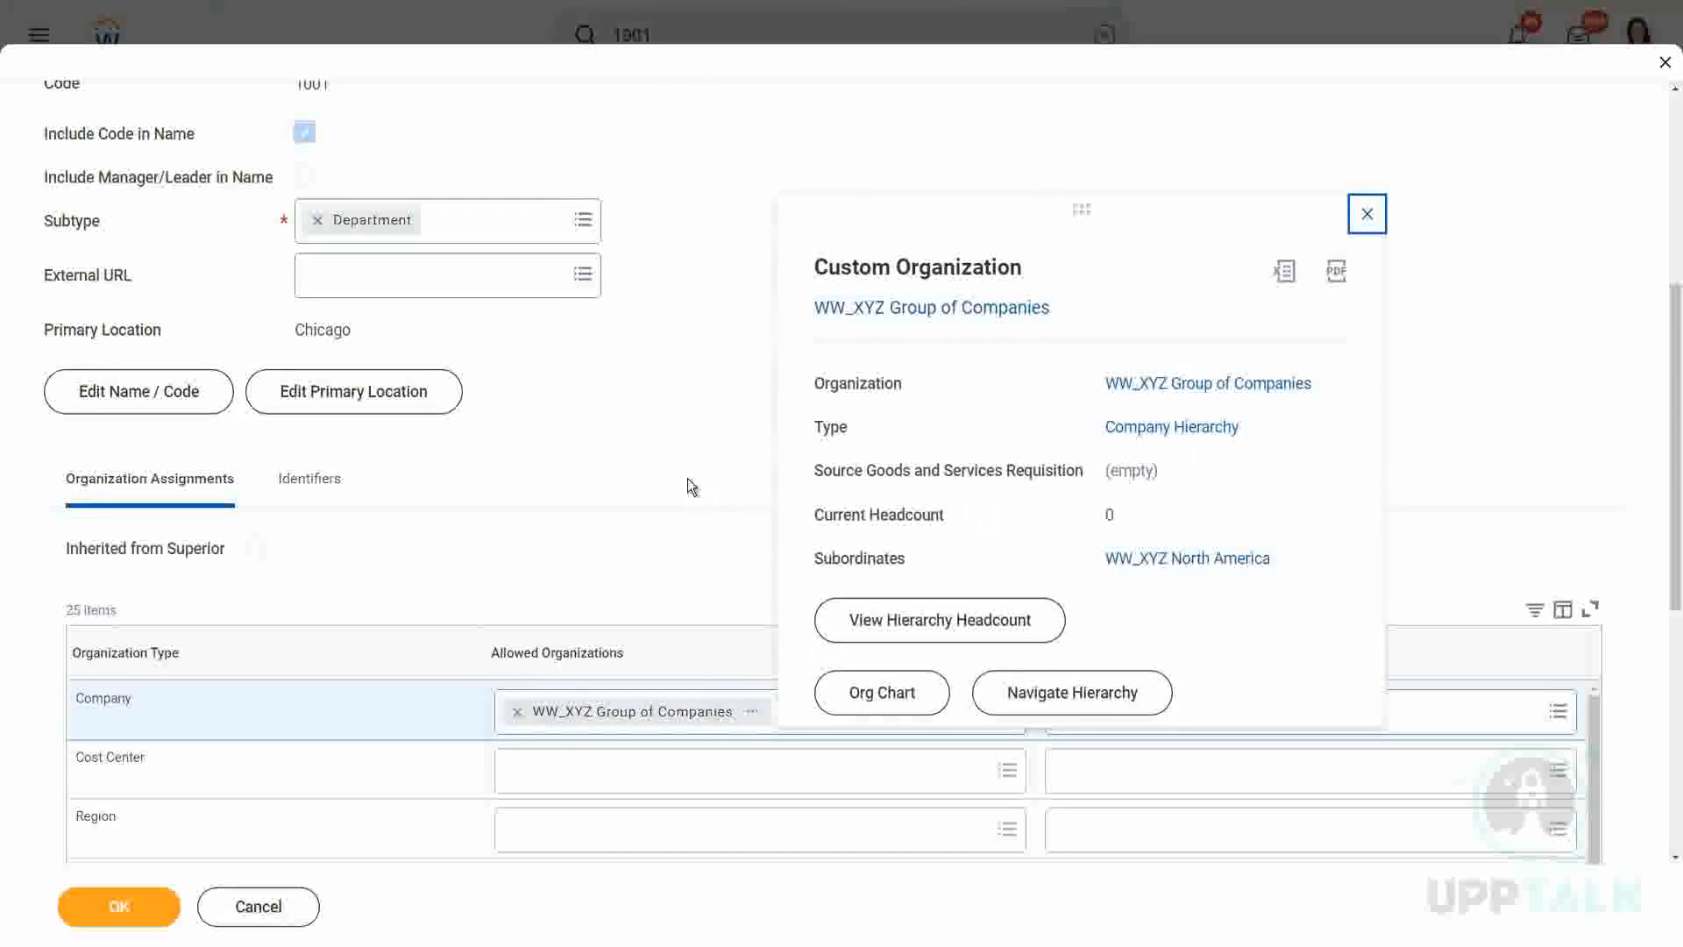
pyautogui.click(1367, 212)
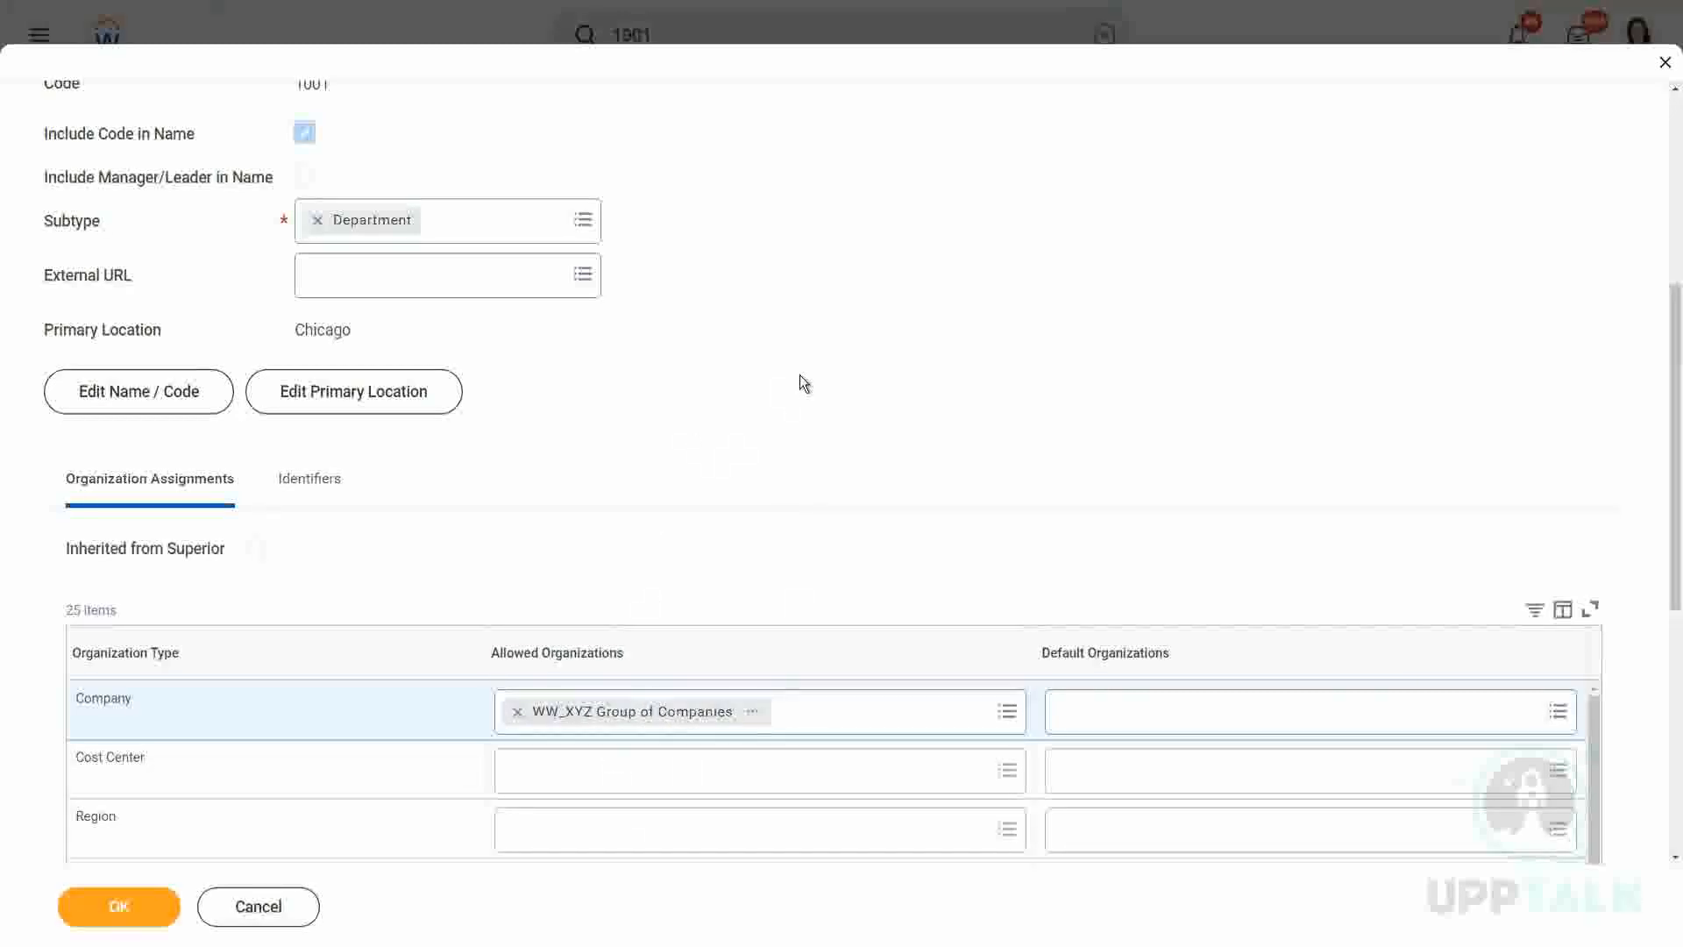
pyautogui.moveTo(808, 420)
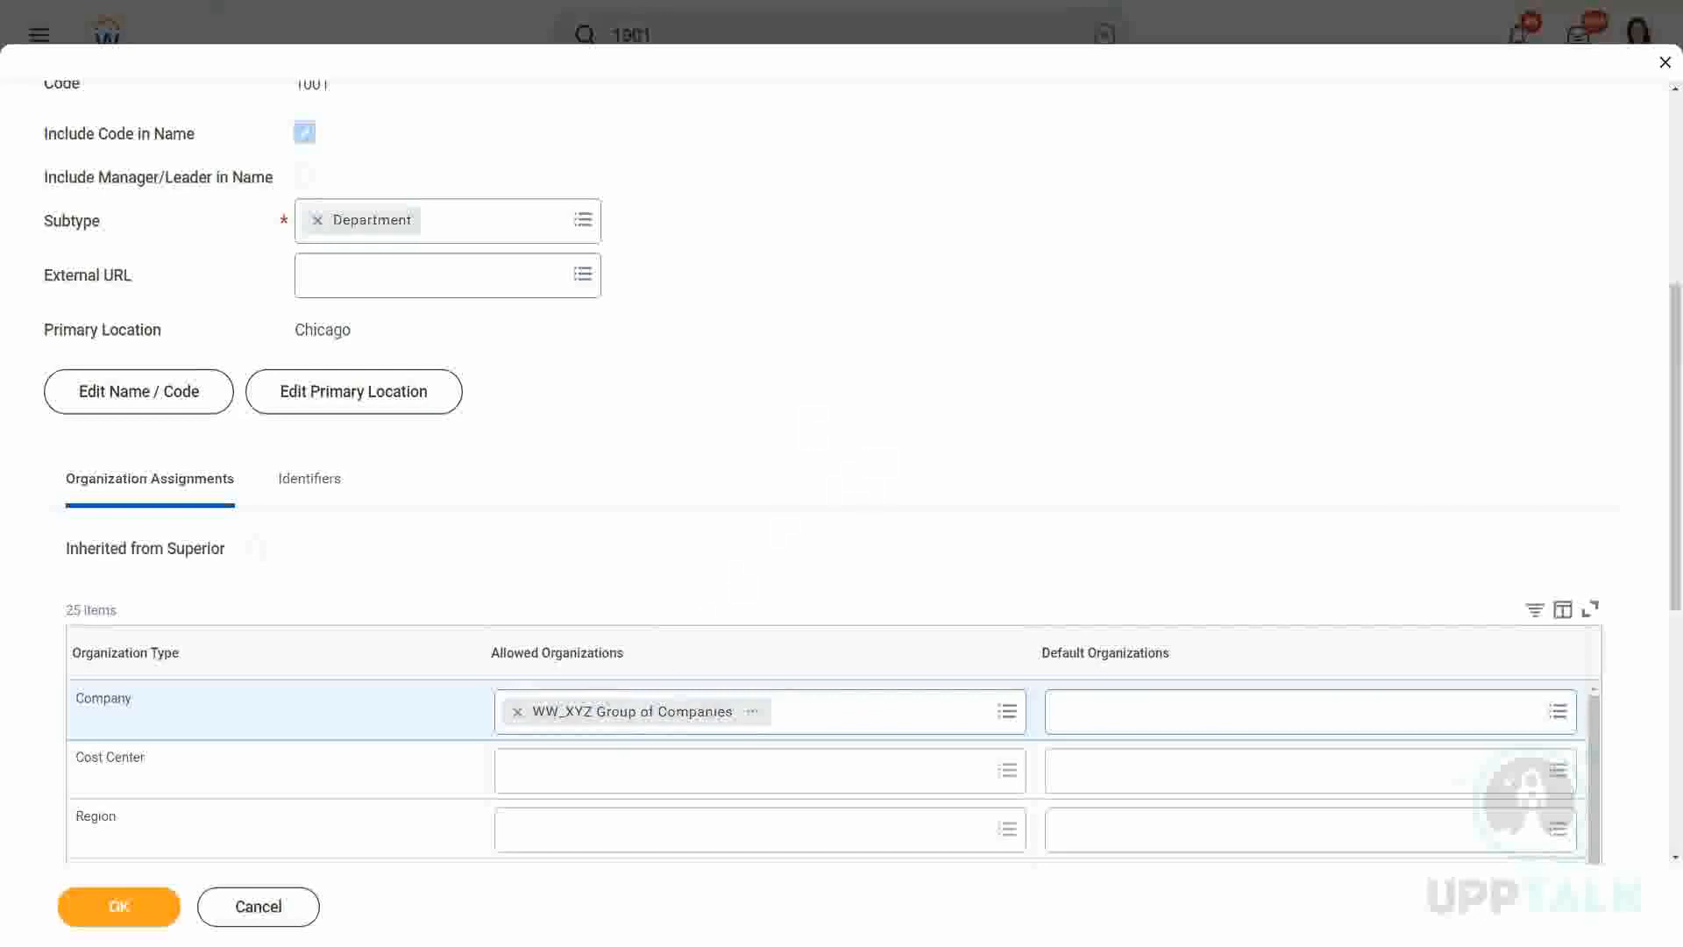
pyautogui.moveTo(631, 710)
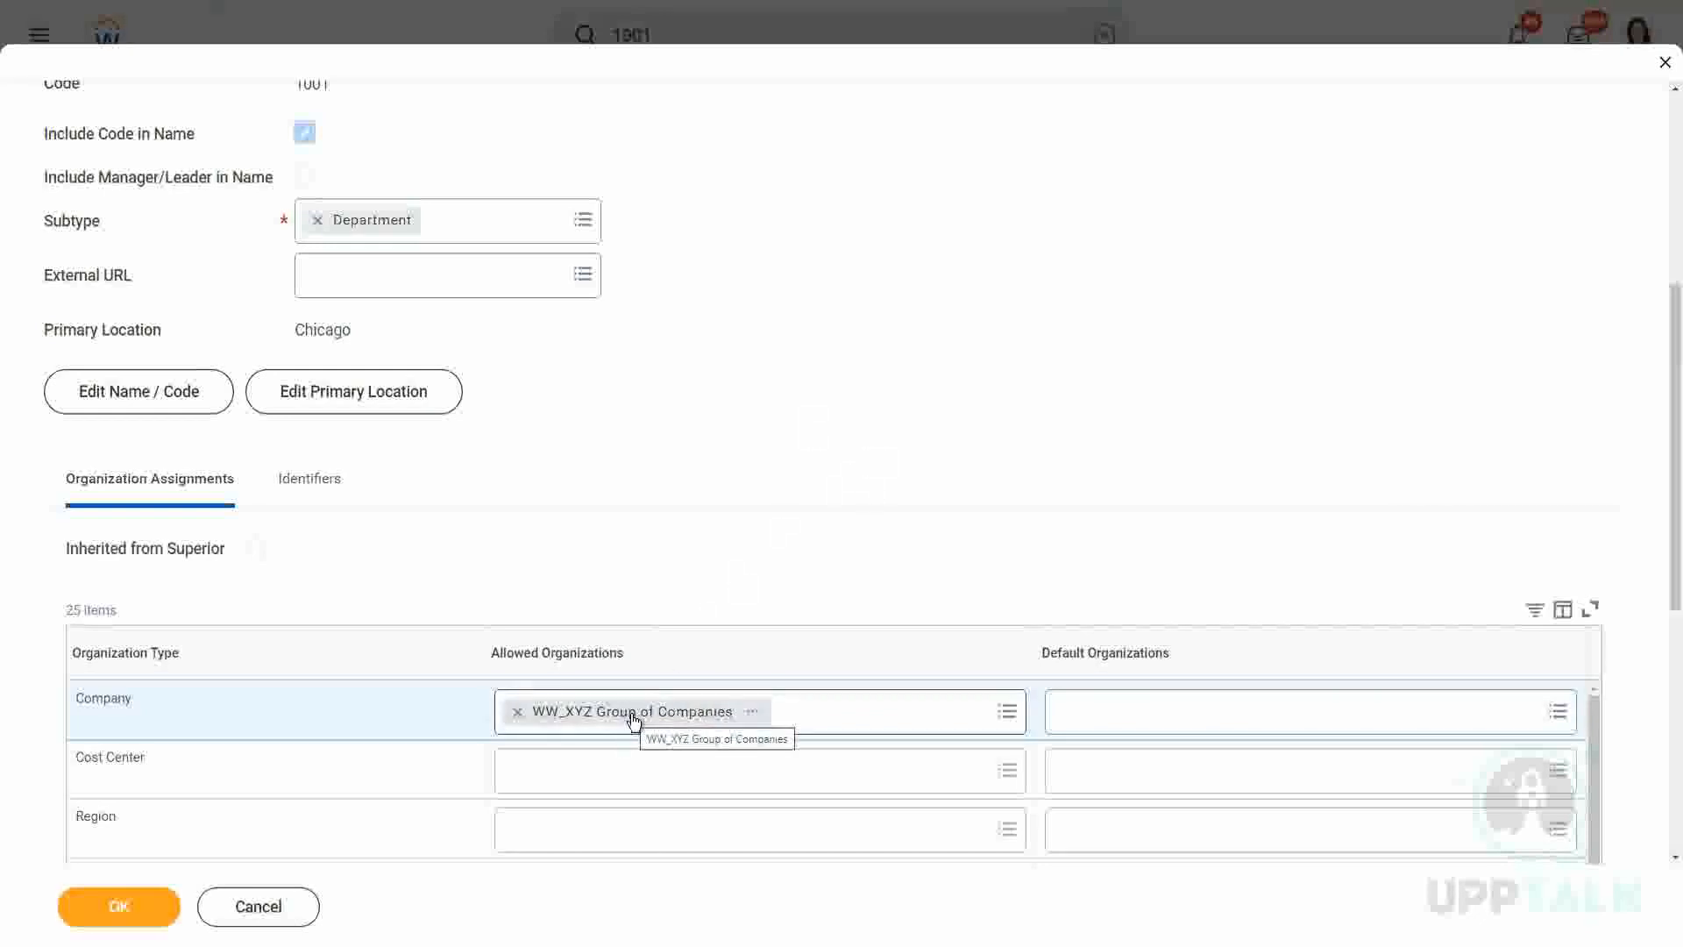
pyautogui.moveTo(636, 714)
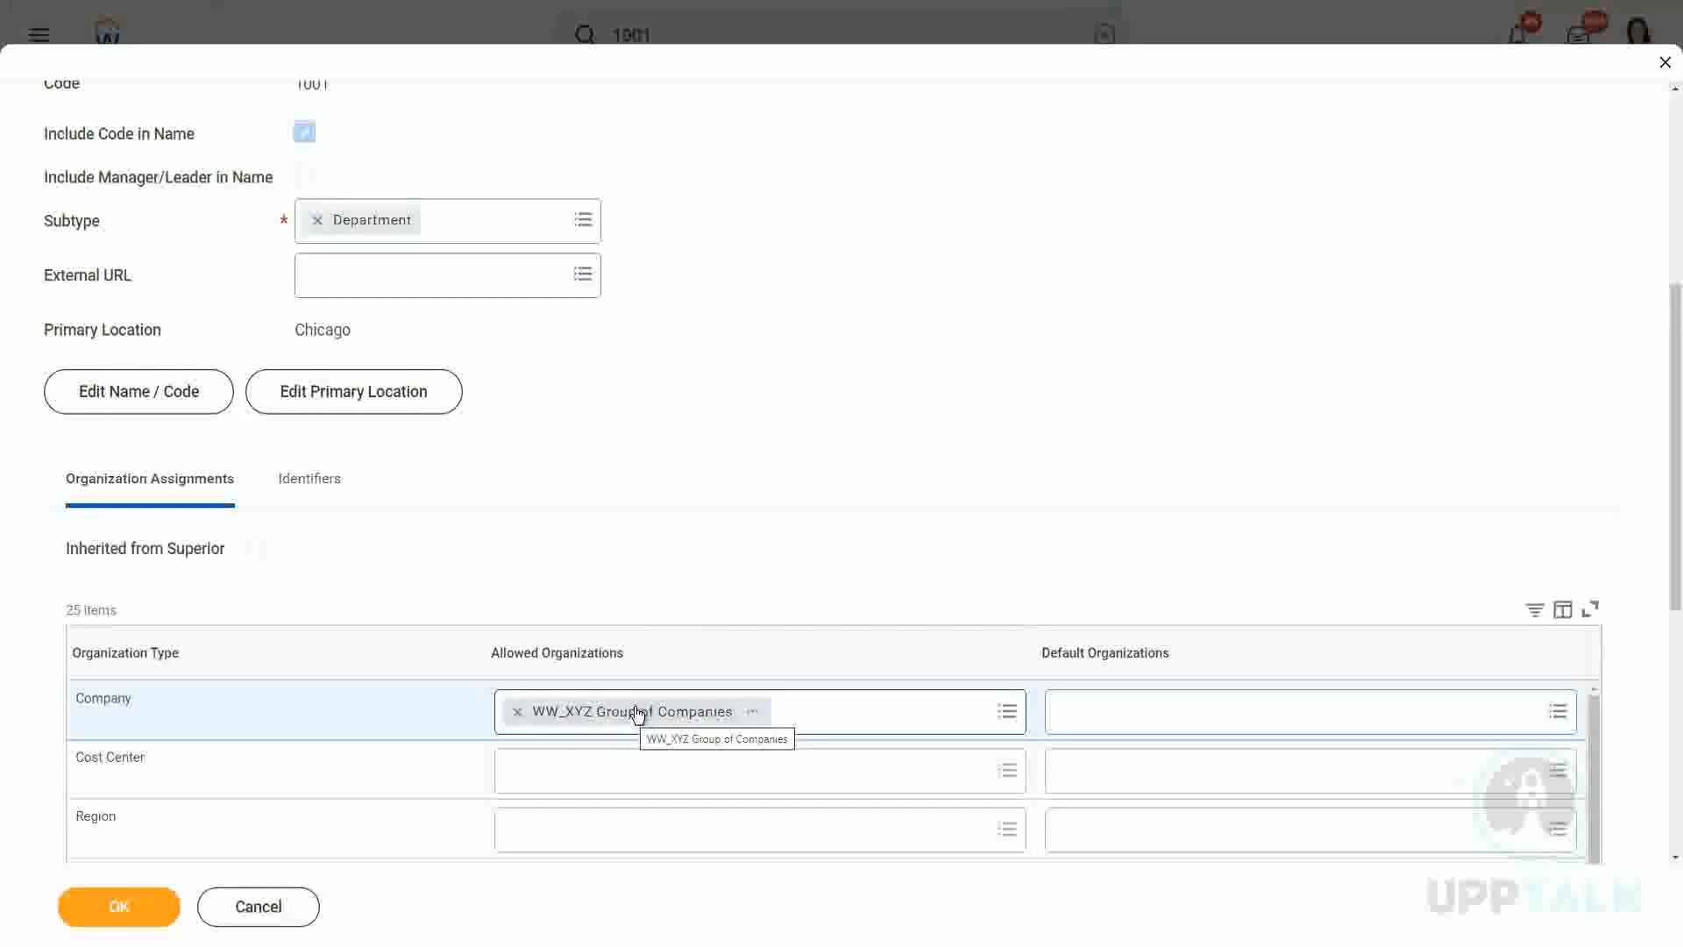
pyautogui.moveTo(792, 526)
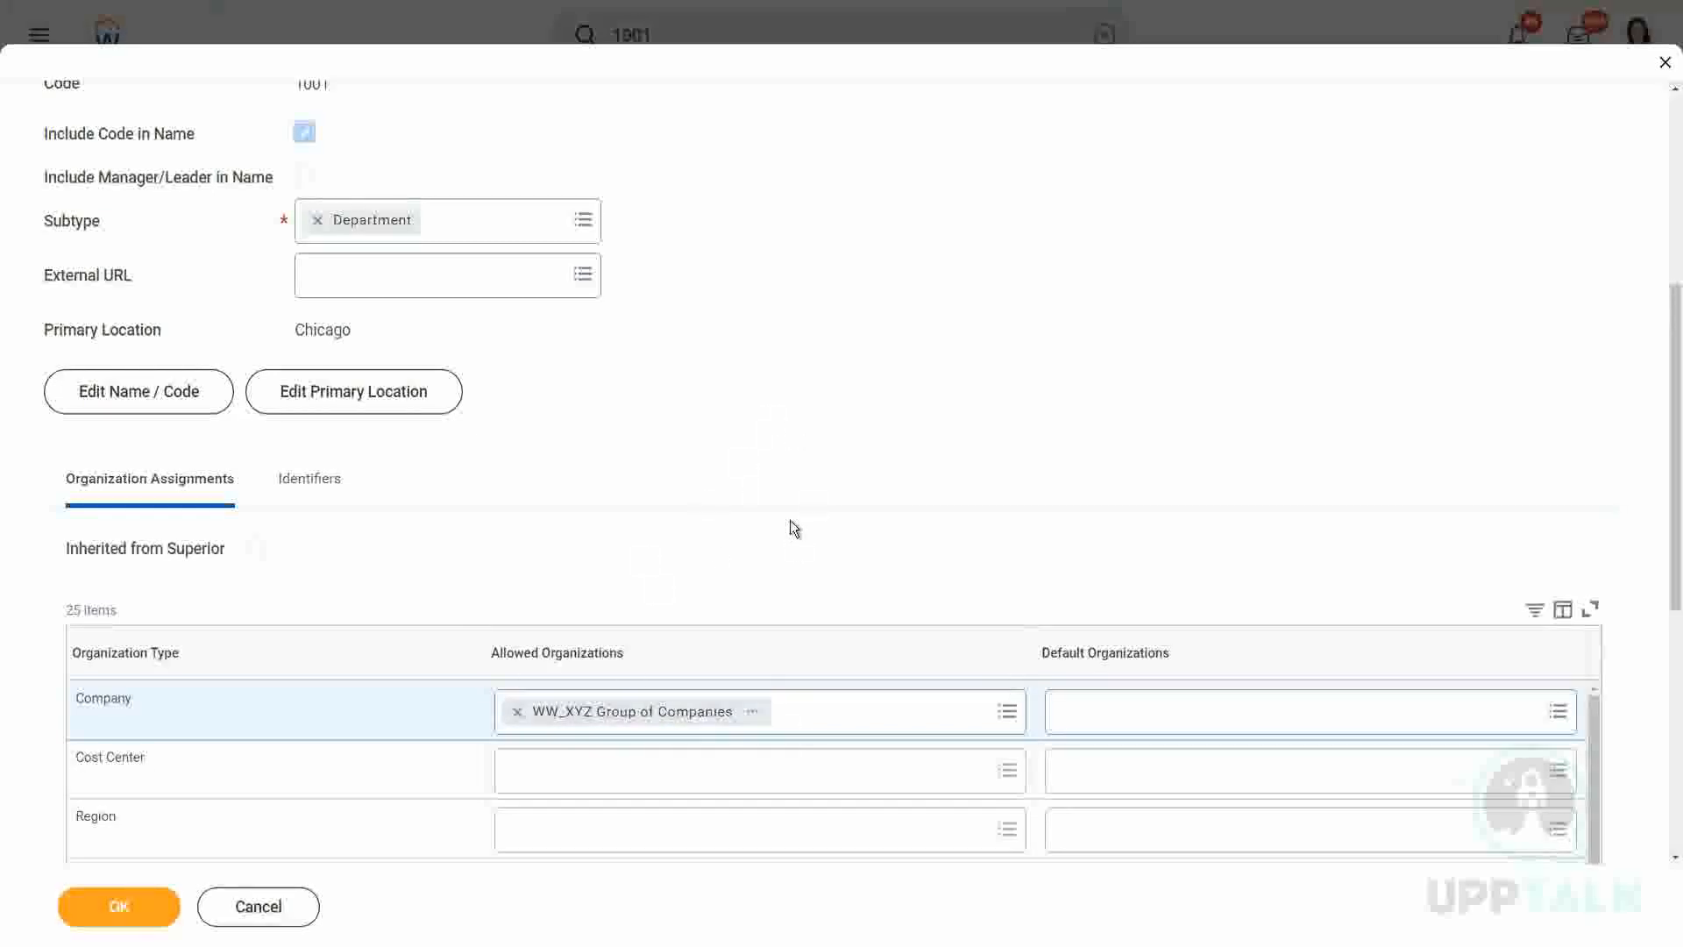
pyautogui.moveTo(792, 540)
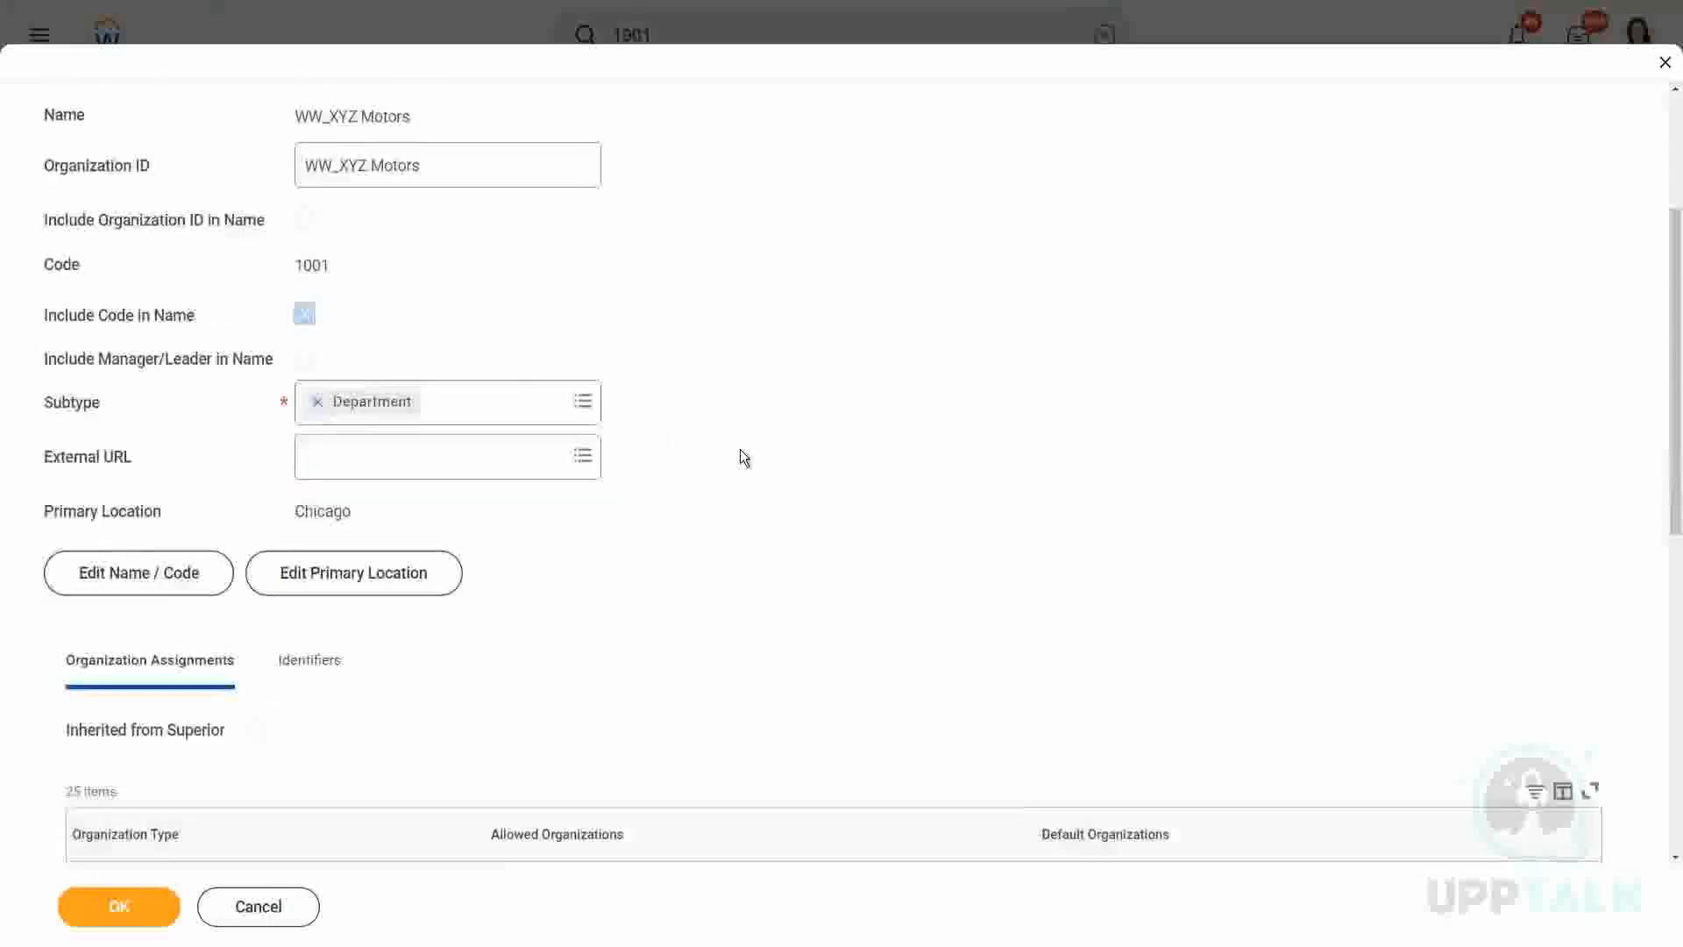
pyautogui.scroll(-3)
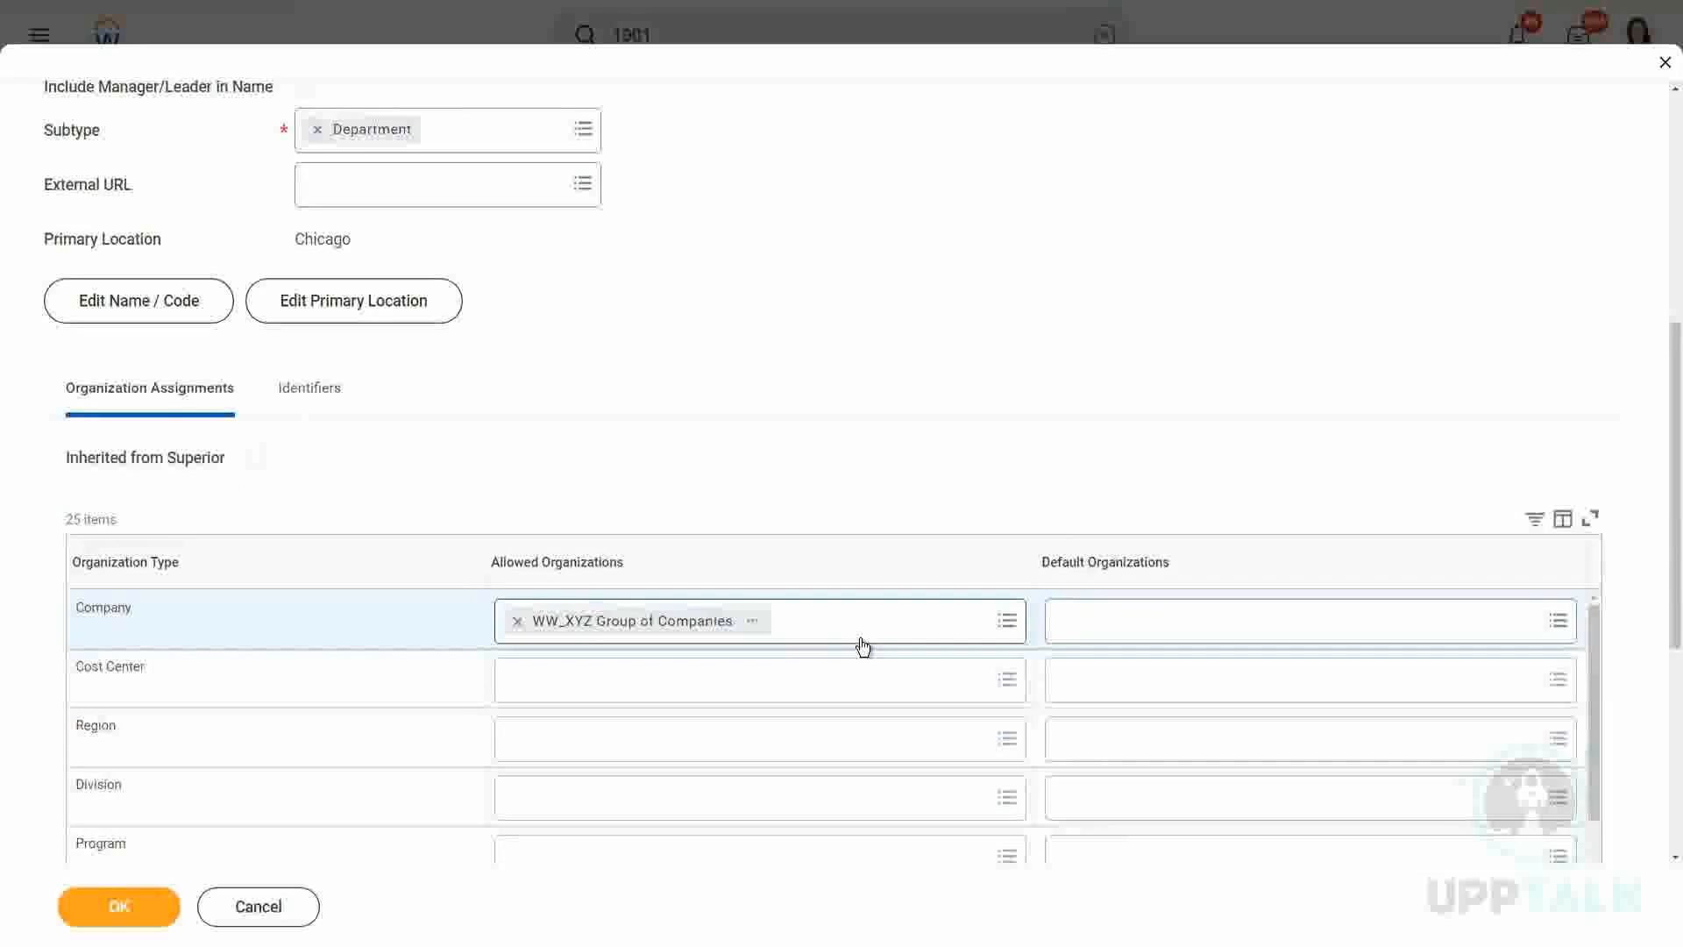
pyautogui.moveTo(848, 639)
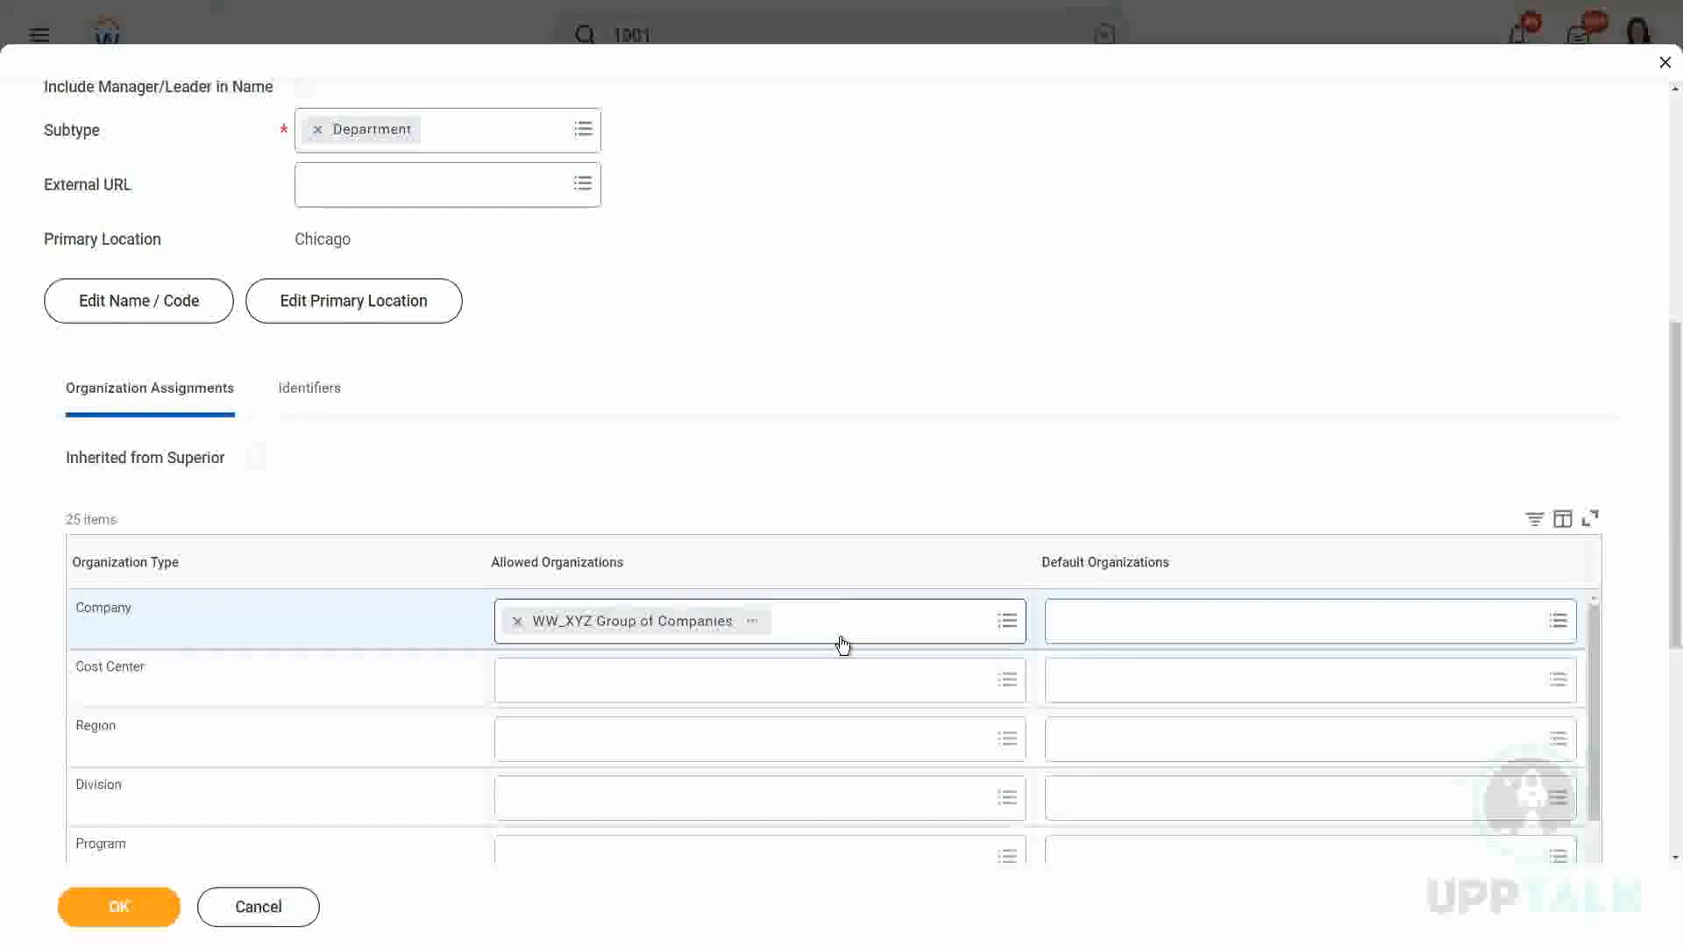
pyautogui.moveTo(844, 633)
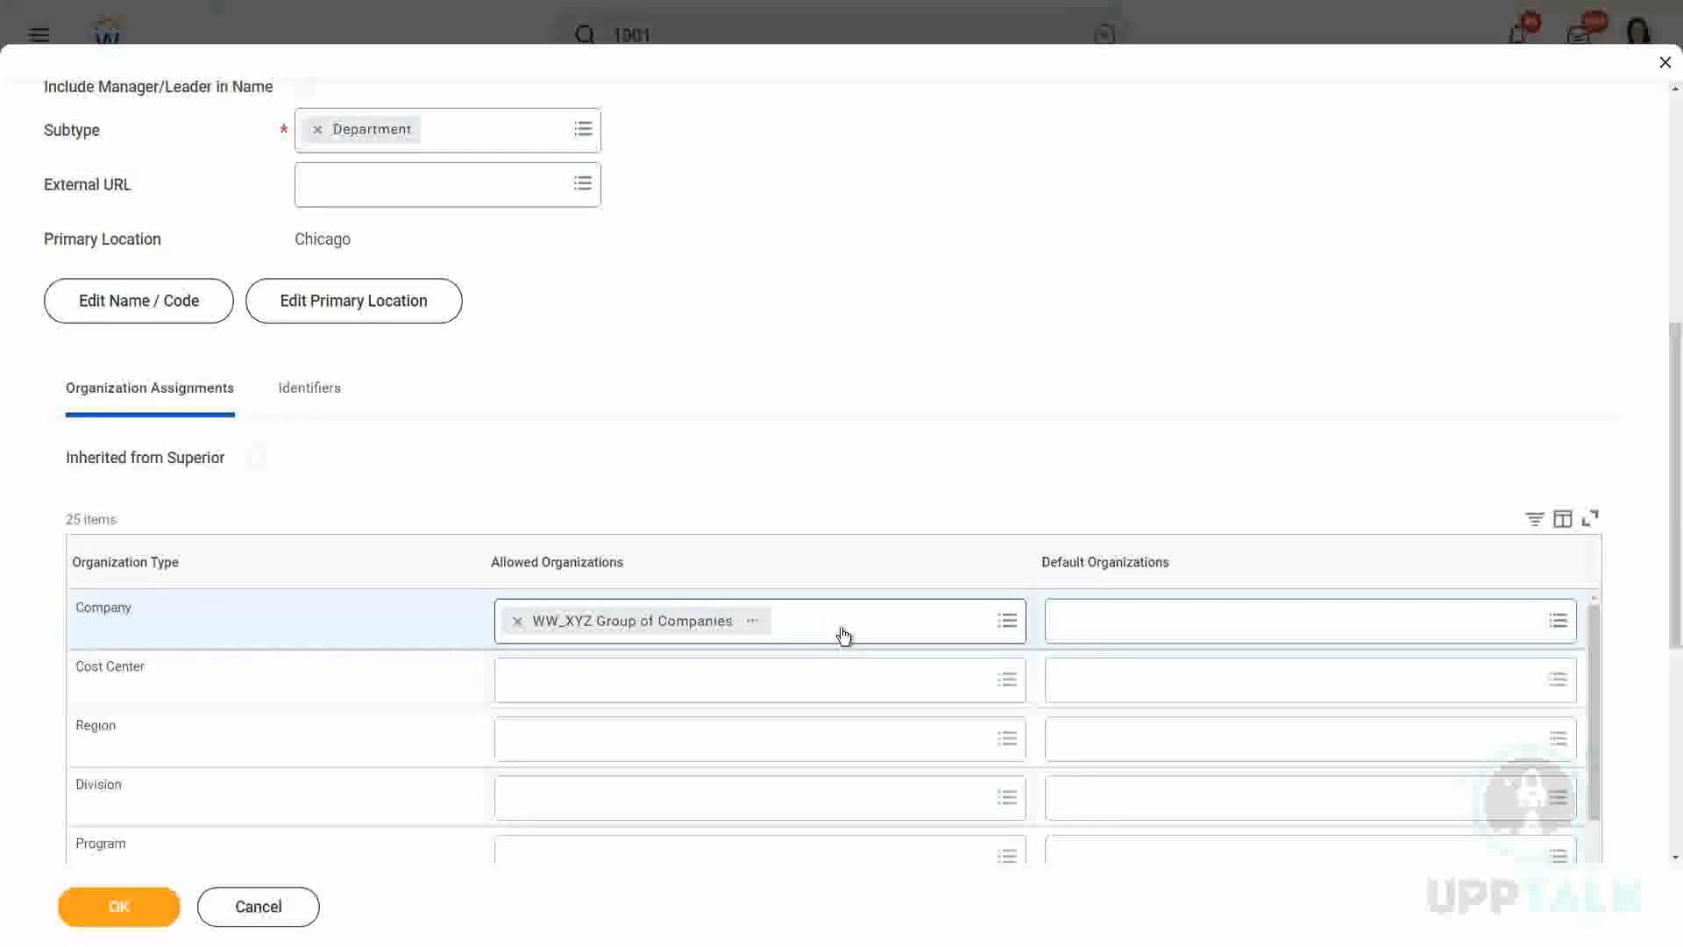
pyautogui.moveTo(675, 627)
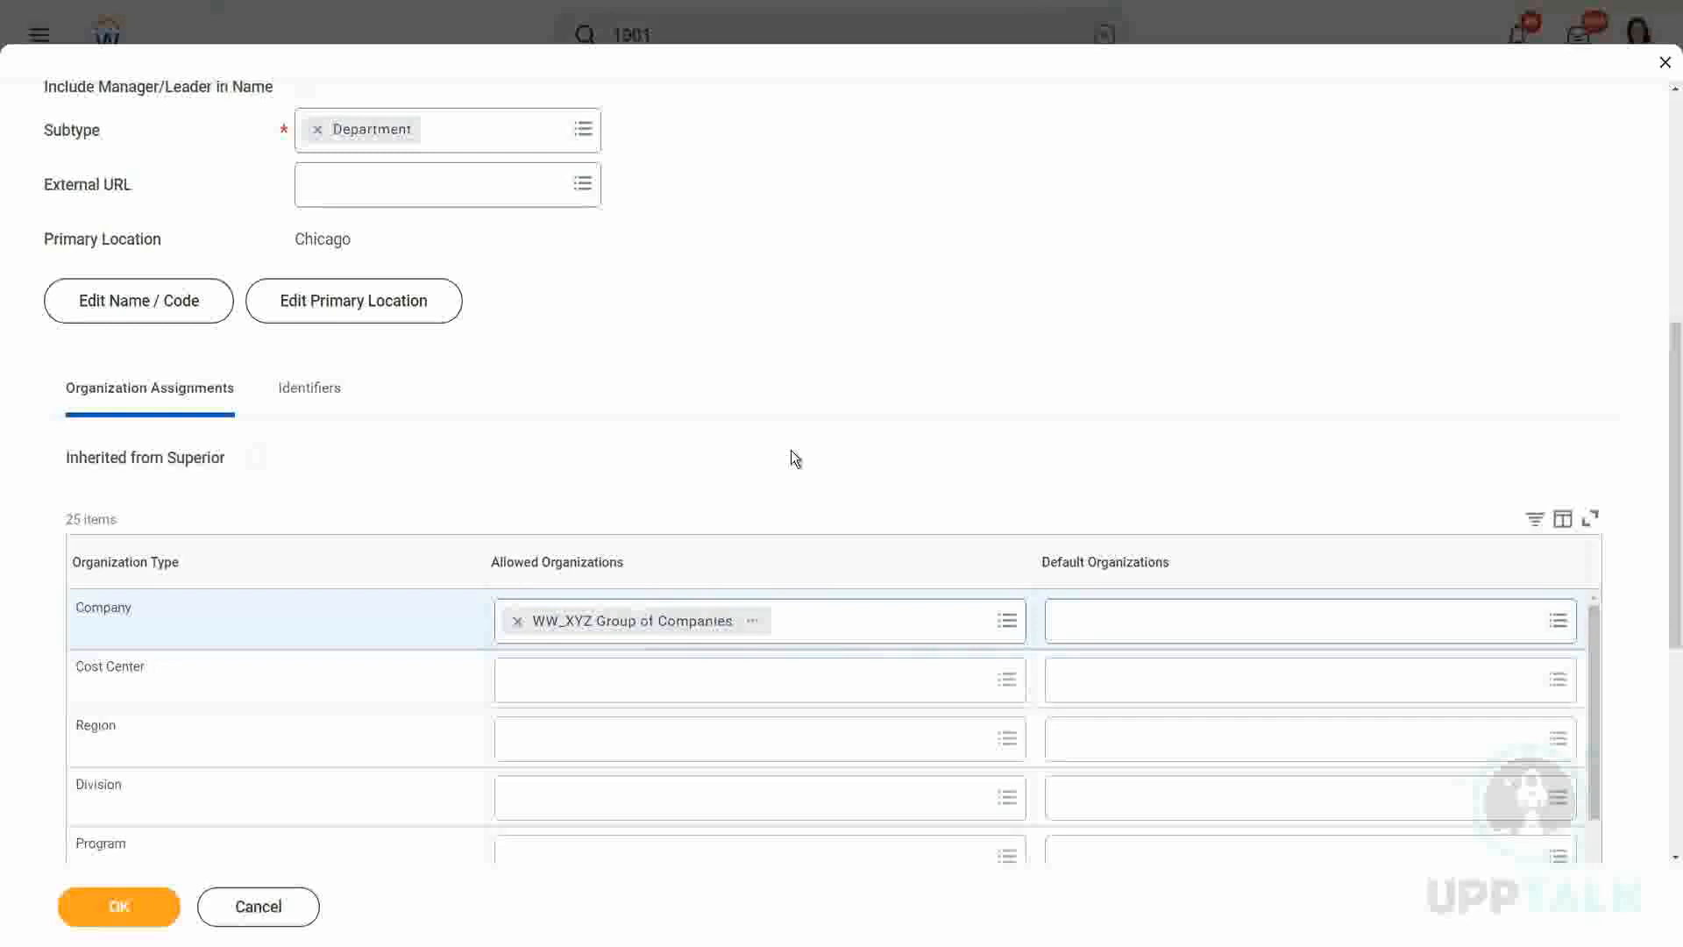
pyautogui.moveTo(840, 467)
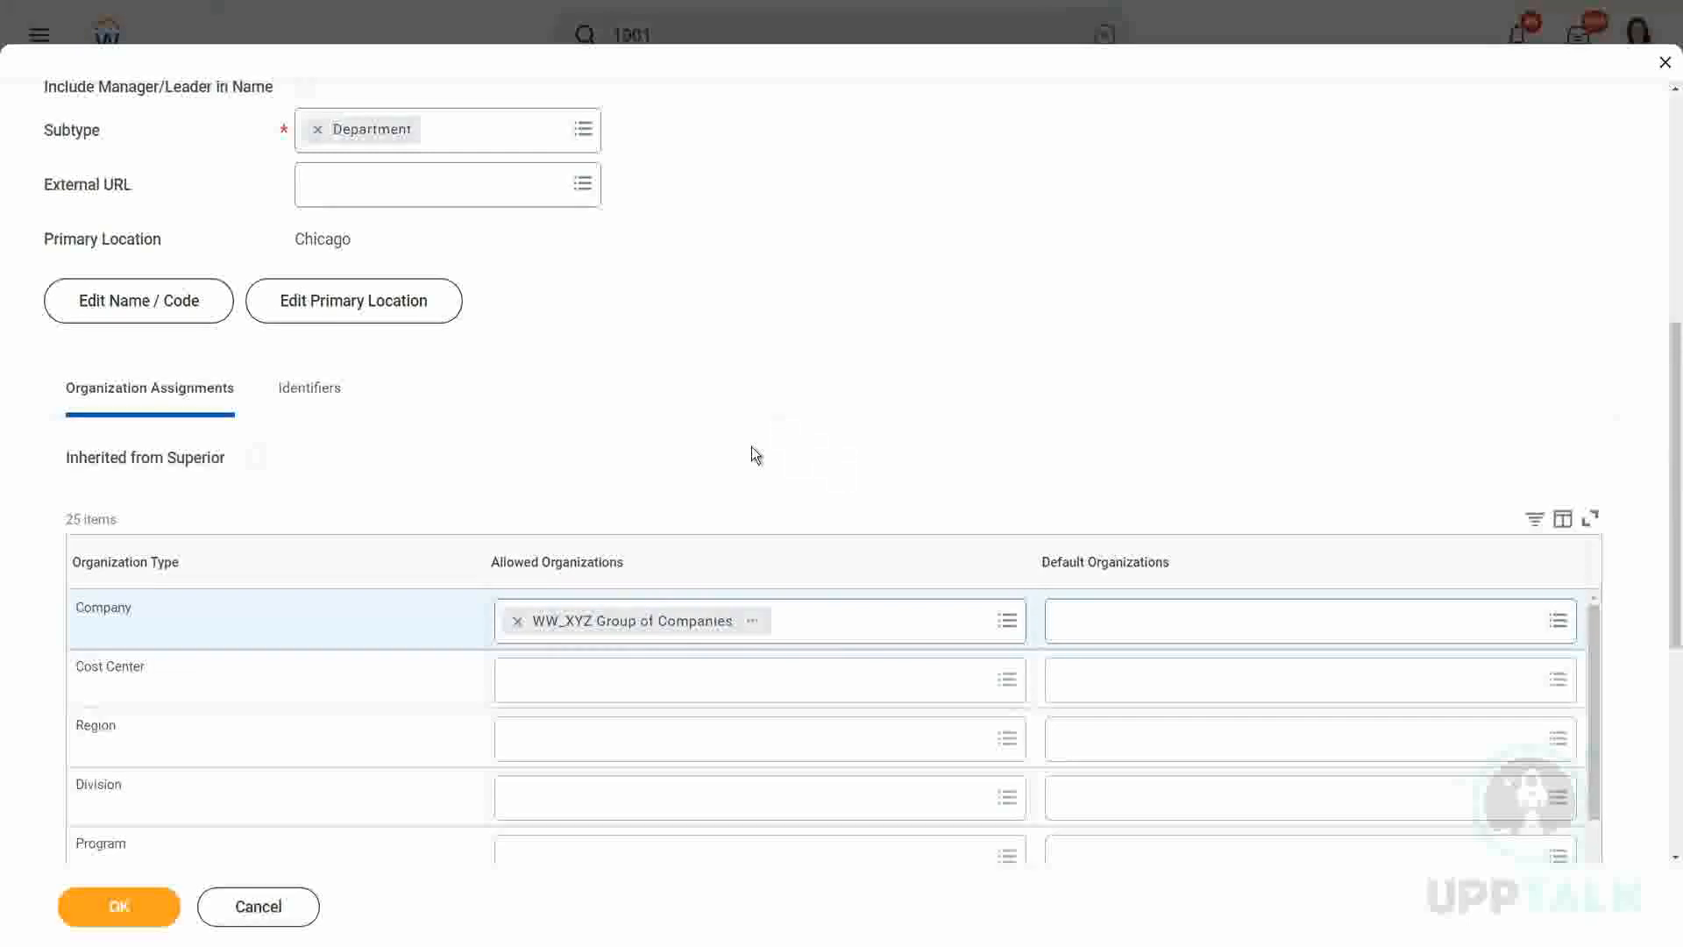
pyautogui.moveTo(784, 516)
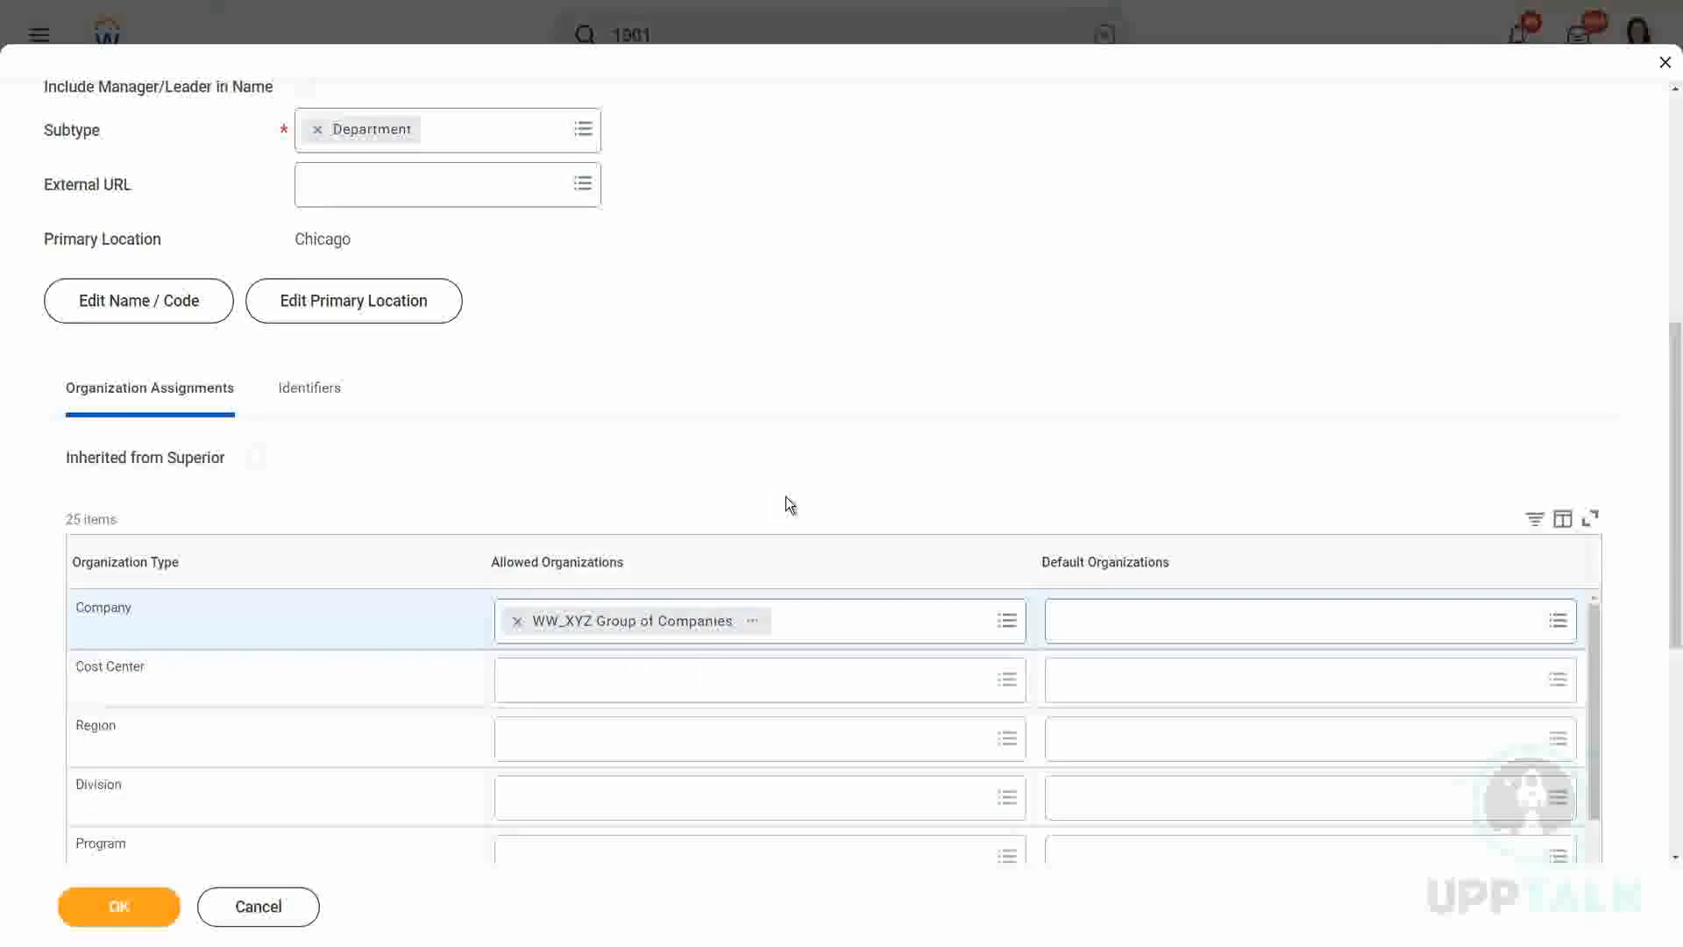
pyautogui.moveTo(818, 458)
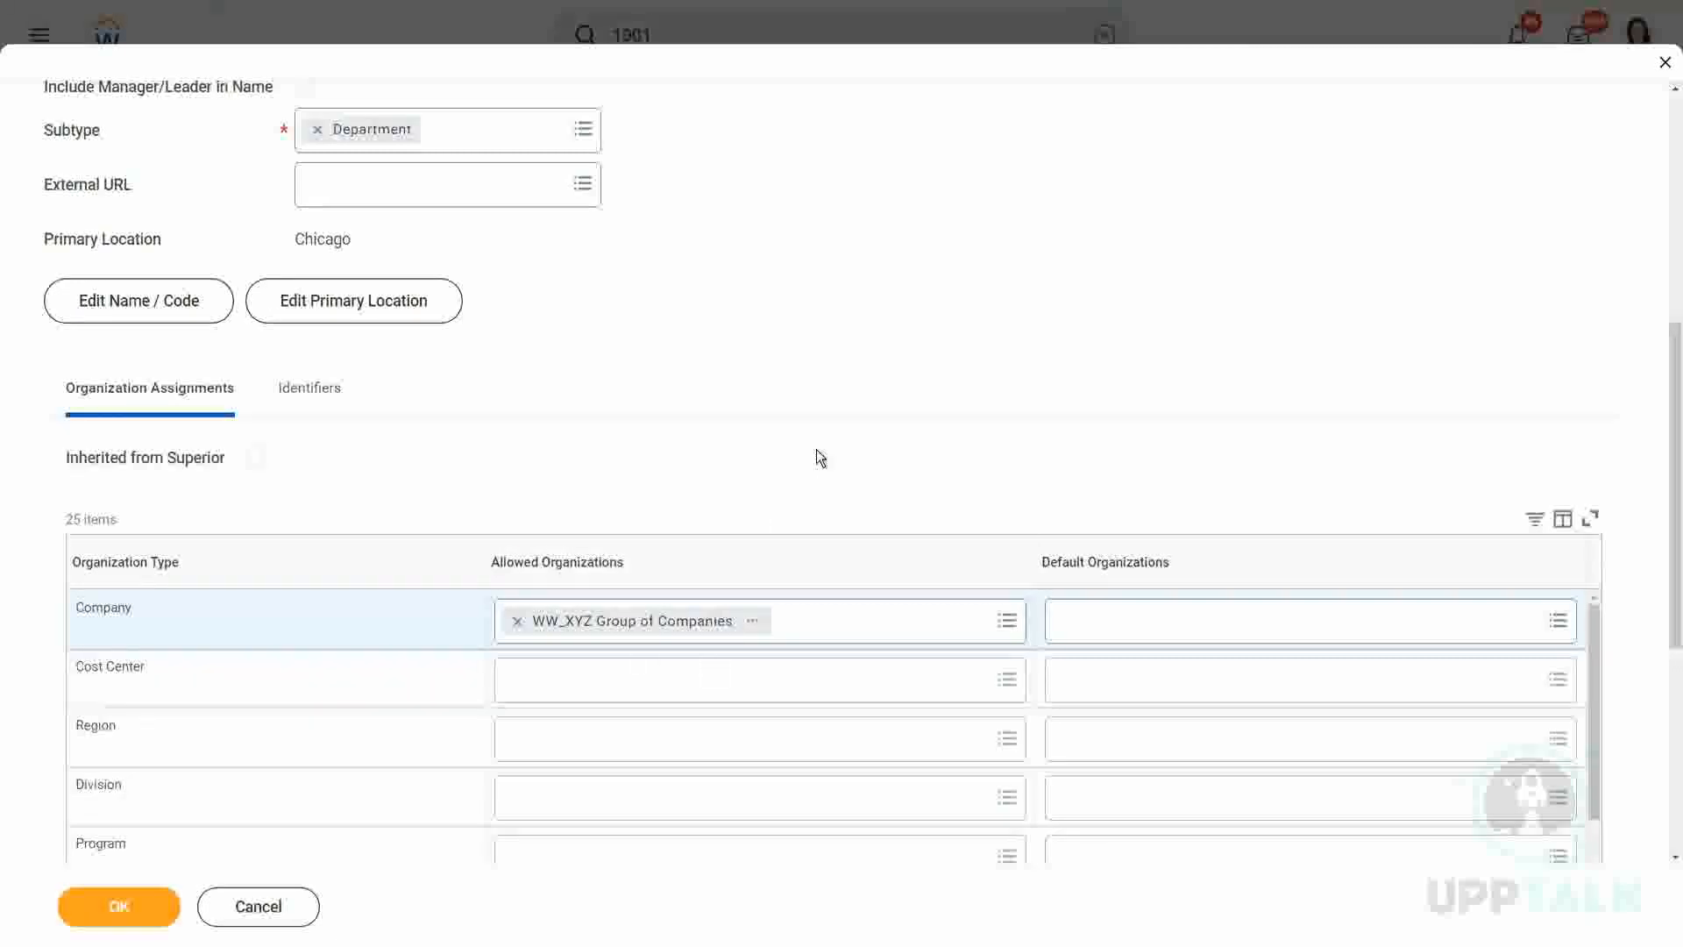
pyautogui.moveTo(1014, 454)
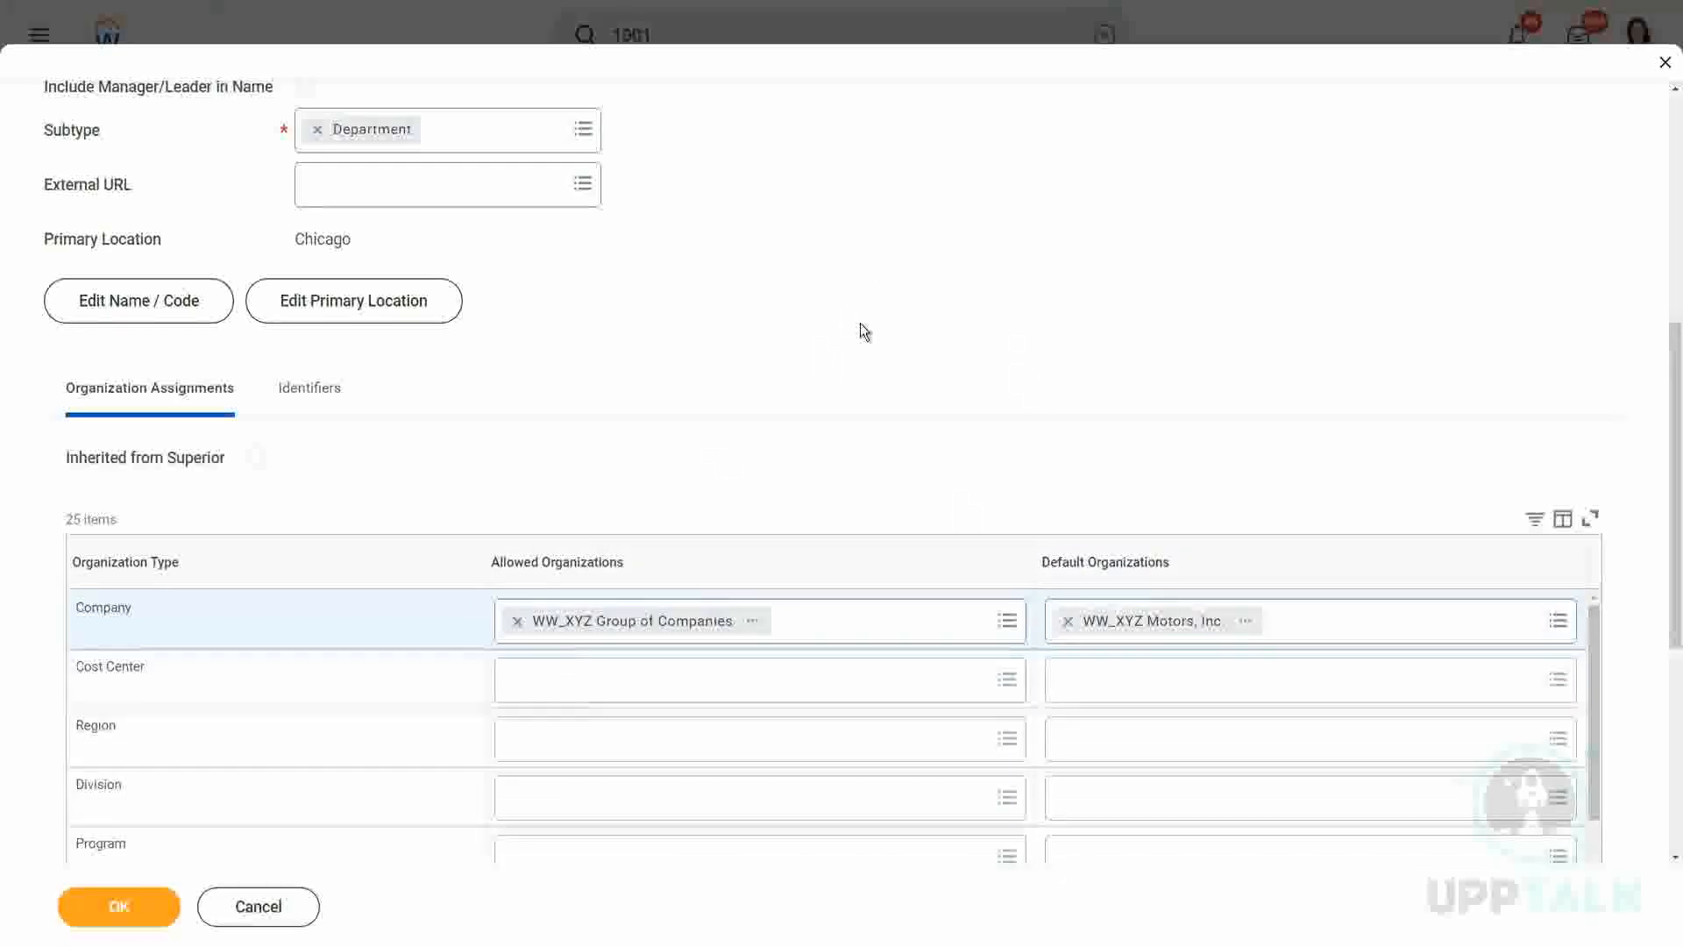
# Start a Cost Center allowed-organization search after setting default company WW_XYZ Motors, Inc.
pyautogui.click(759, 678)
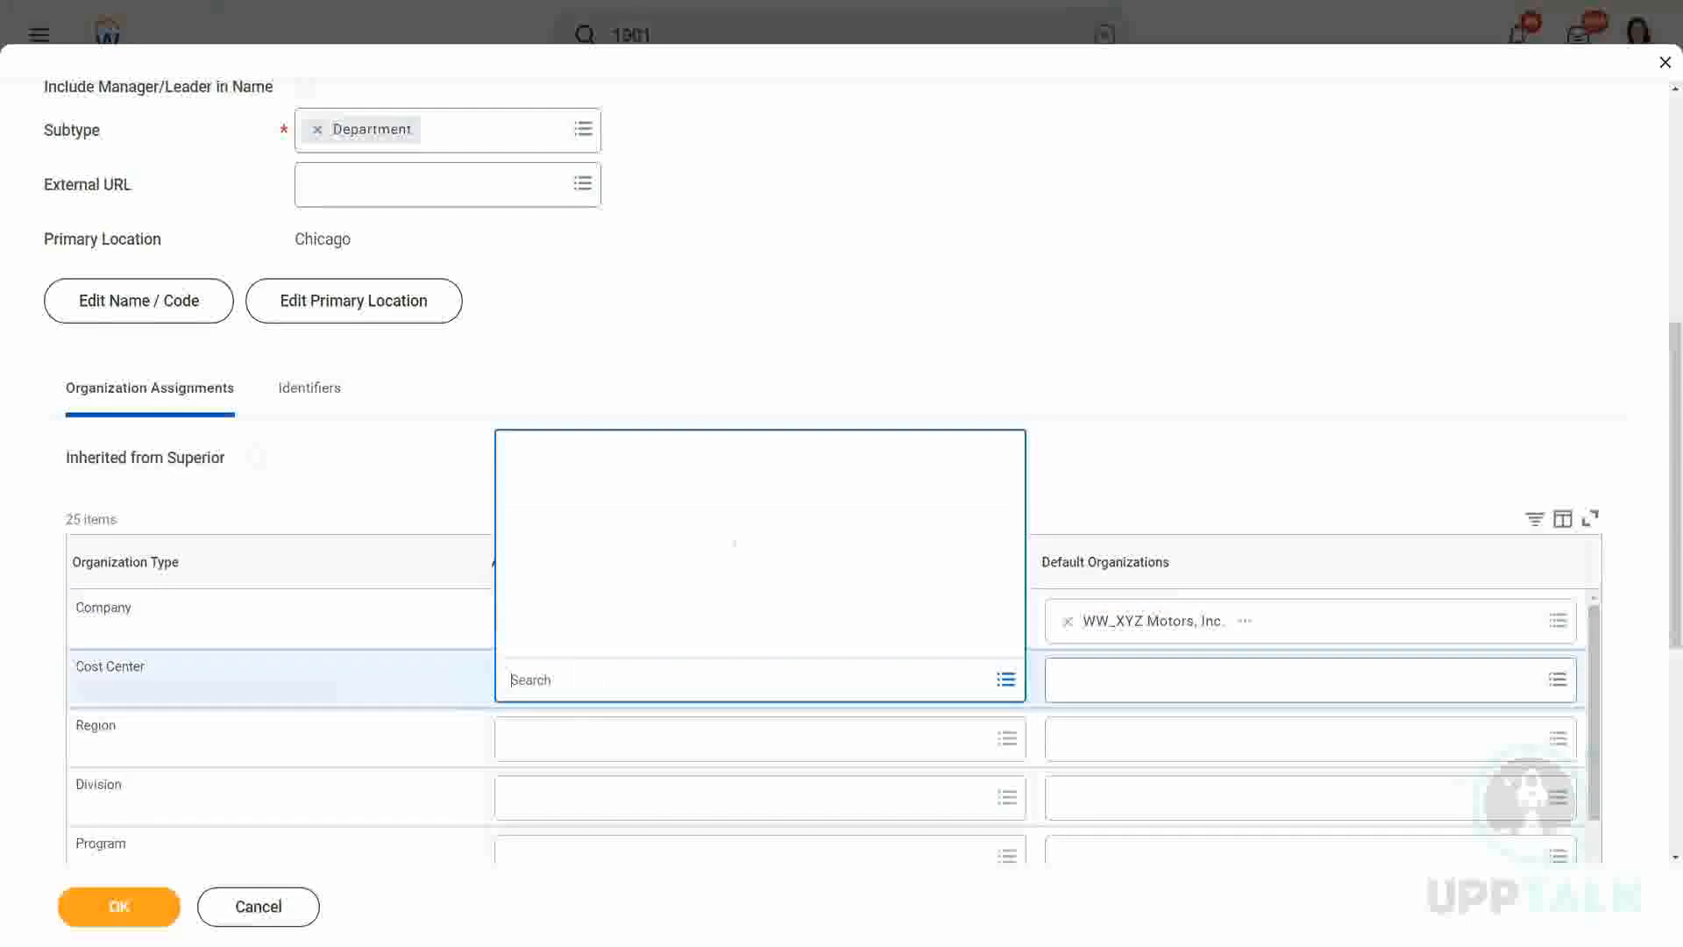
# Add WW_XYZ Sales to Cost Center allowed organizations, then remove it again.
pyautogui.click(593, 639)
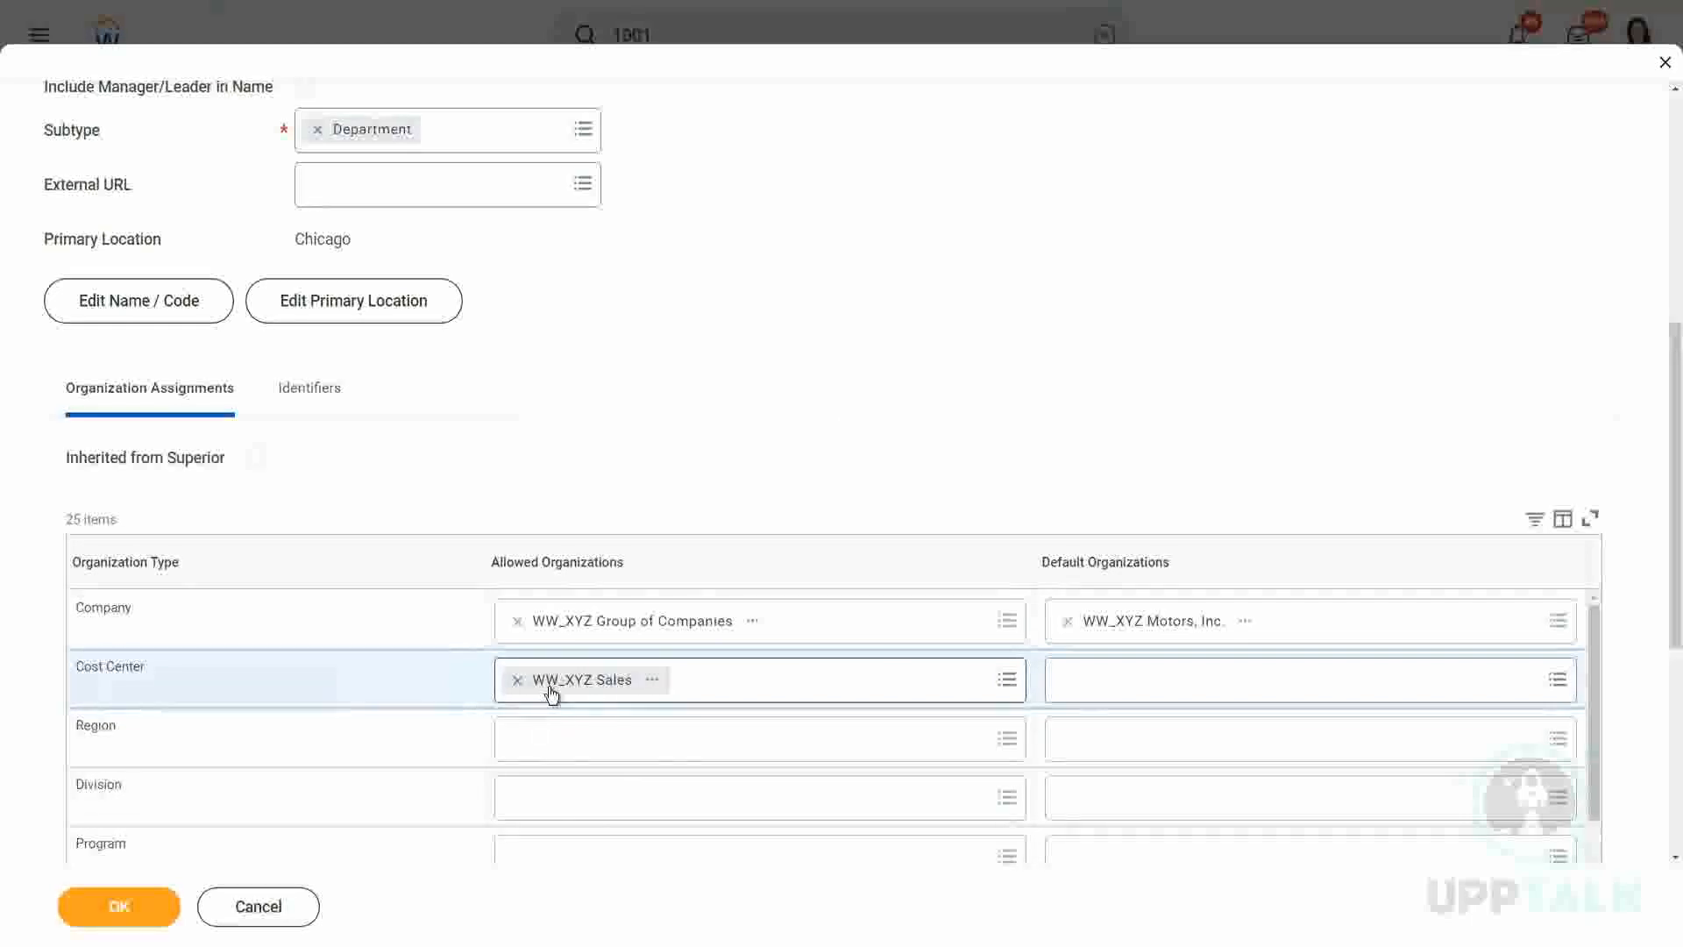
pyautogui.moveTo(580, 679)
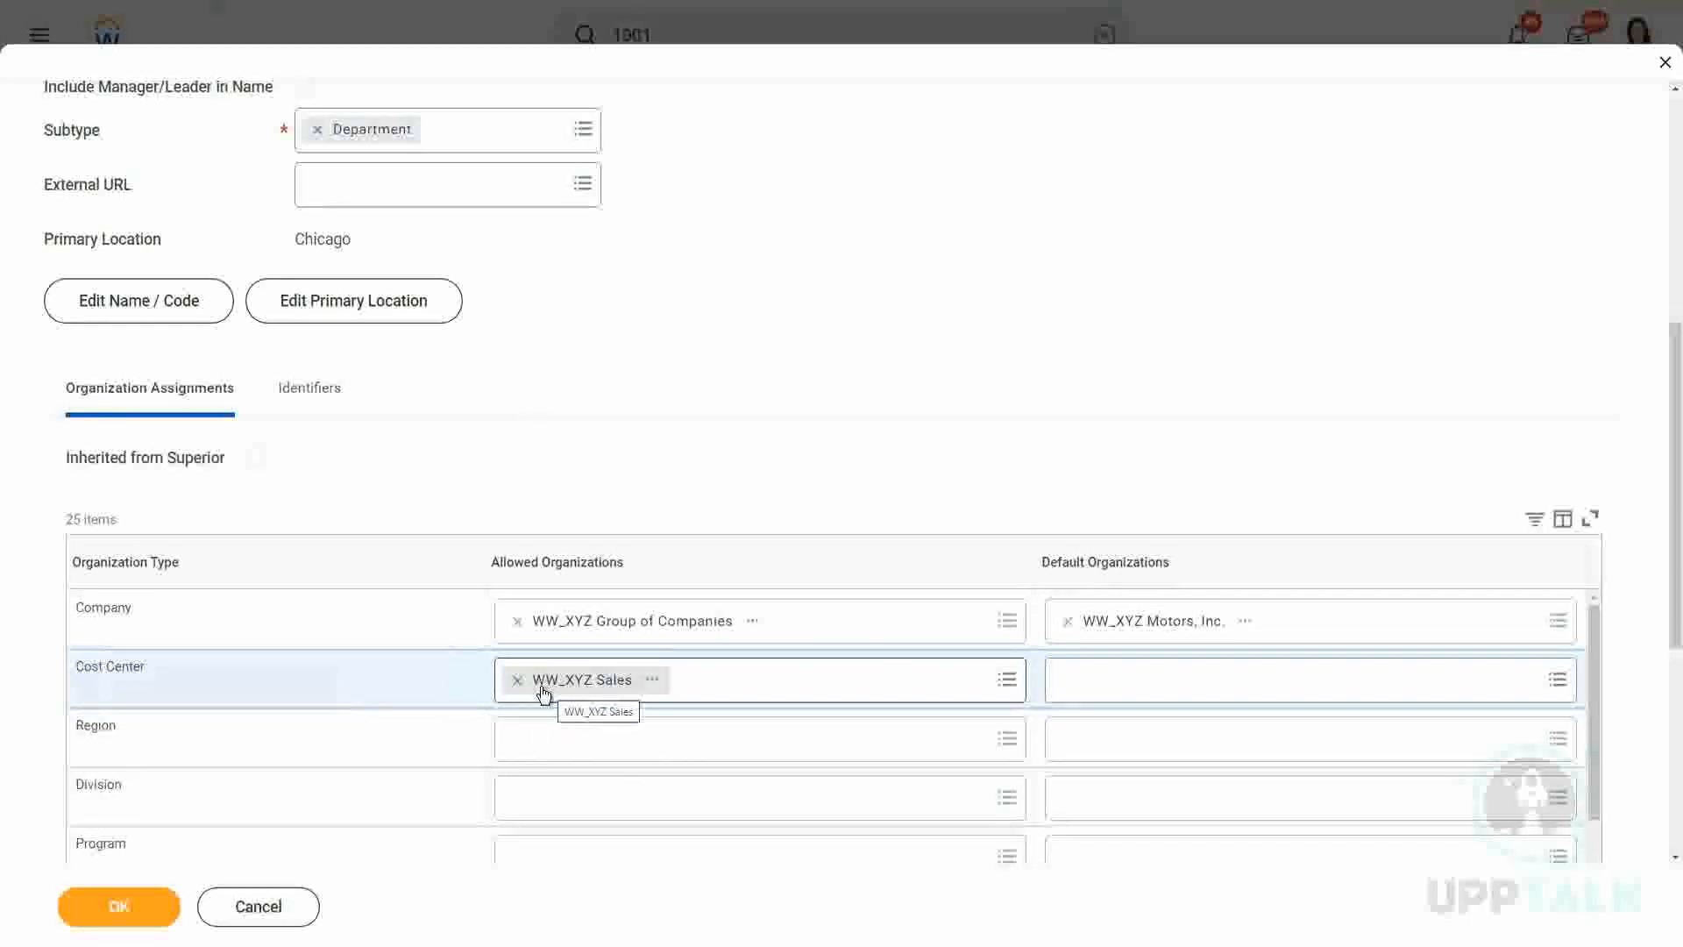
pyautogui.click(517, 680)
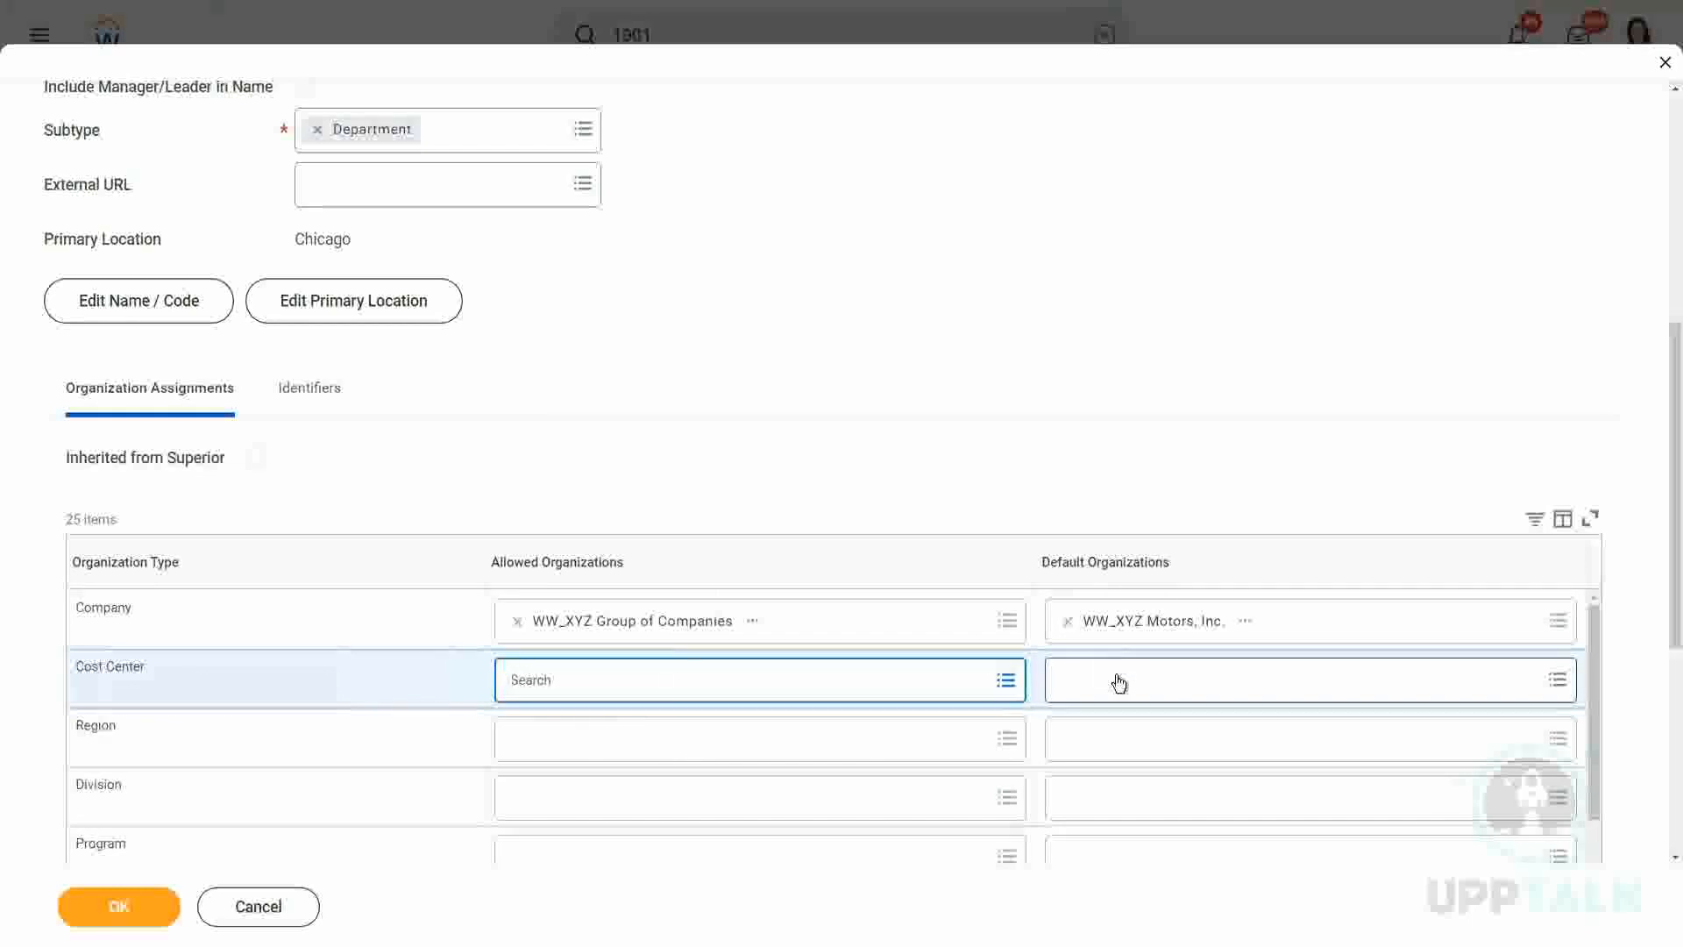
# Set WW_XYZ Sales as the Cost Center default organization via a 'ww' search.
pyautogui.click(1299, 679)
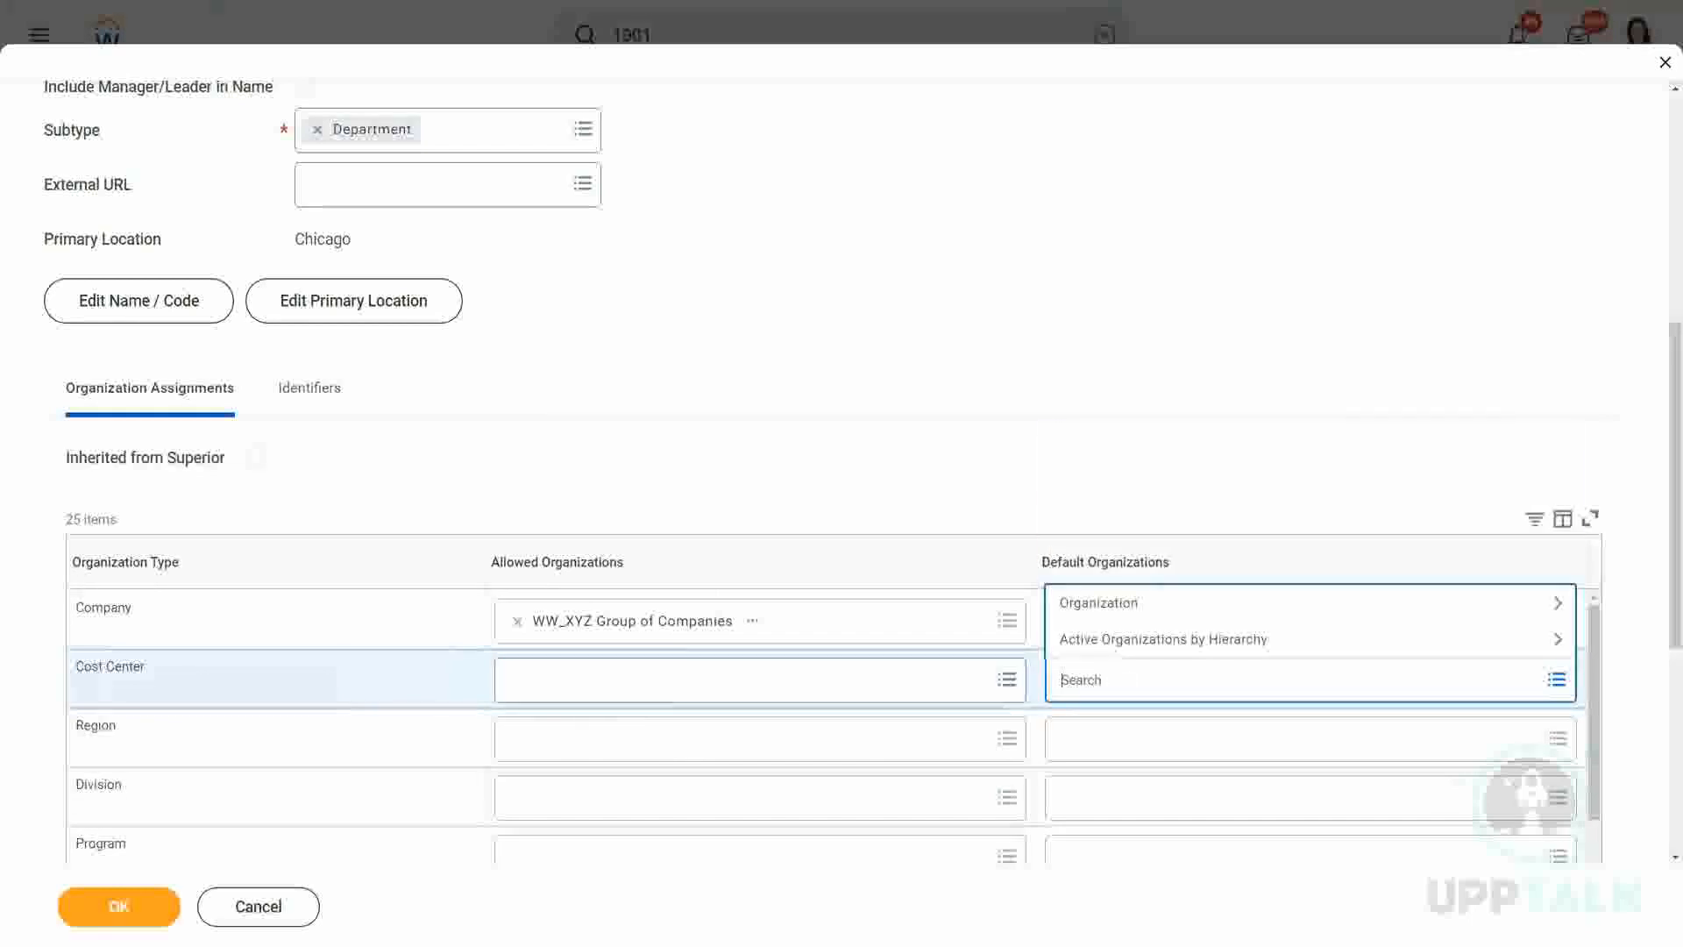
pyautogui.write('ww')
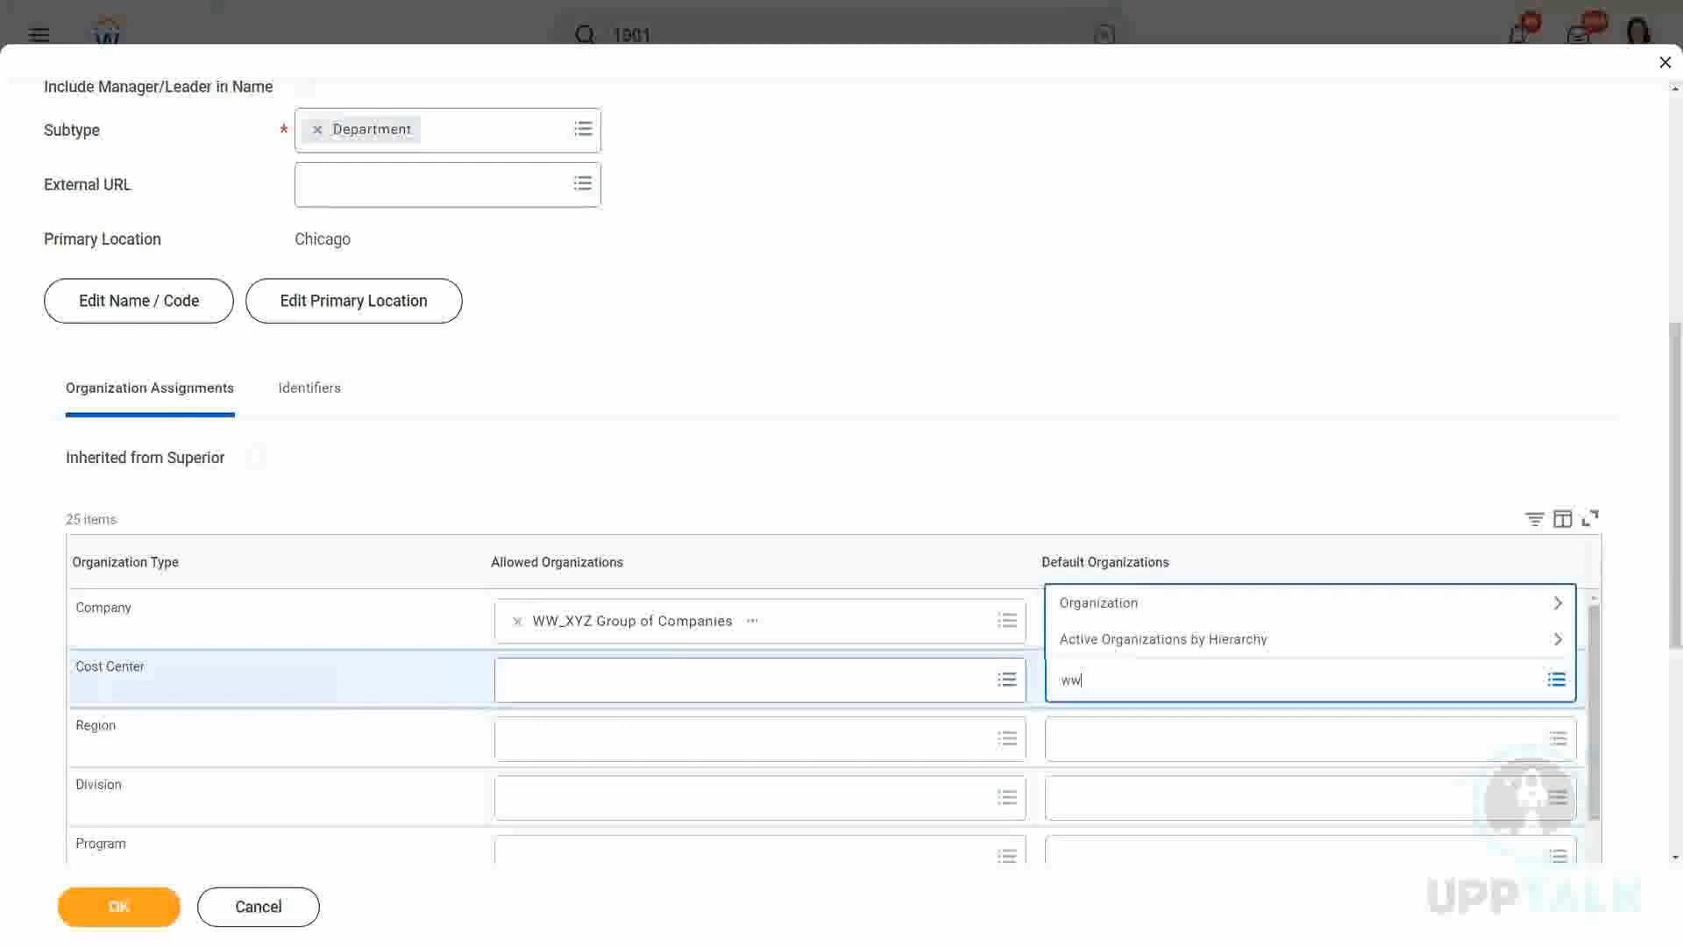
pyautogui.click(1138, 639)
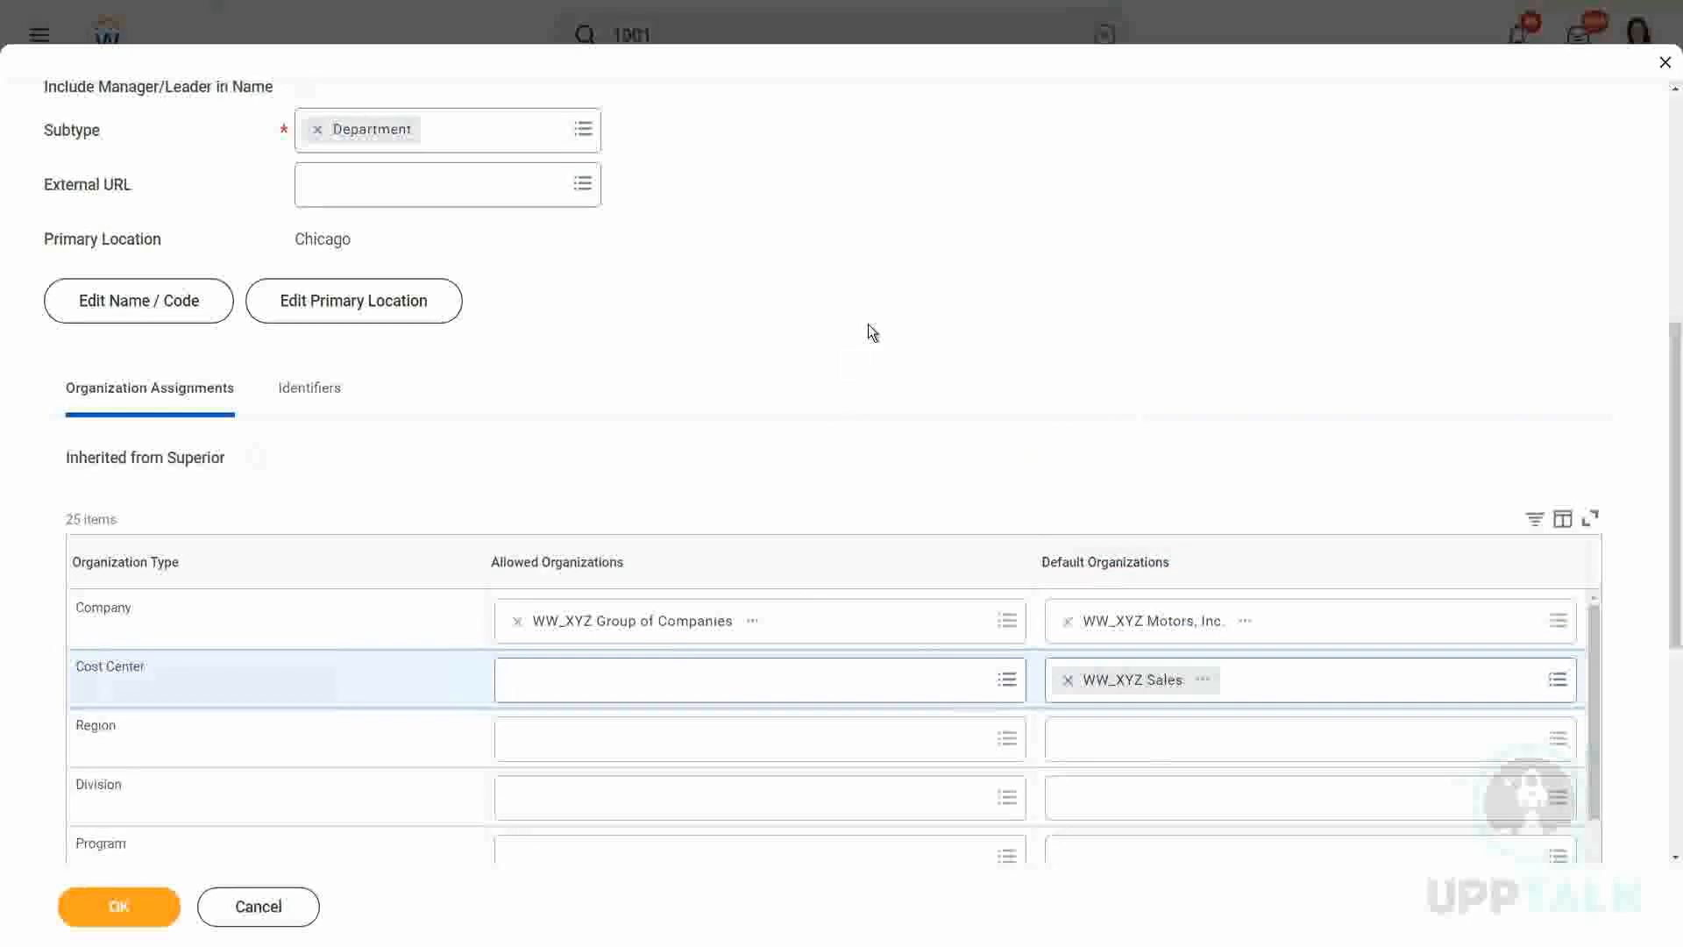
pyautogui.moveTo(1028, 295)
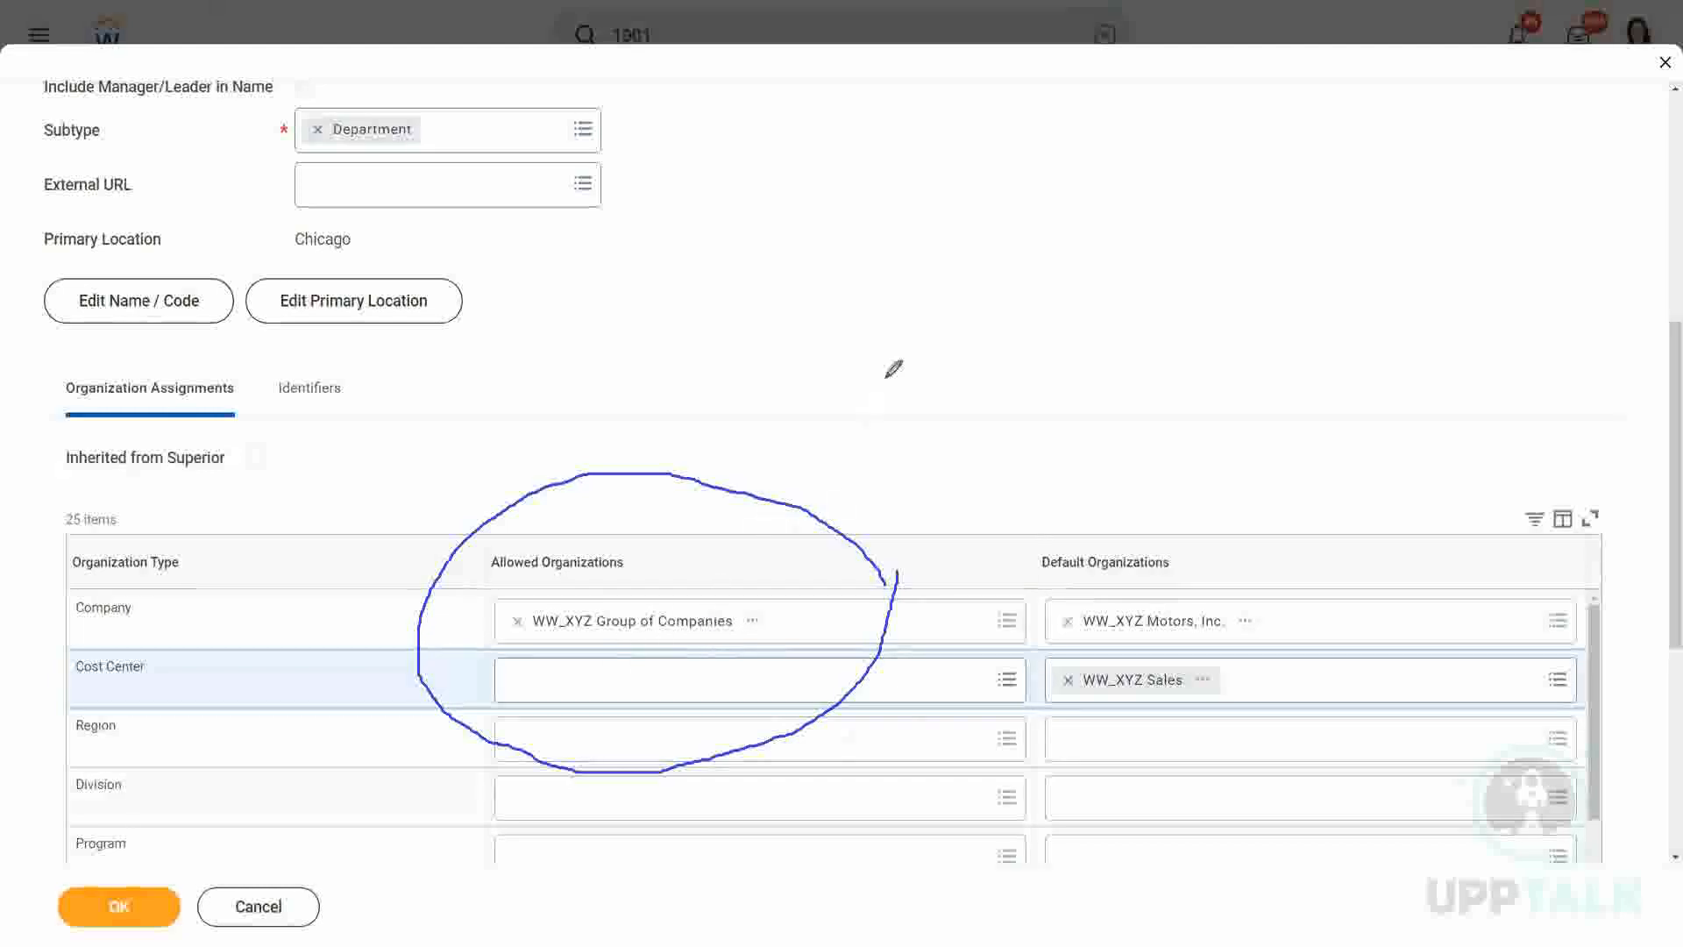
pyautogui.moveTo(942, 310)
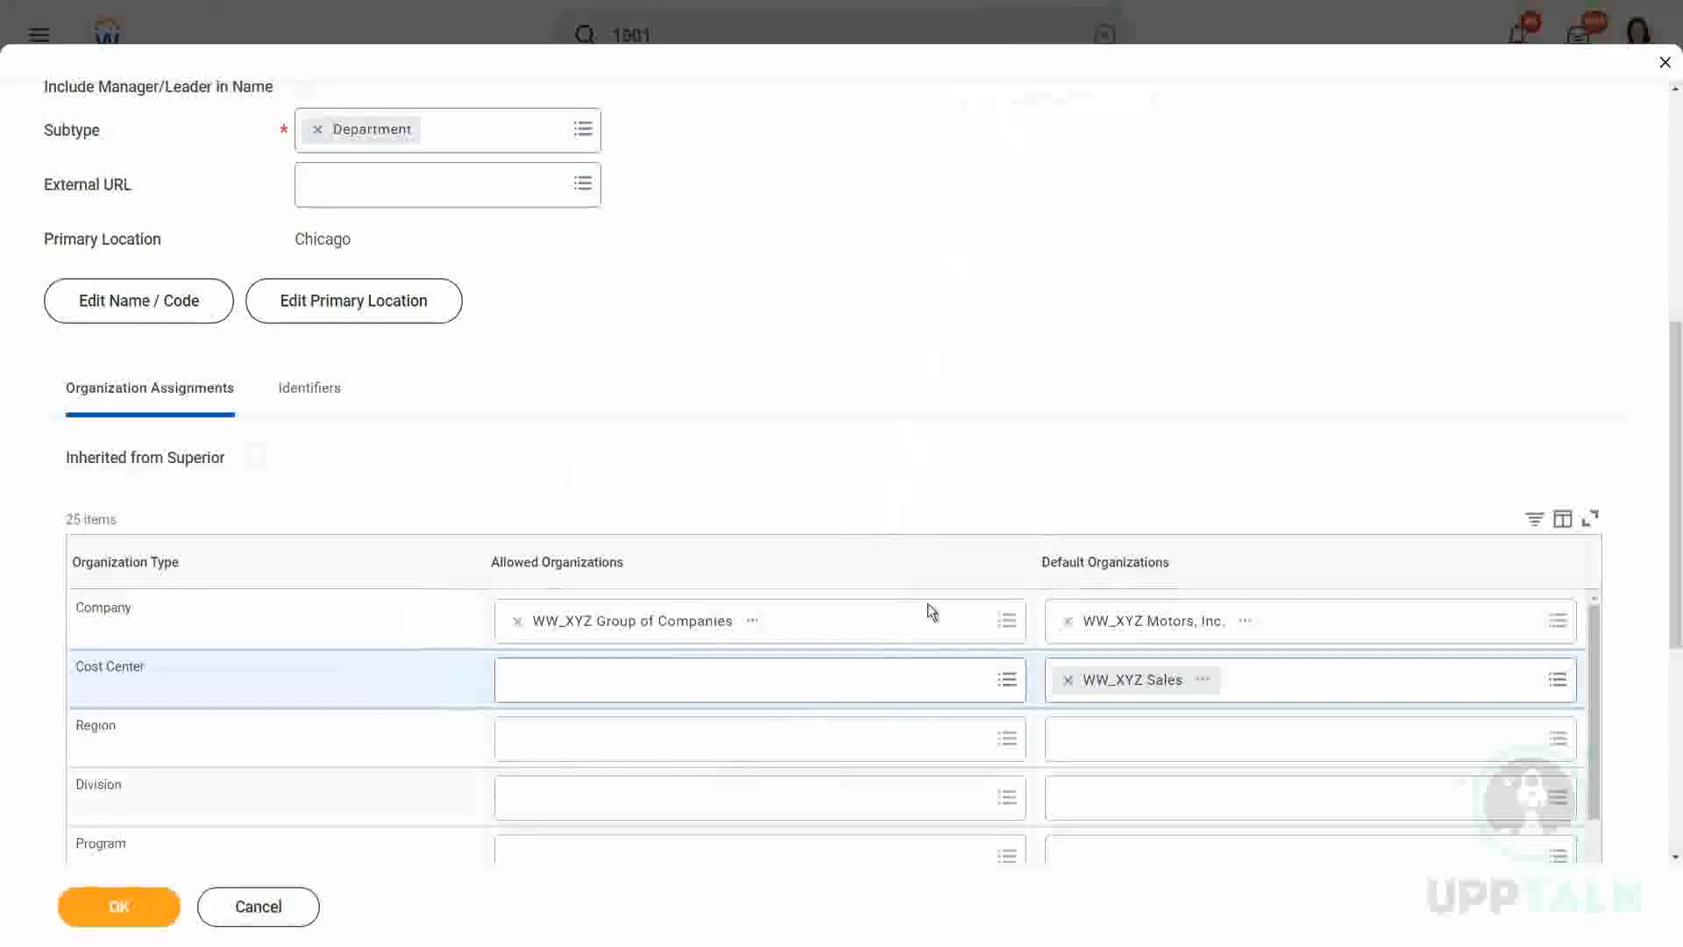
pyautogui.moveTo(749, 655)
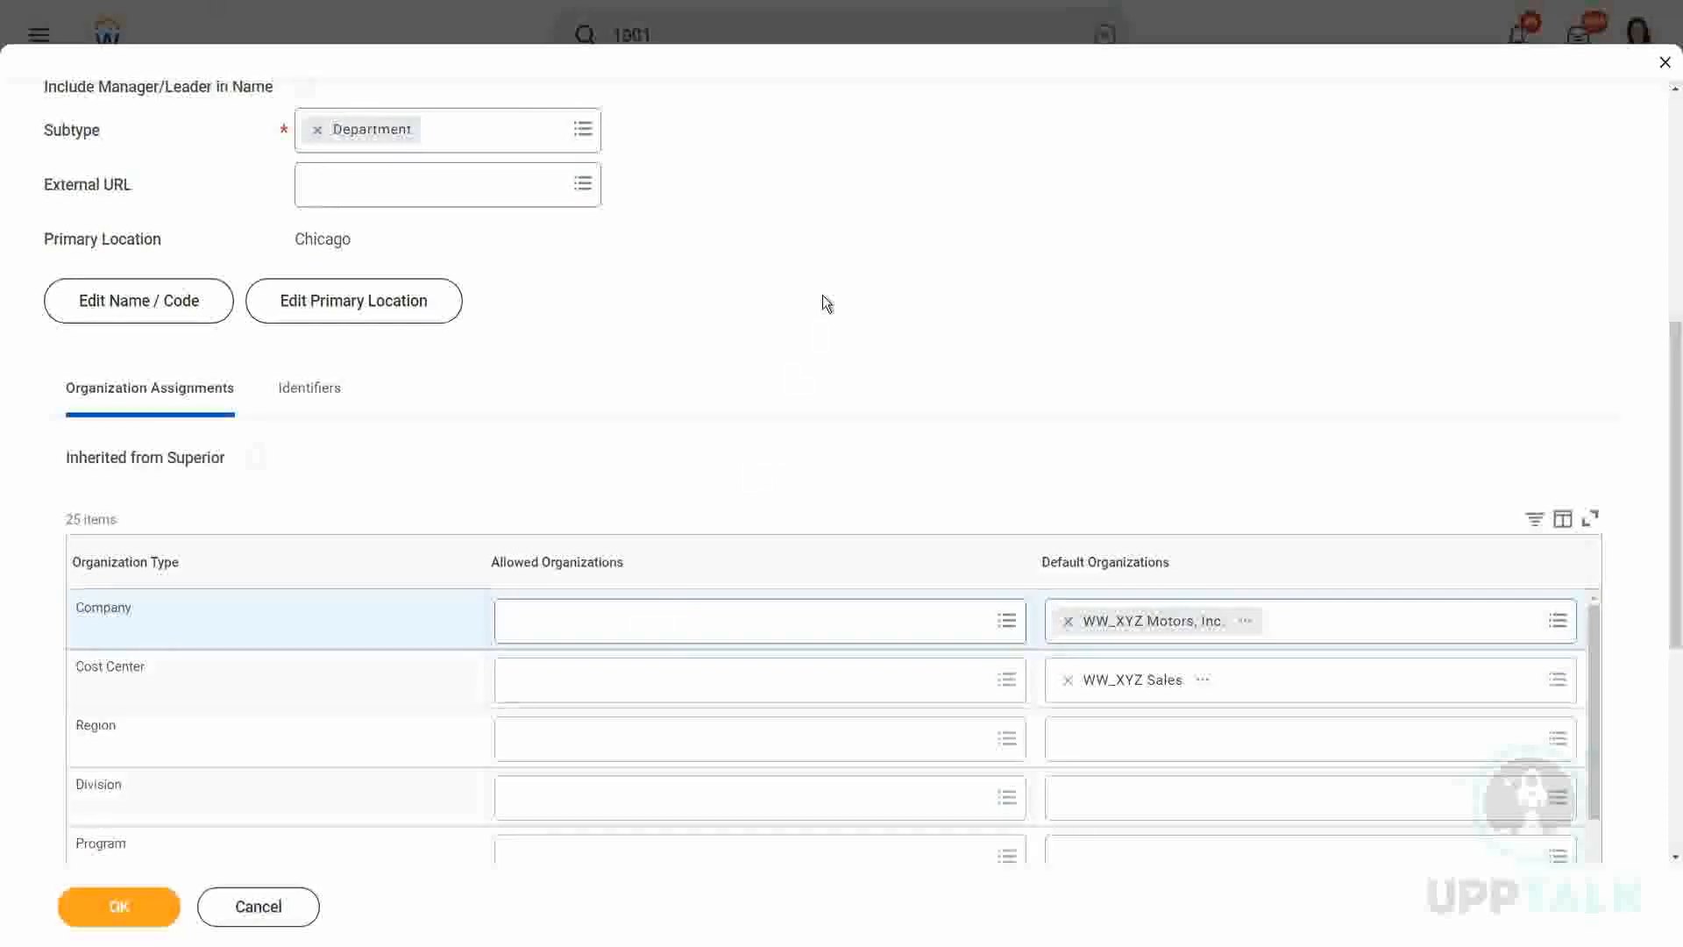
pyautogui.moveTo(846, 307)
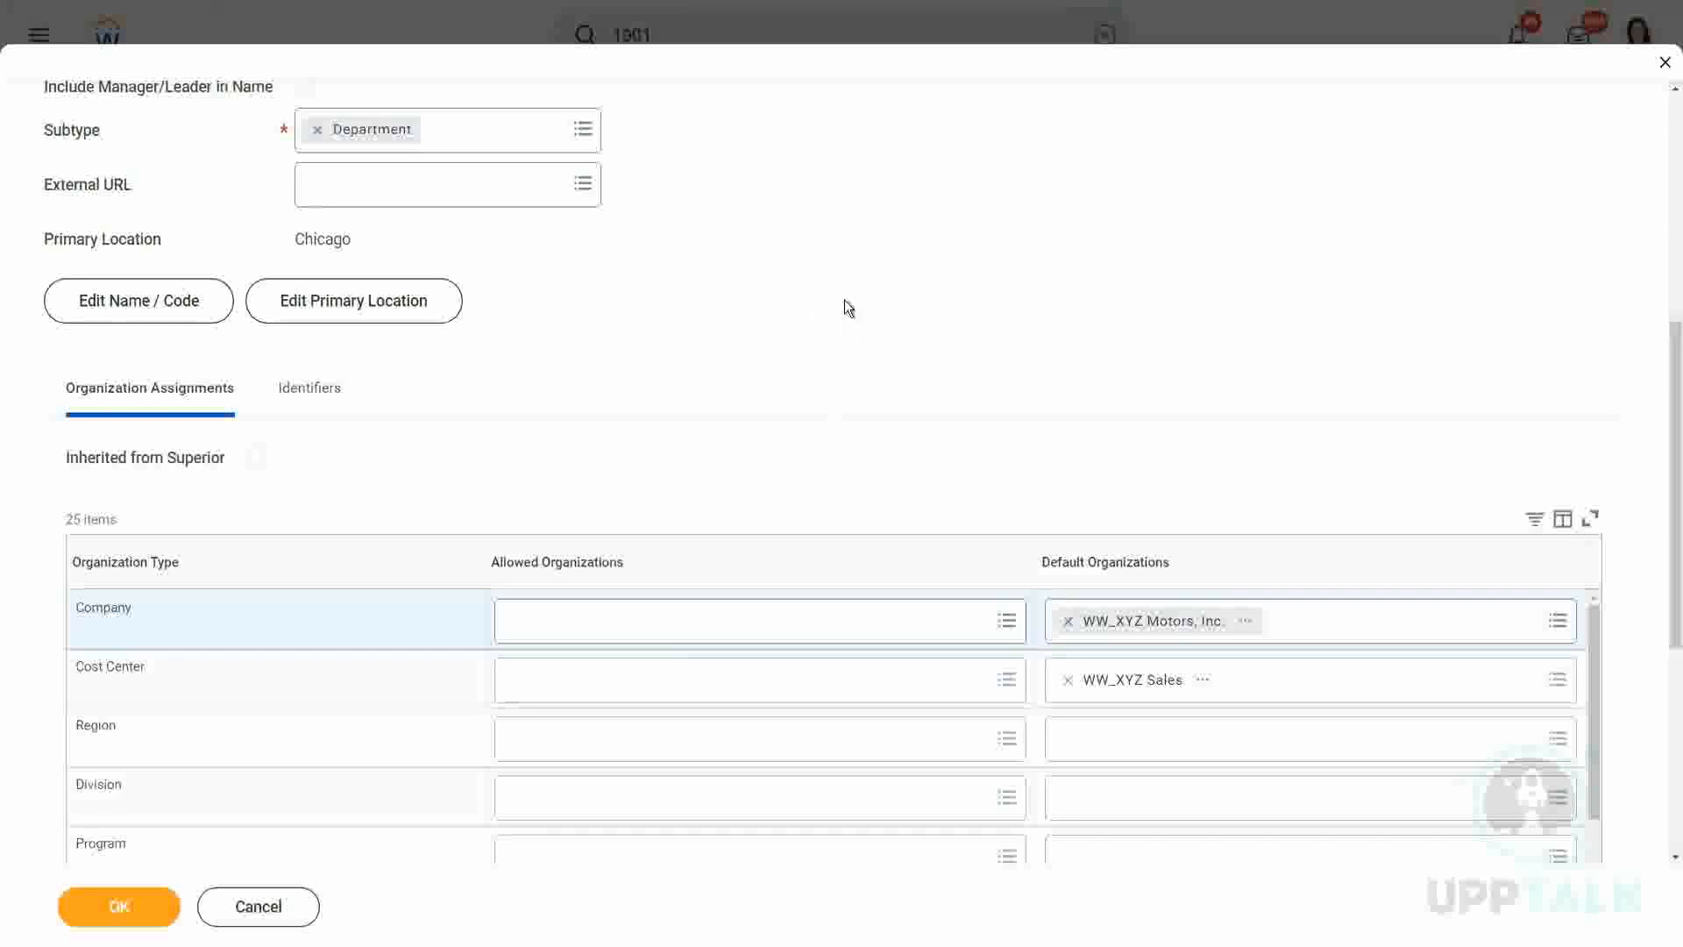
pyautogui.moveTo(847, 320)
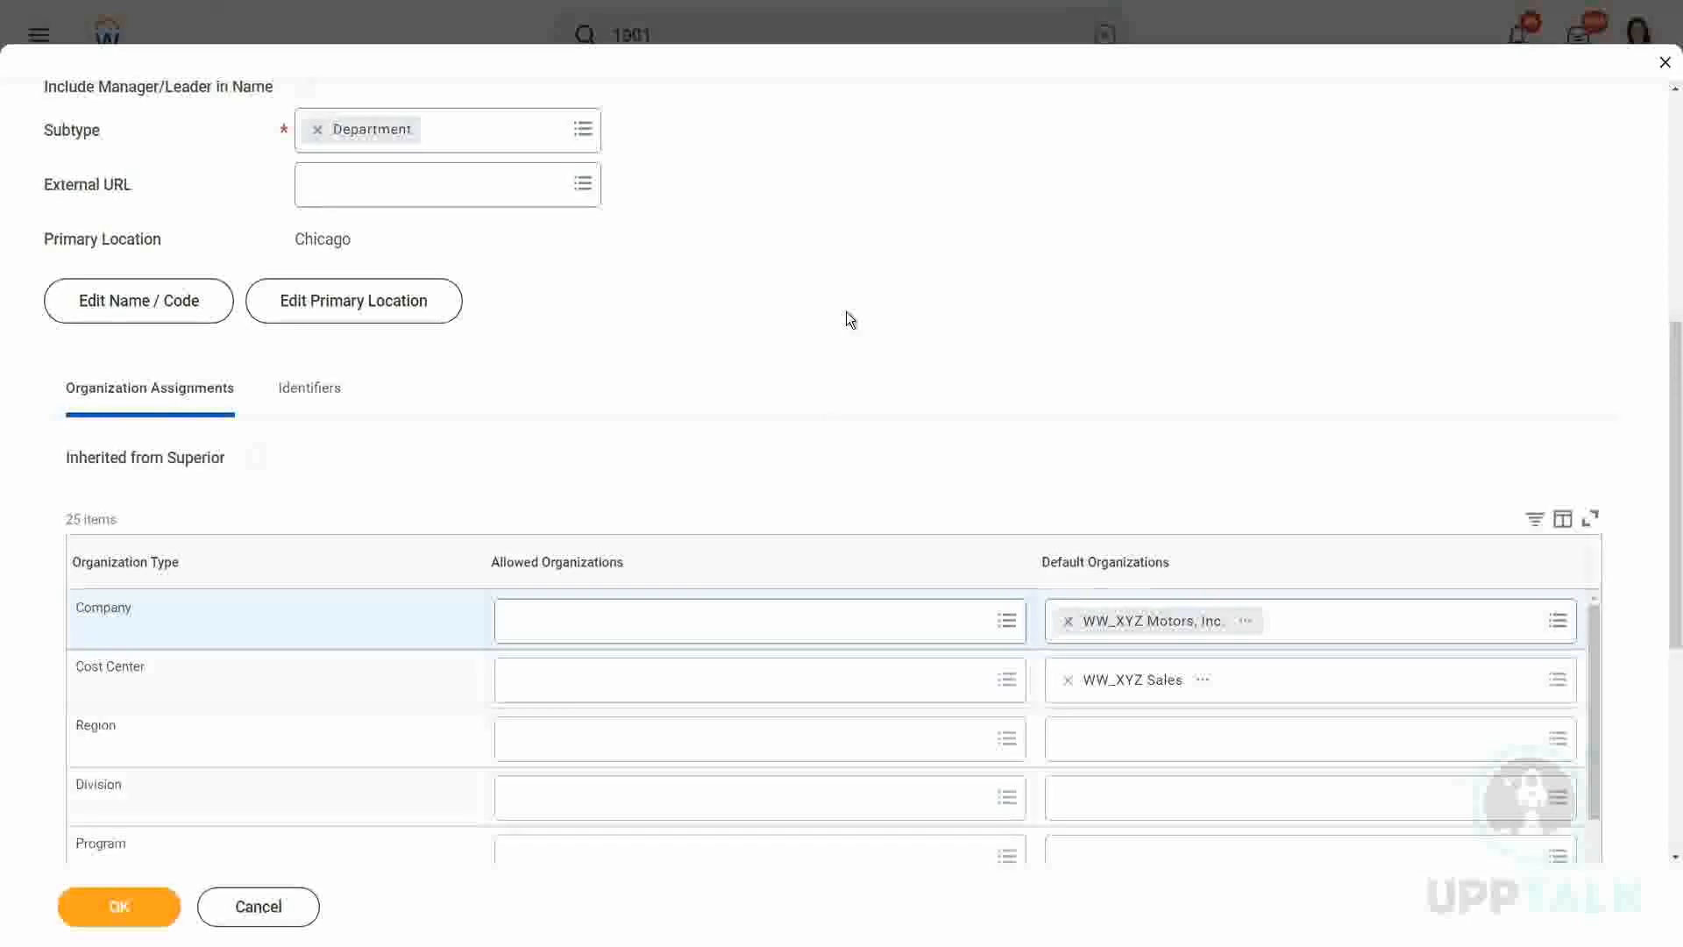
pyautogui.moveTo(776, 328)
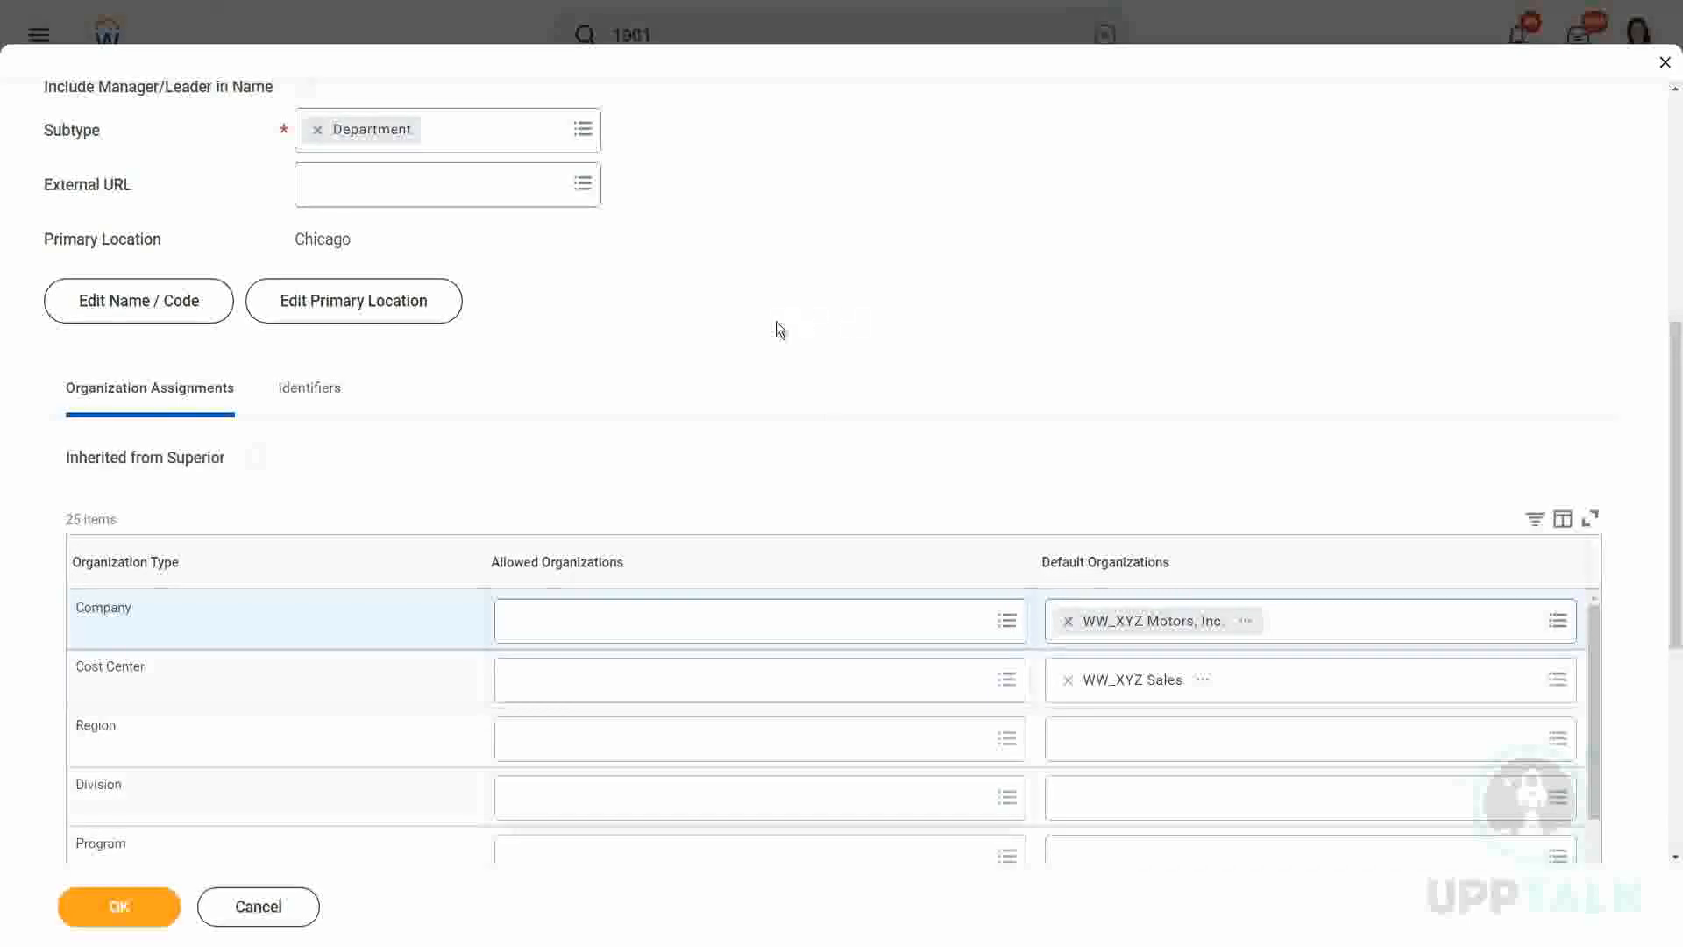
pyautogui.moveTo(795, 331)
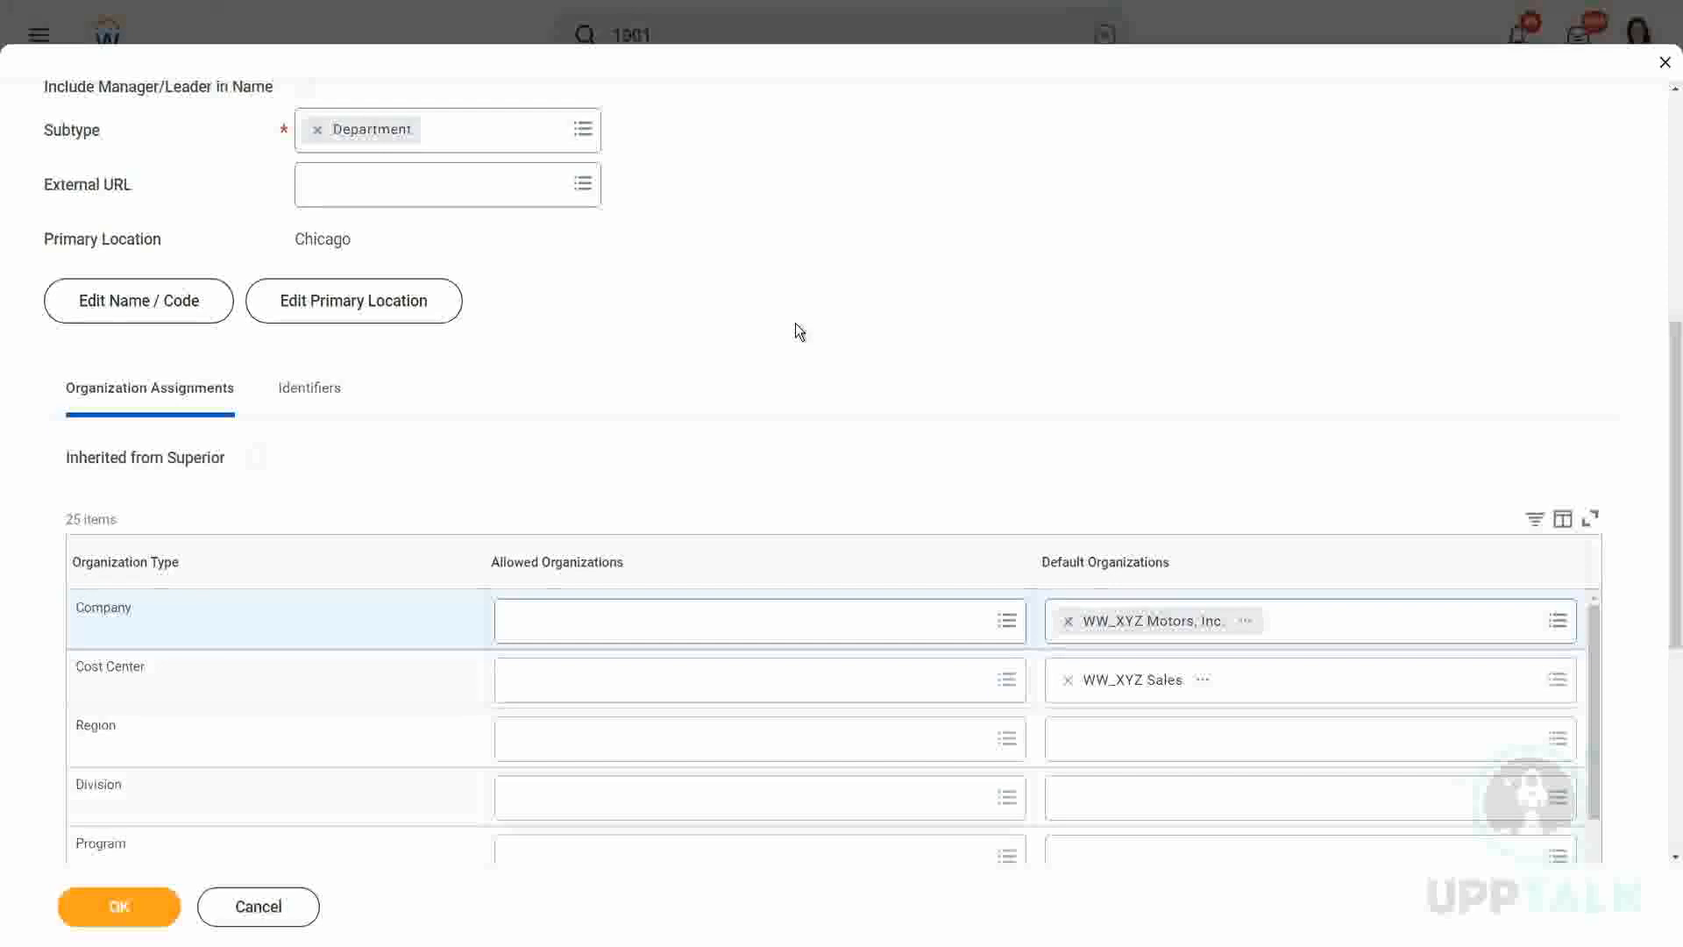
pyautogui.moveTo(817, 304)
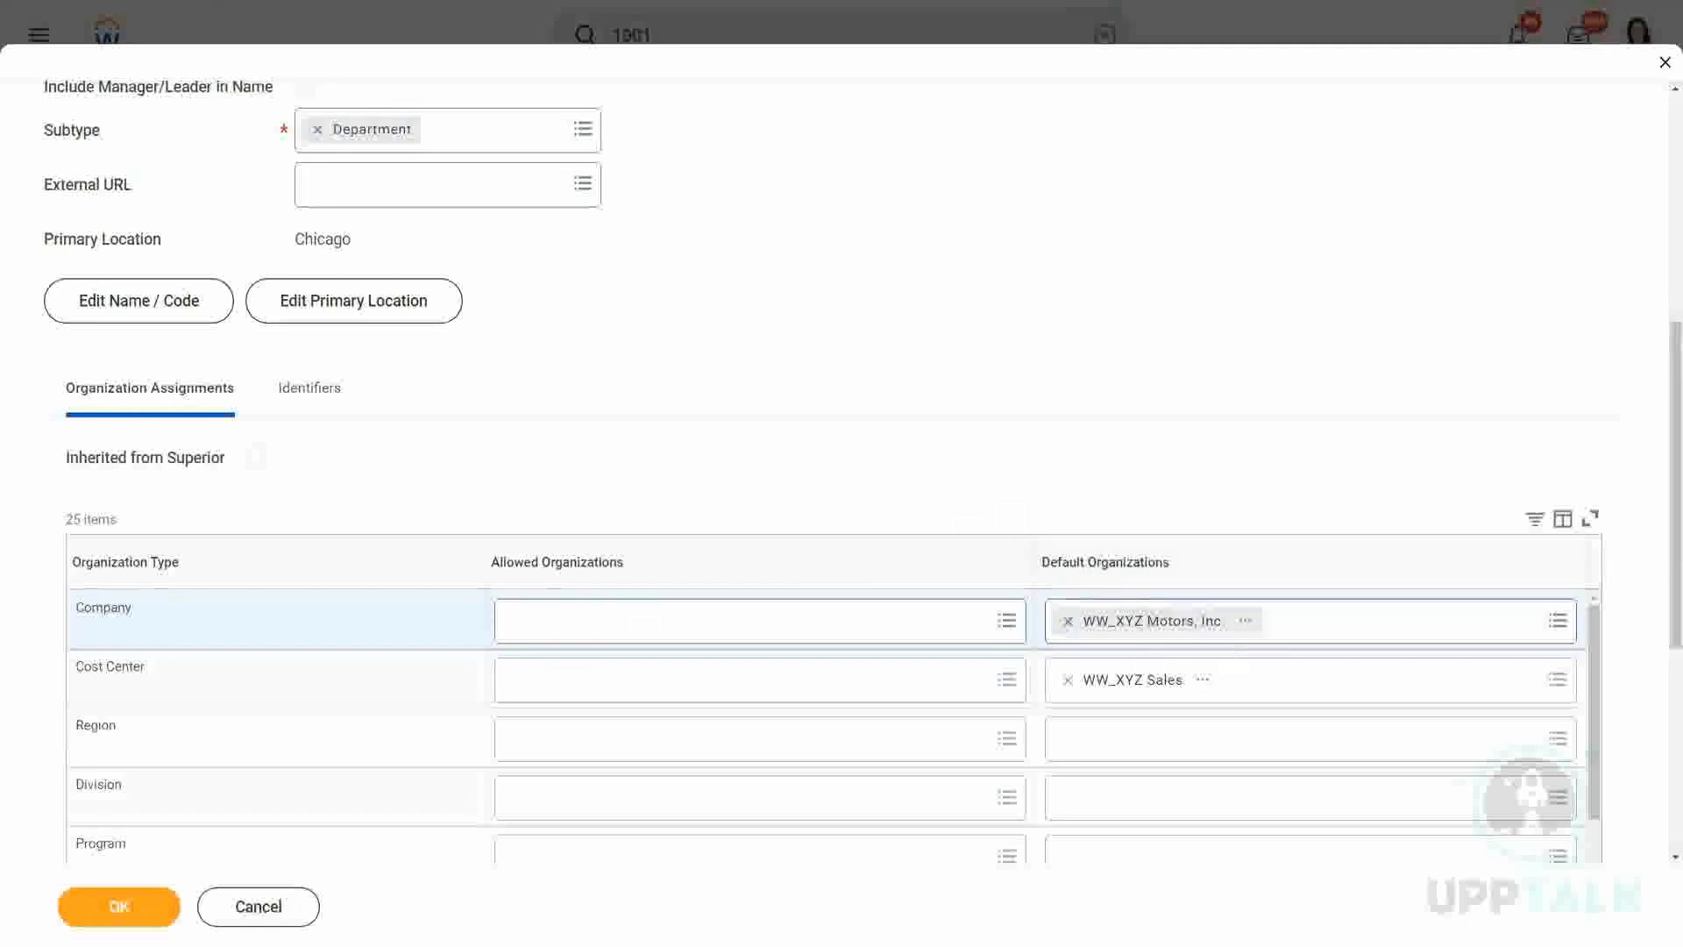
pyautogui.moveTo(1179, 487)
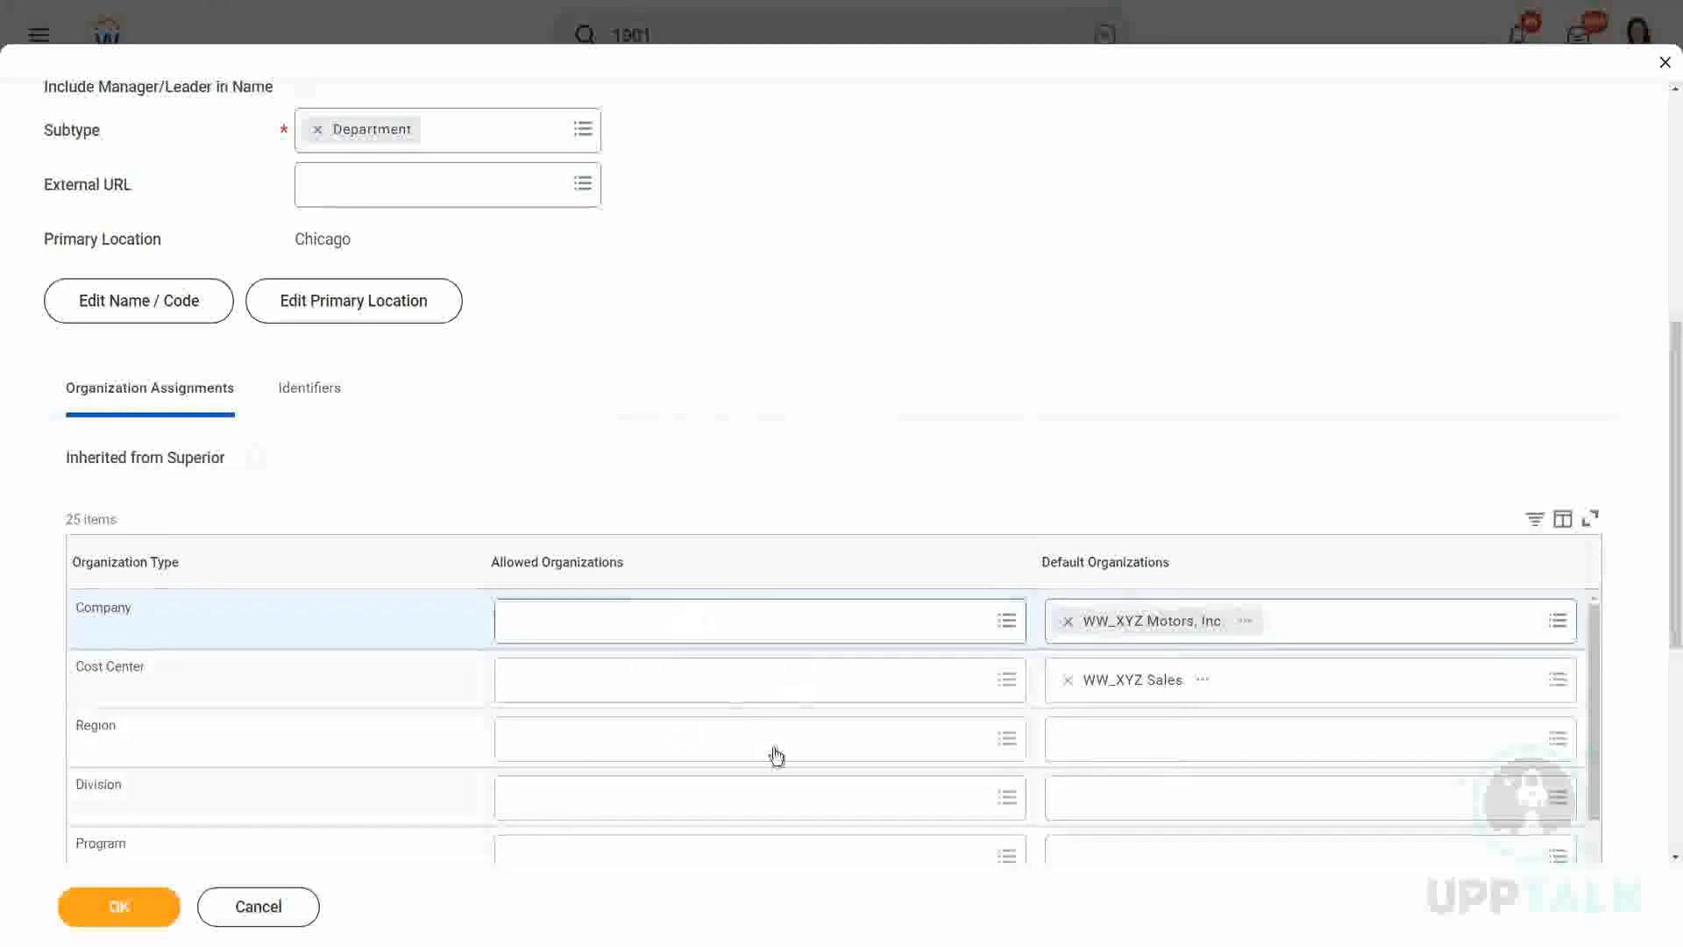
pyautogui.moveTo(774, 386)
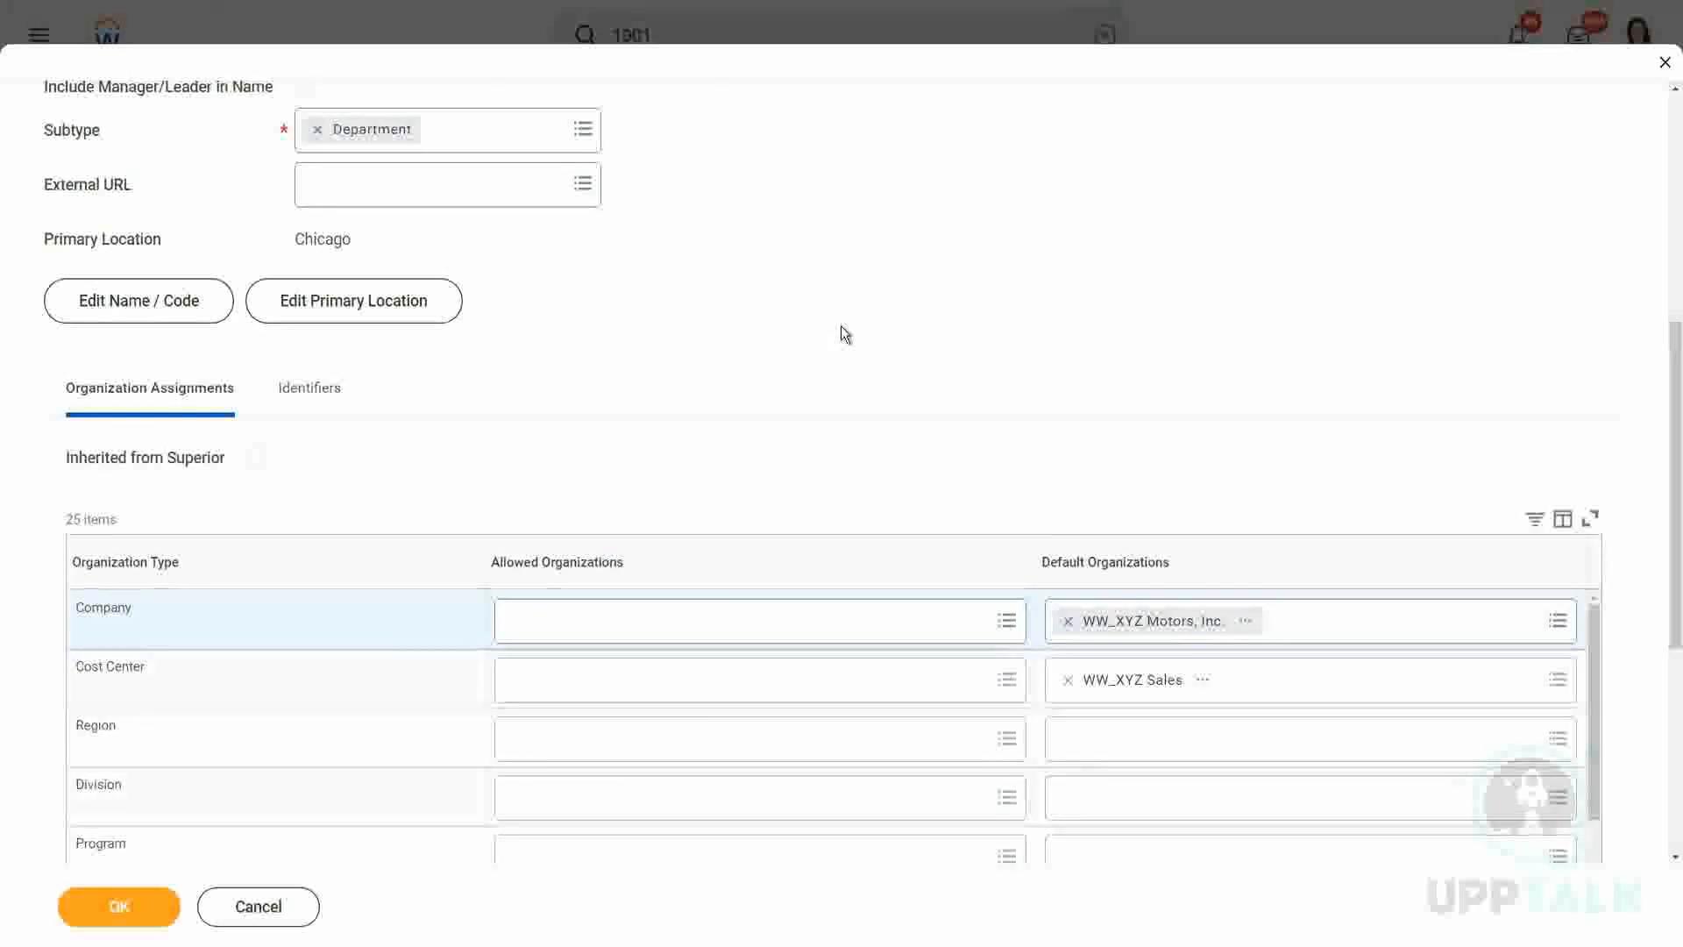
pyautogui.moveTo(853, 326)
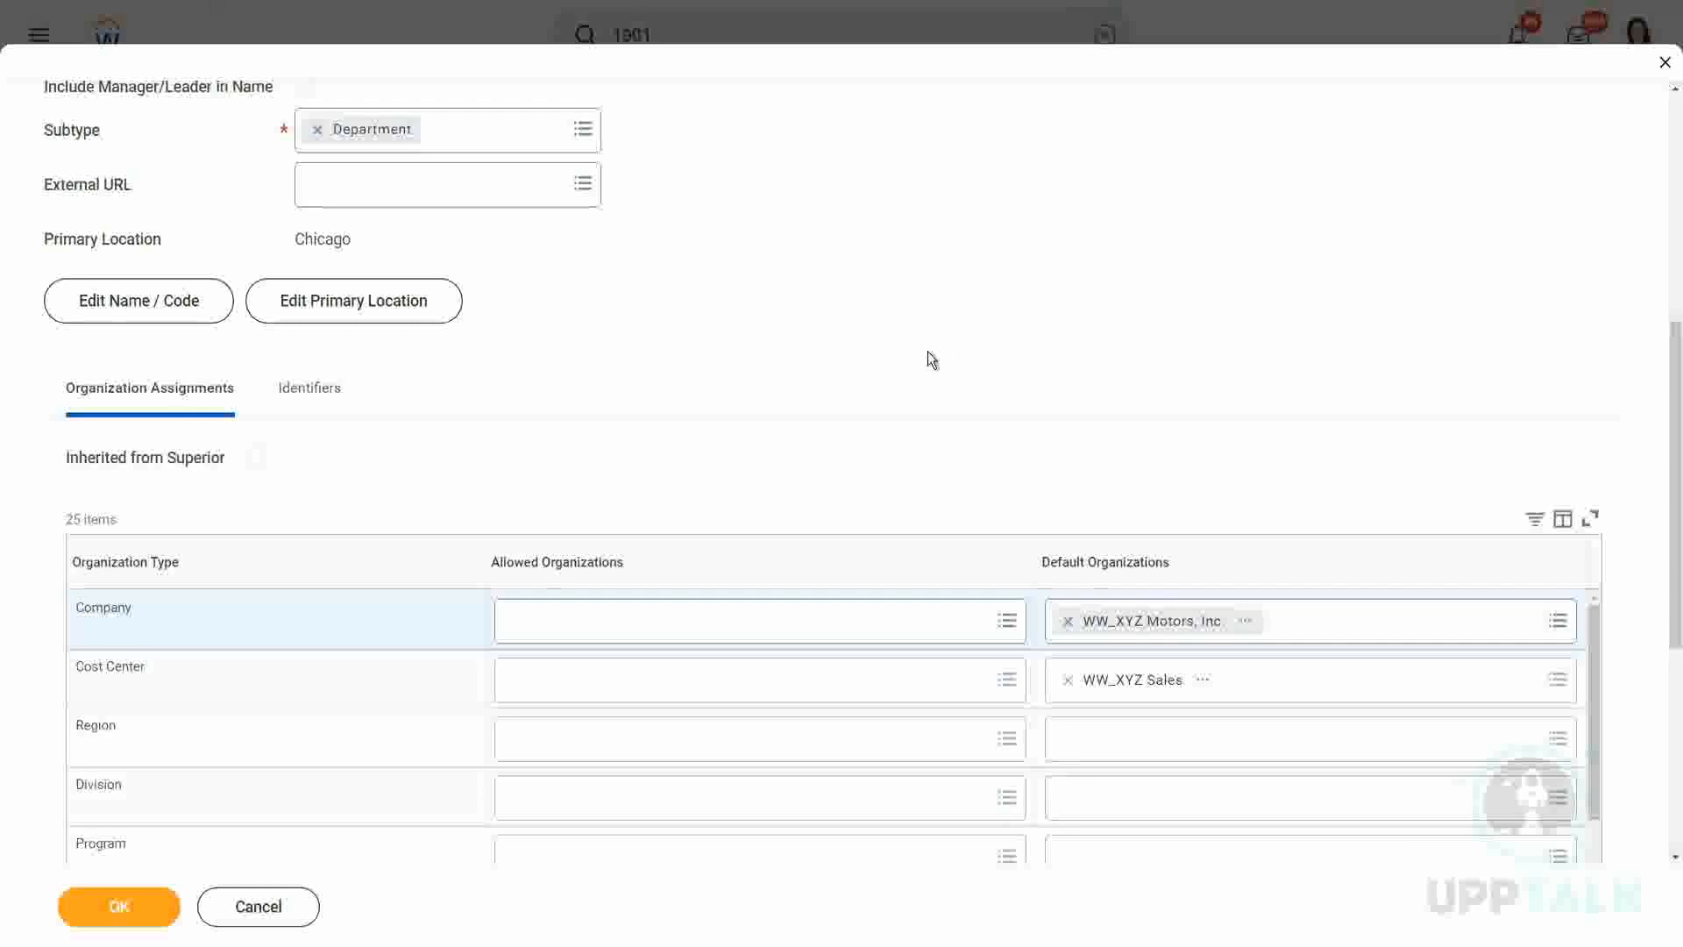
pyautogui.moveTo(925, 367)
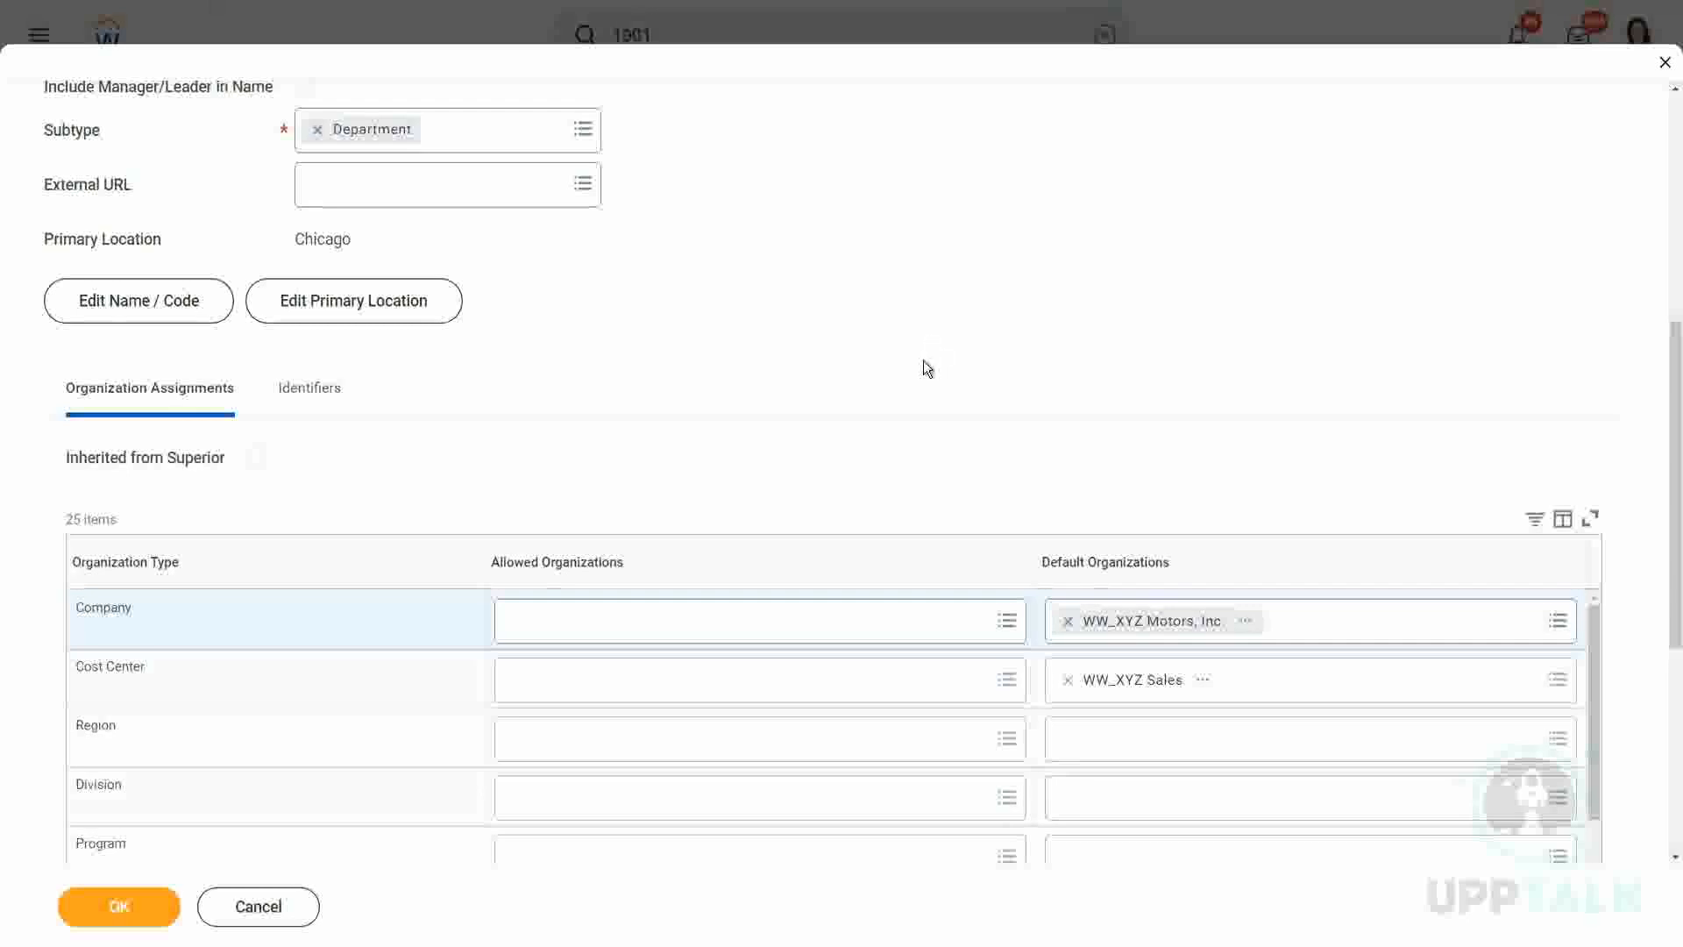
pyautogui.moveTo(596, 693)
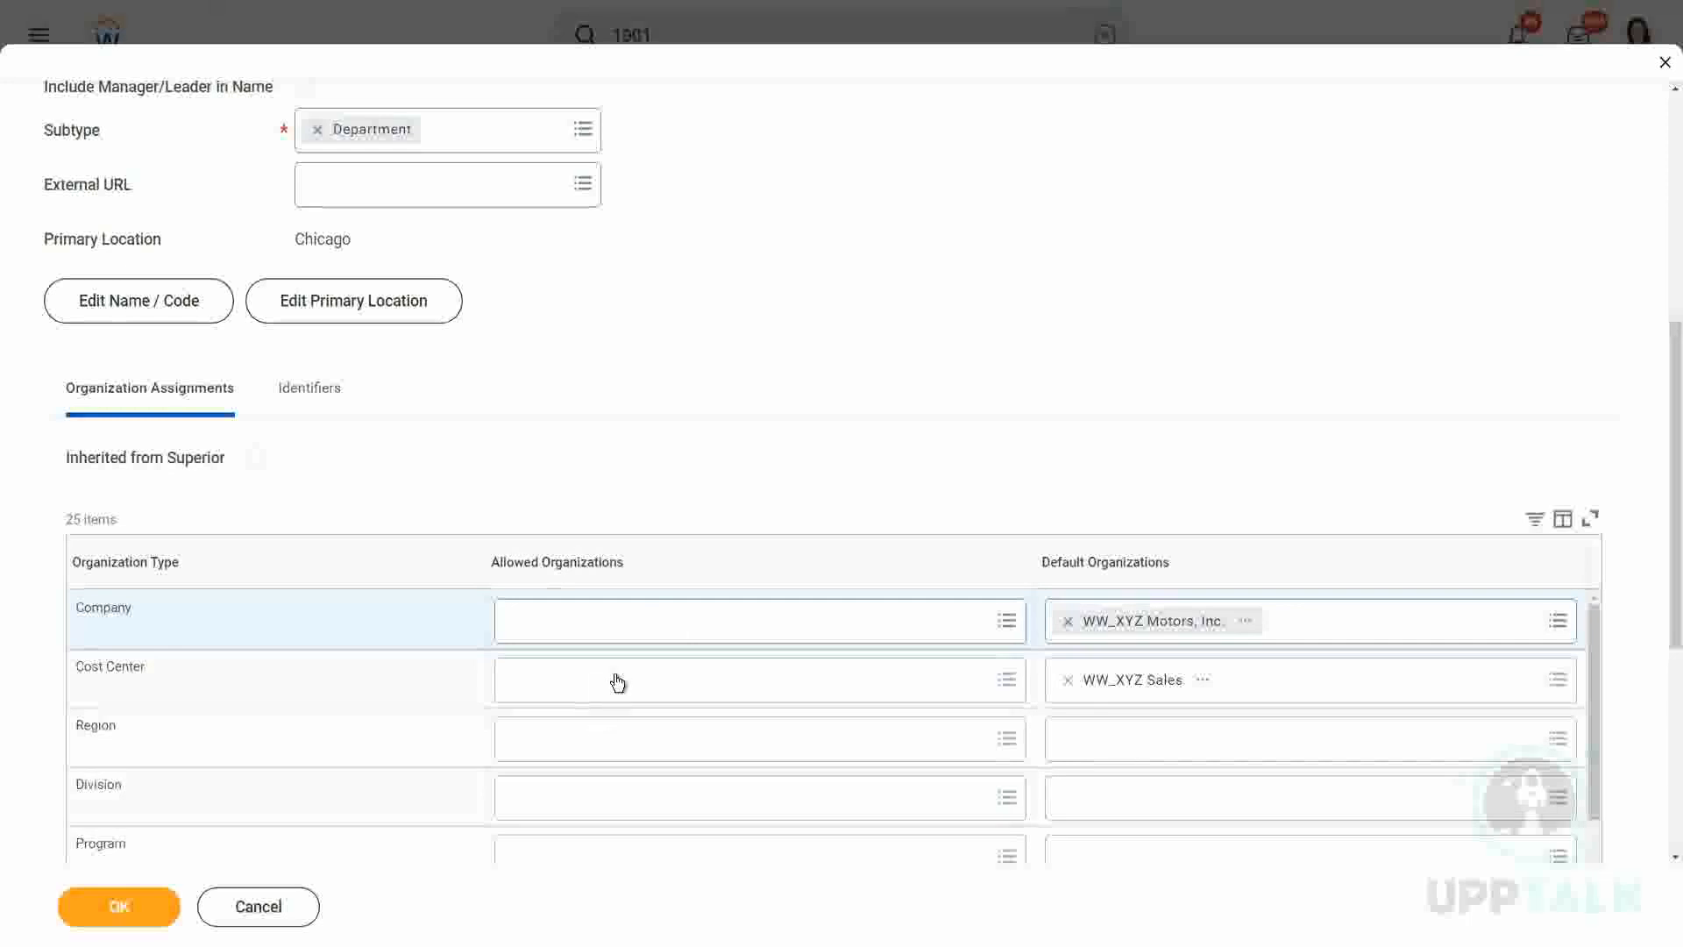
pyautogui.moveTo(898, 324)
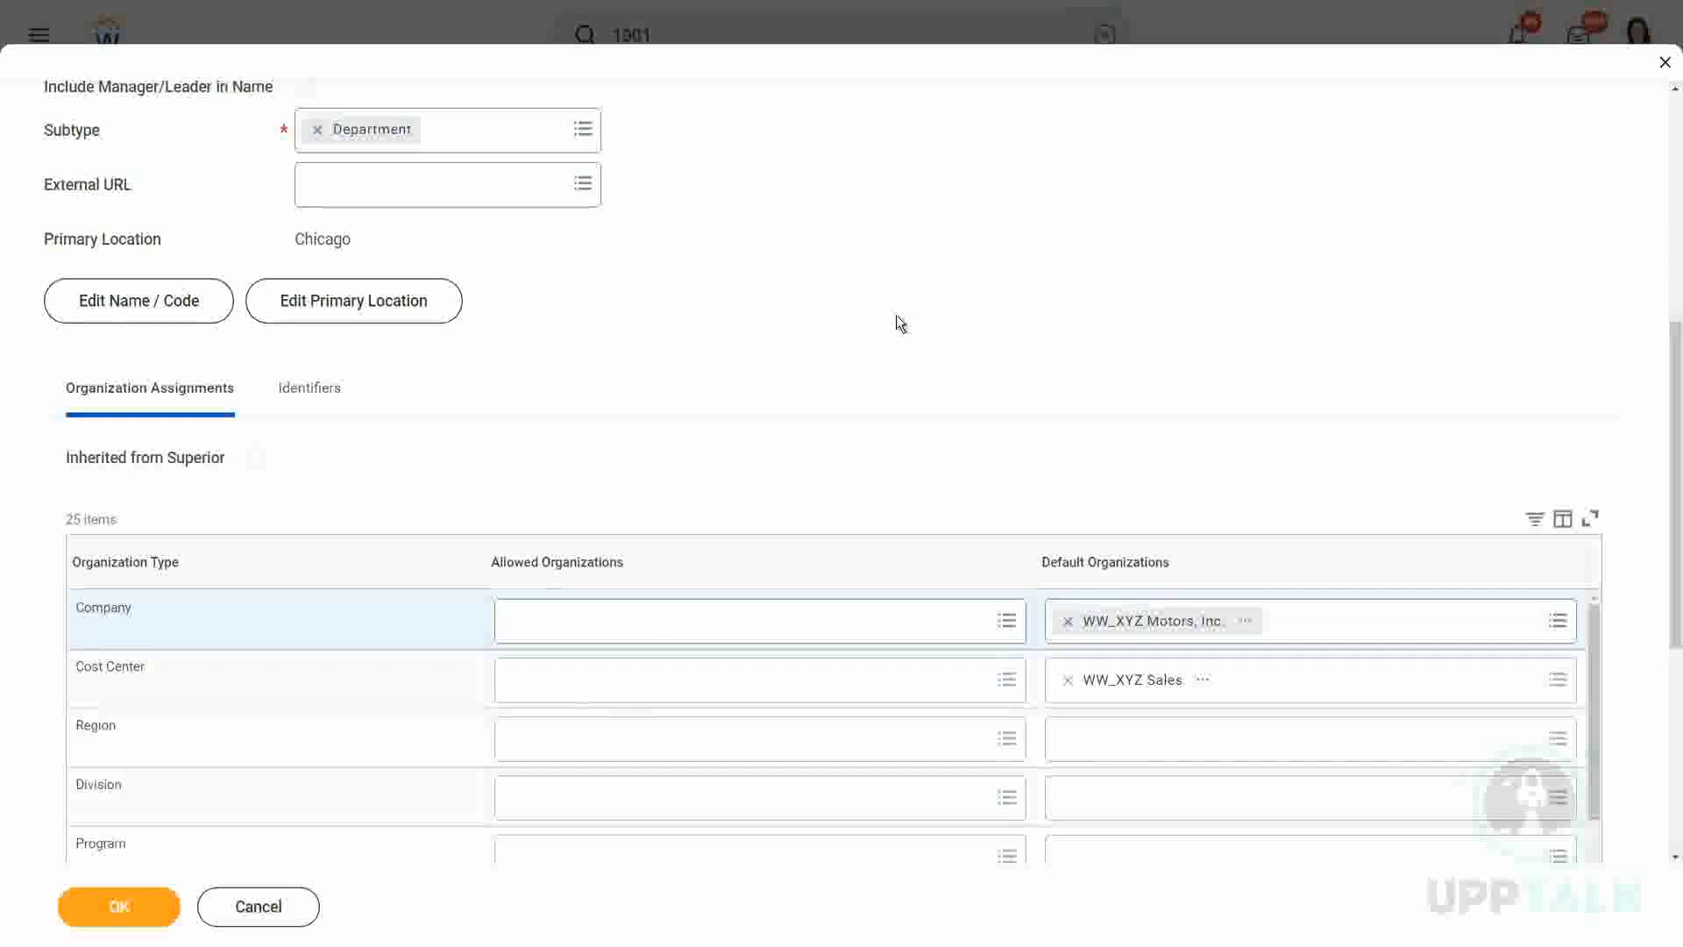
pyautogui.moveTo(836, 372)
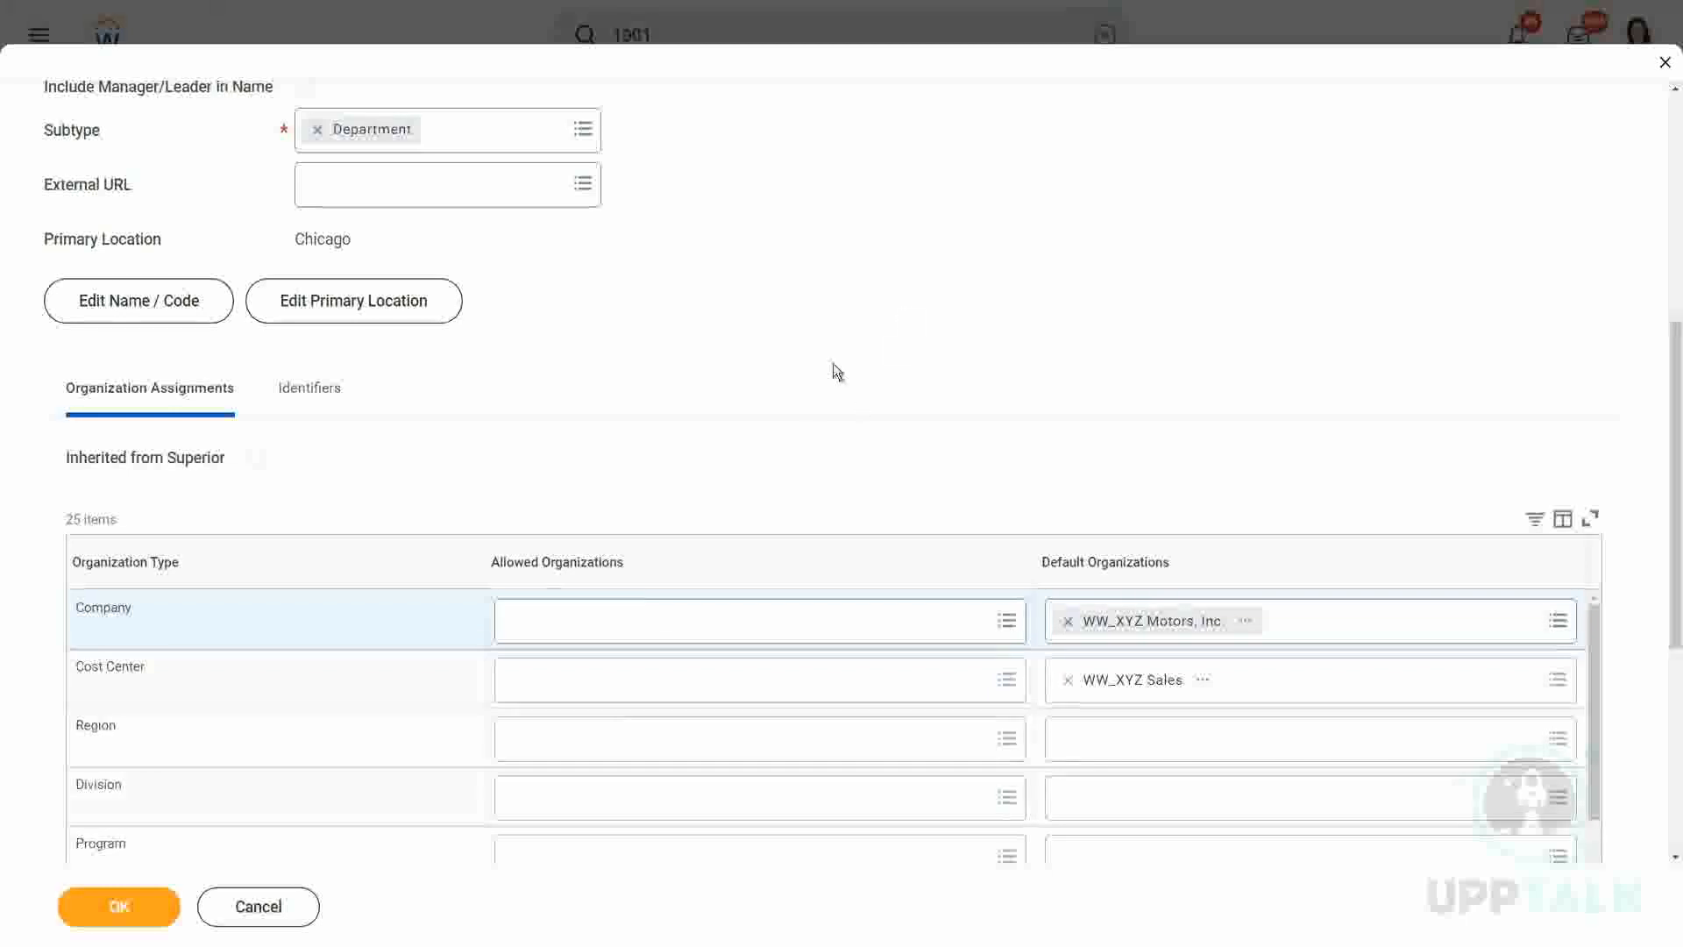
pyautogui.moveTo(787, 778)
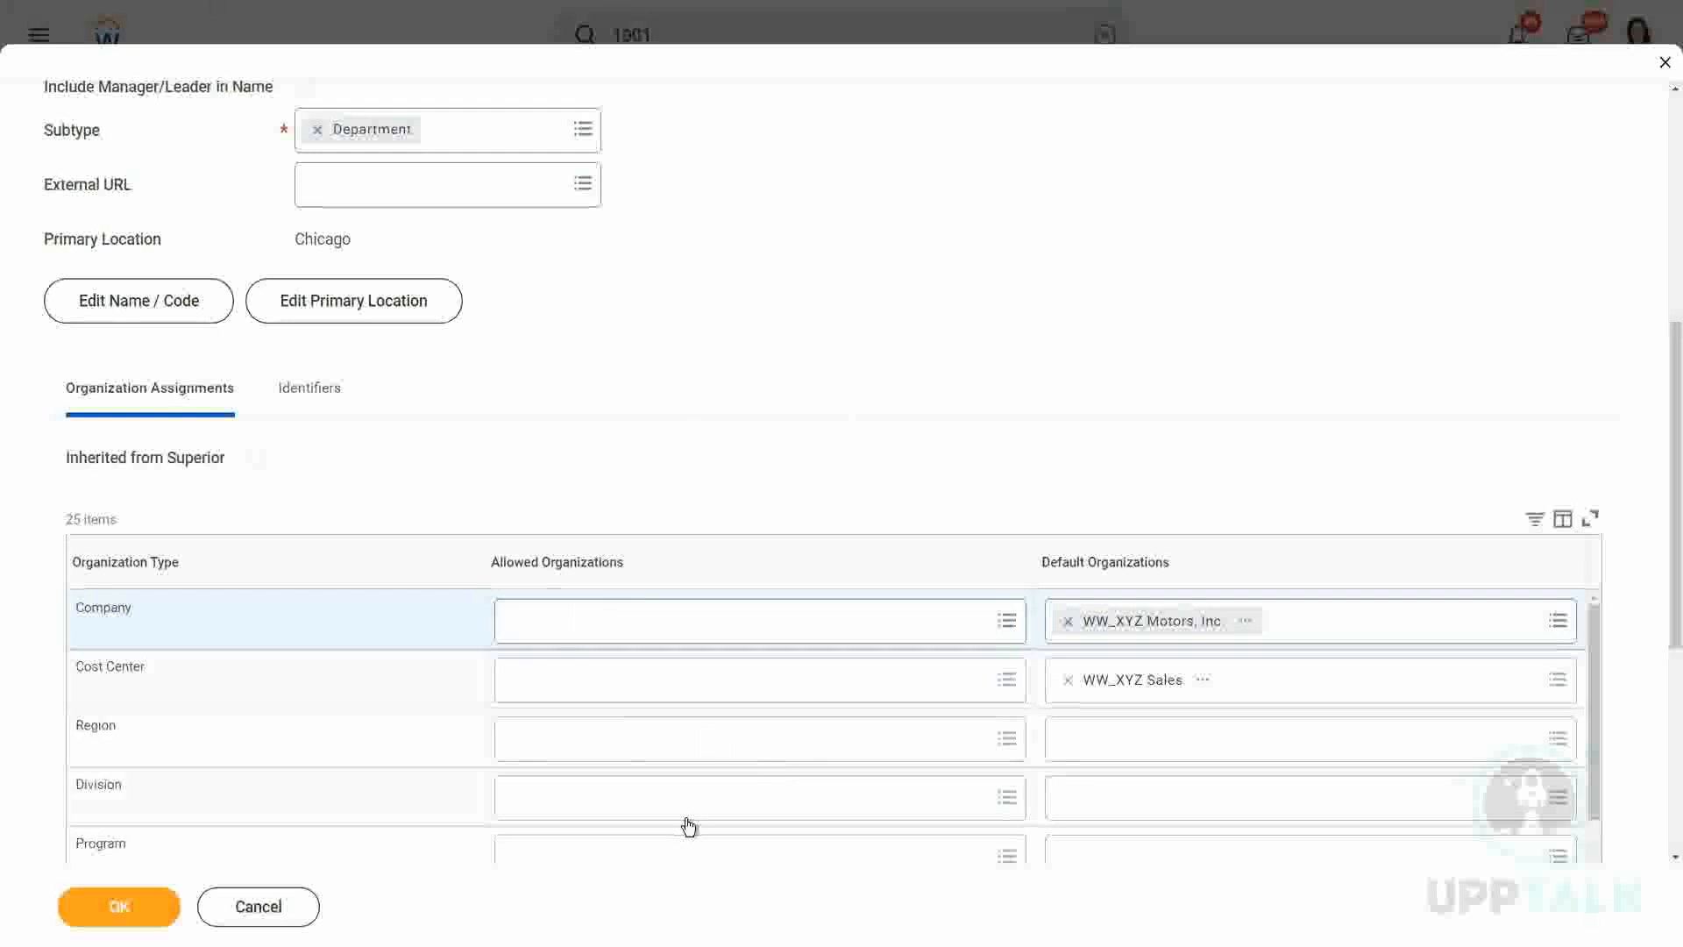
pyautogui.moveTo(626, 692)
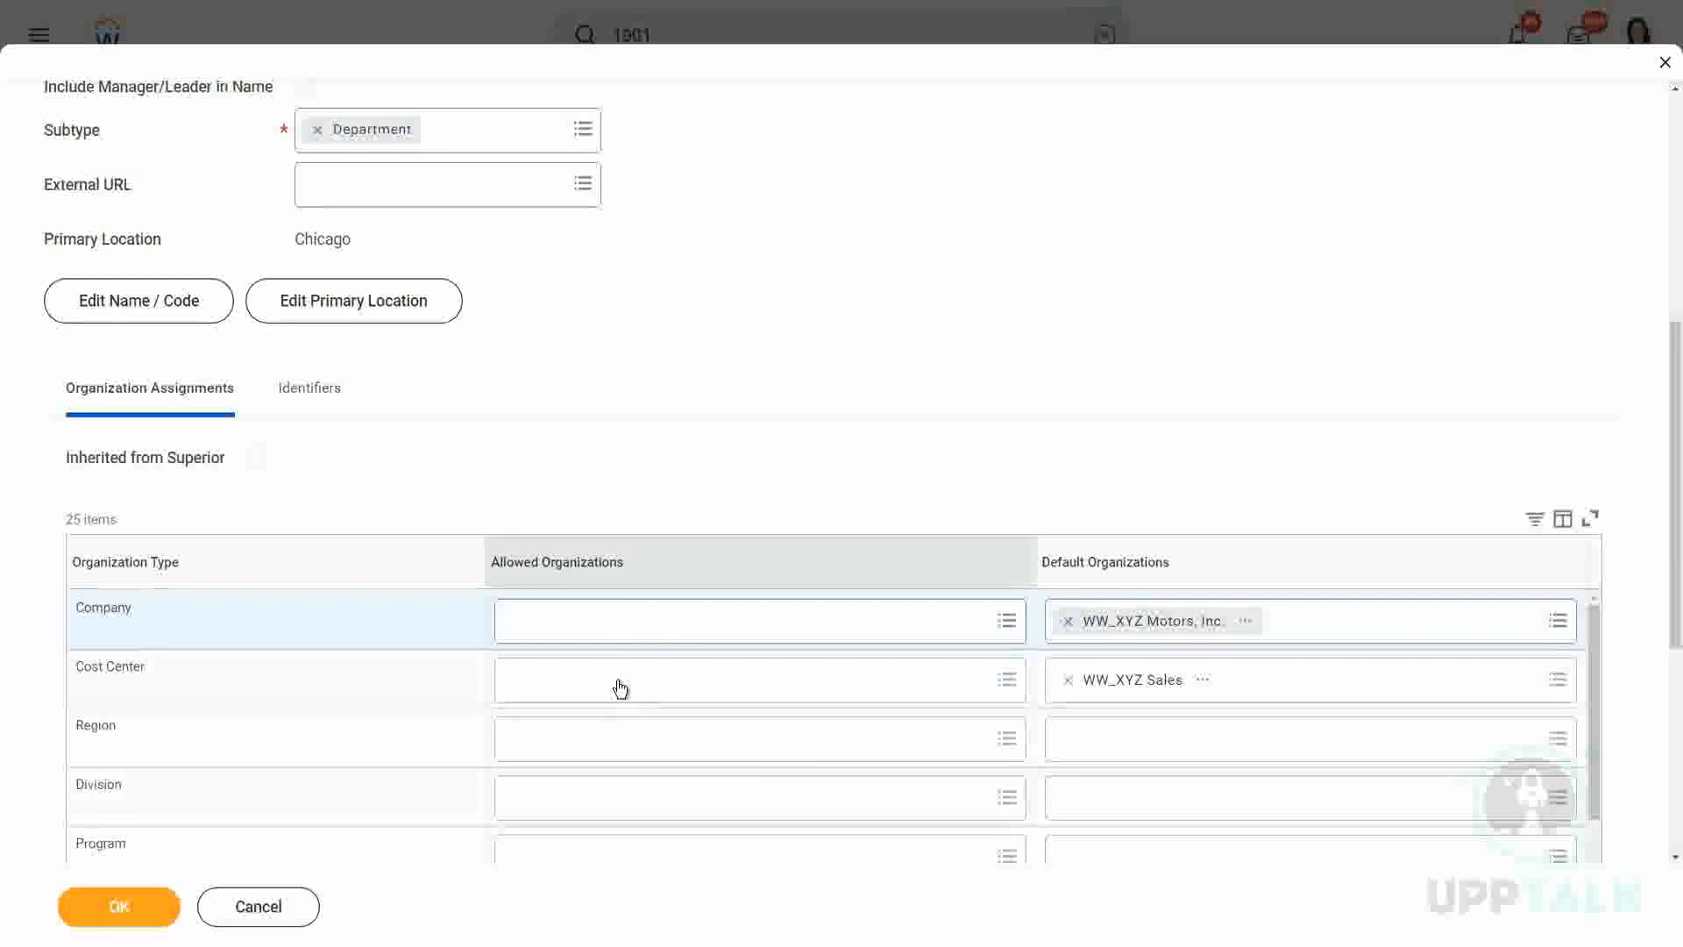
pyautogui.click(751, 679)
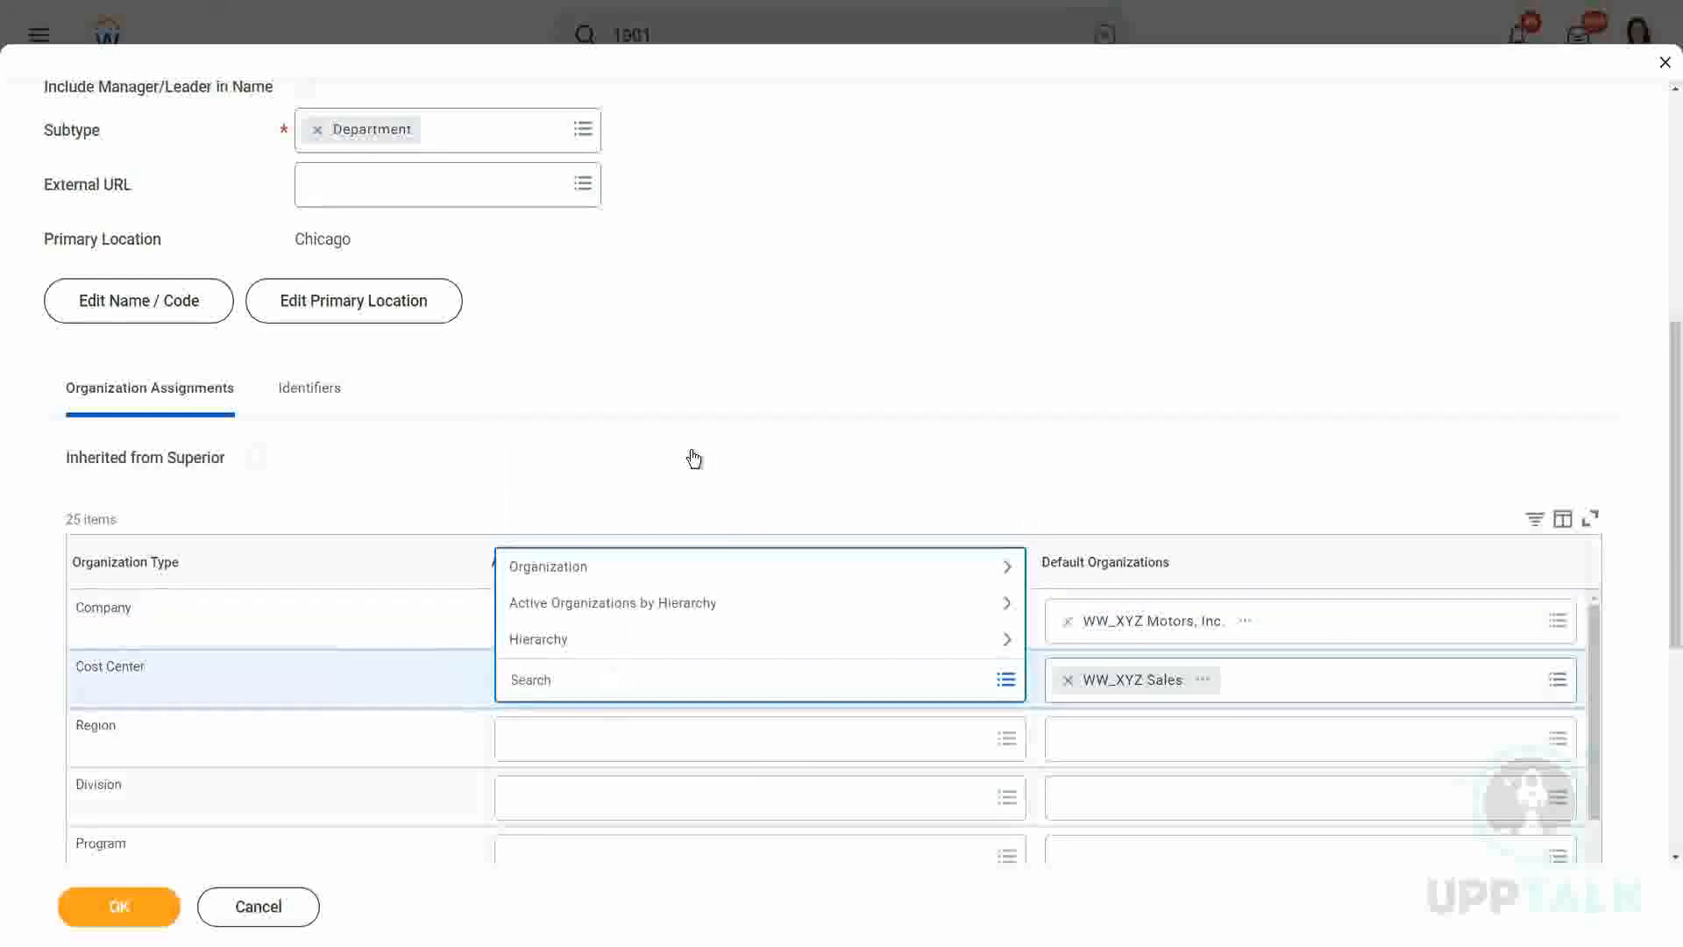
pyautogui.click(780, 330)
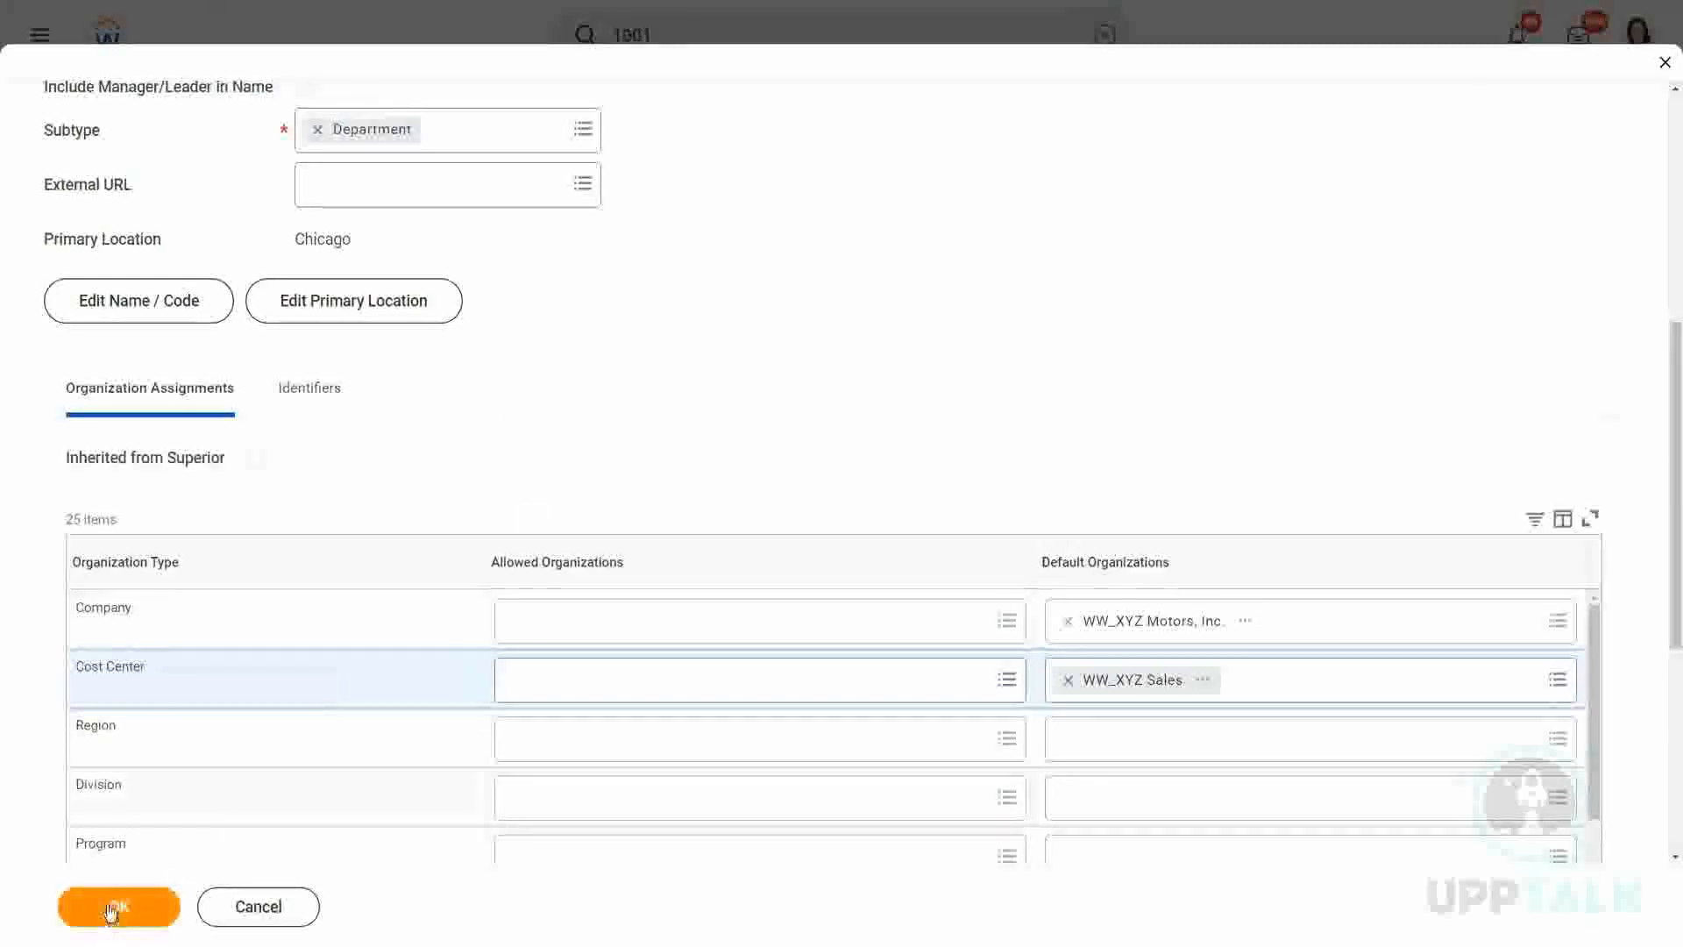
# Save the edits with OK and open the organization's Organization Assignments tab.
pyautogui.click(118, 906)
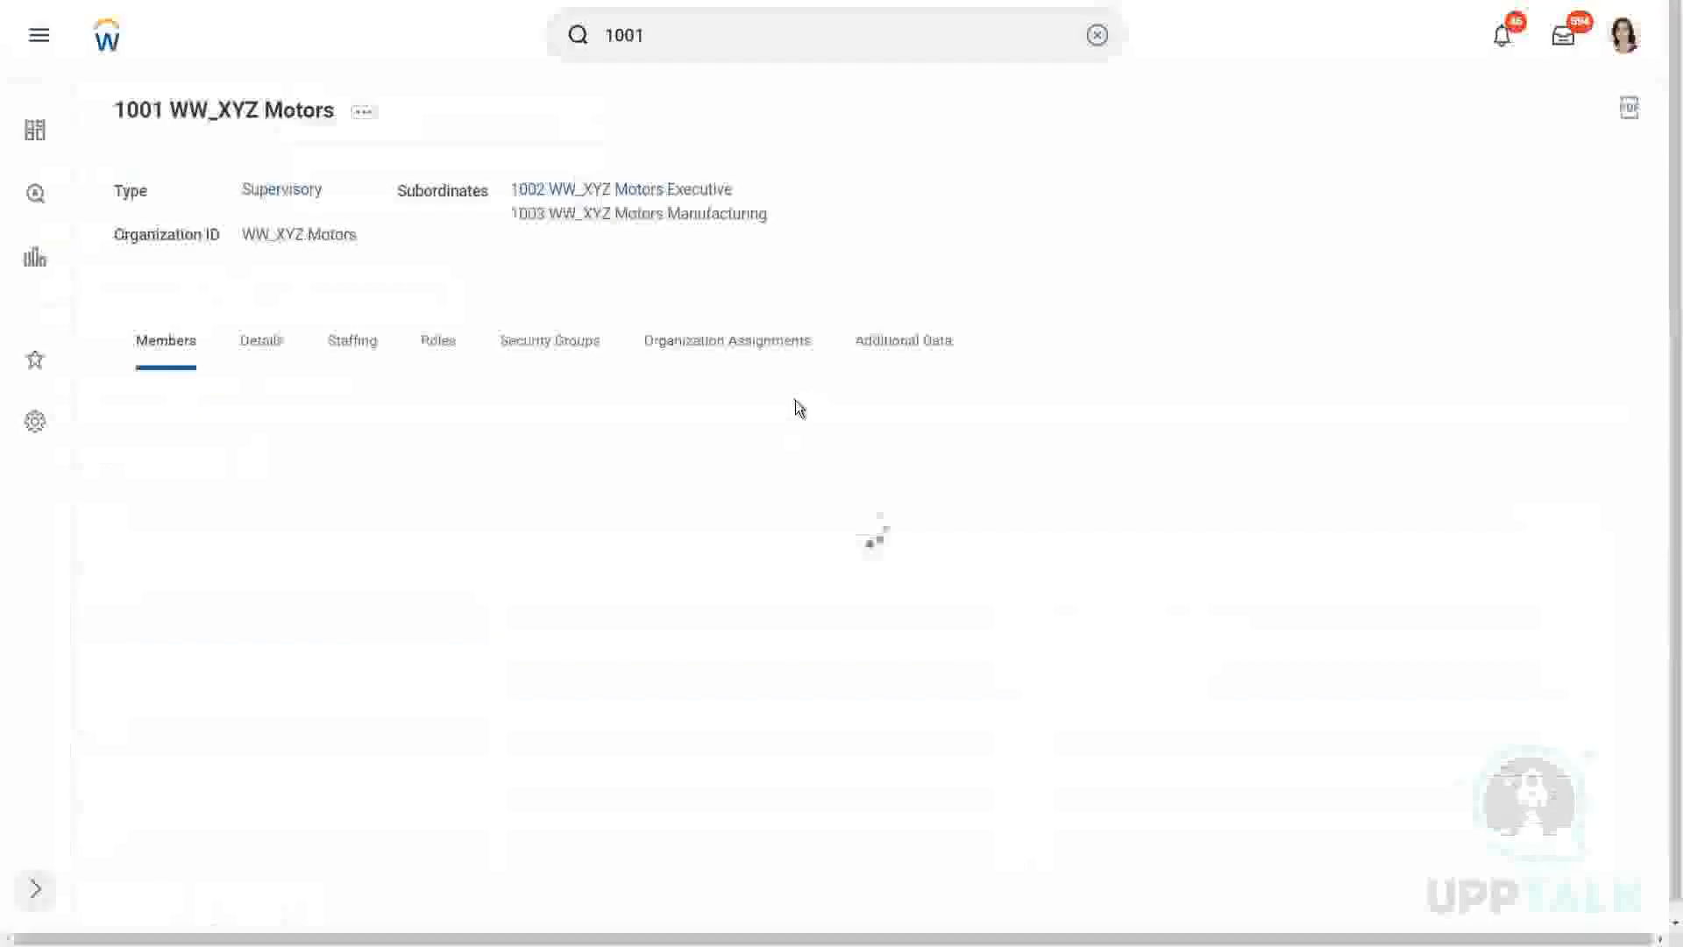
pyautogui.click(726, 340)
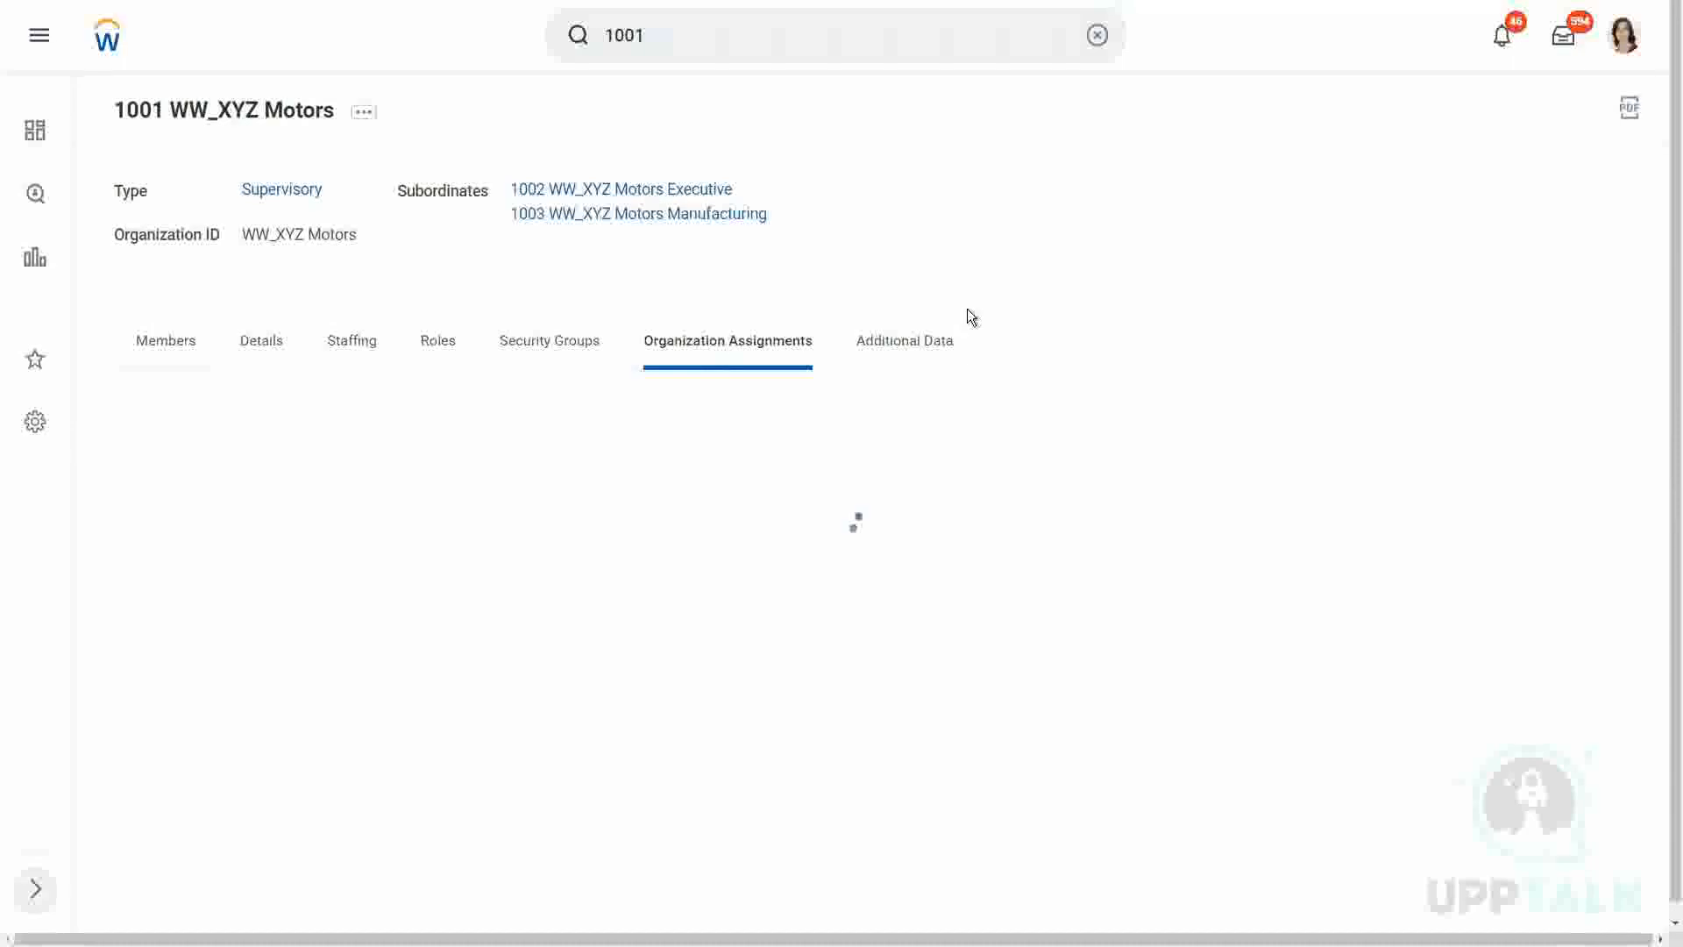
# Verify defaults WW_XYZ Motors, Inc. and WW_XYZ Sales in the assignments table.
pyautogui.click(726, 340)
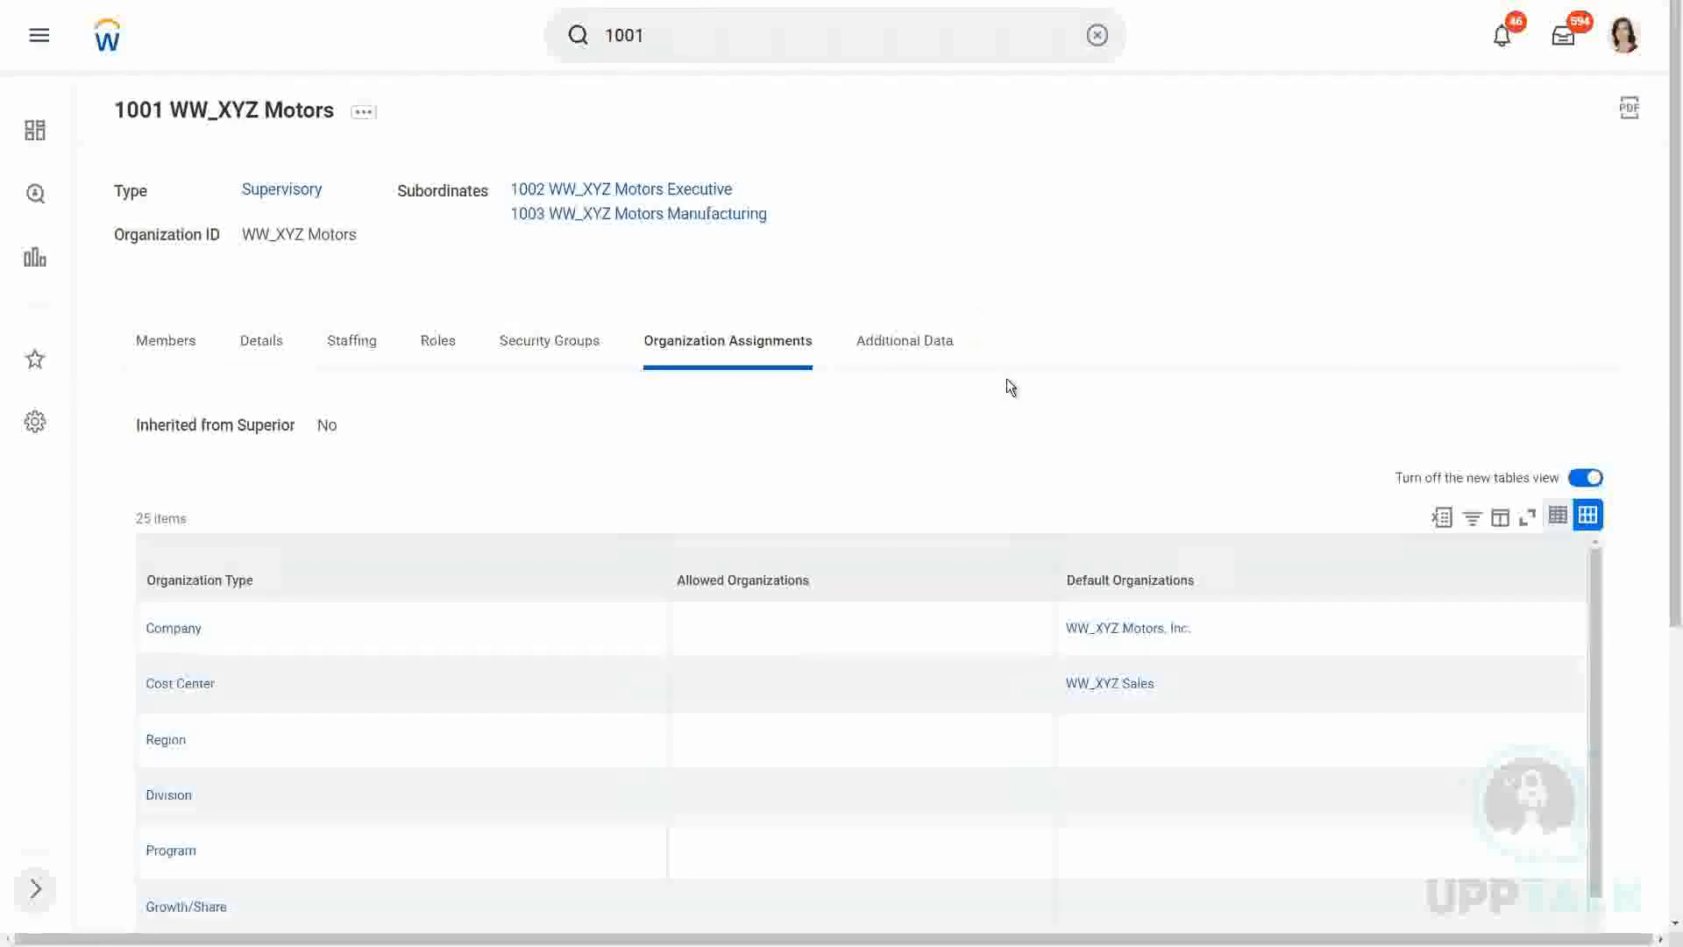
pyautogui.scroll(-3)
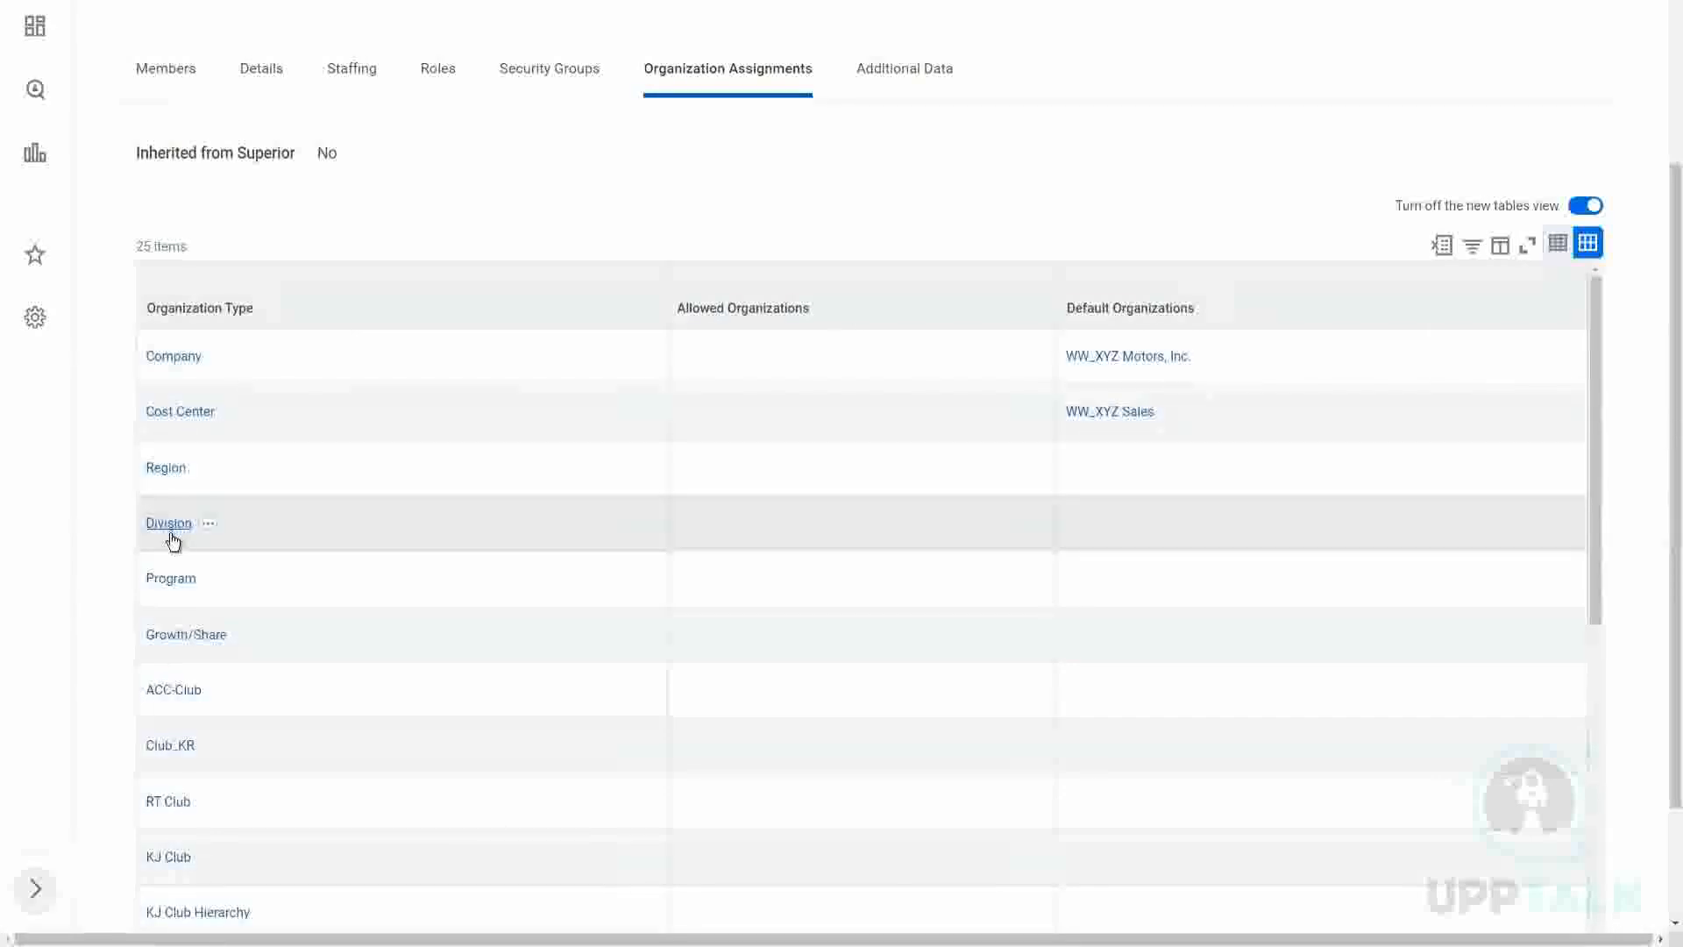
pyautogui.scroll(-3)
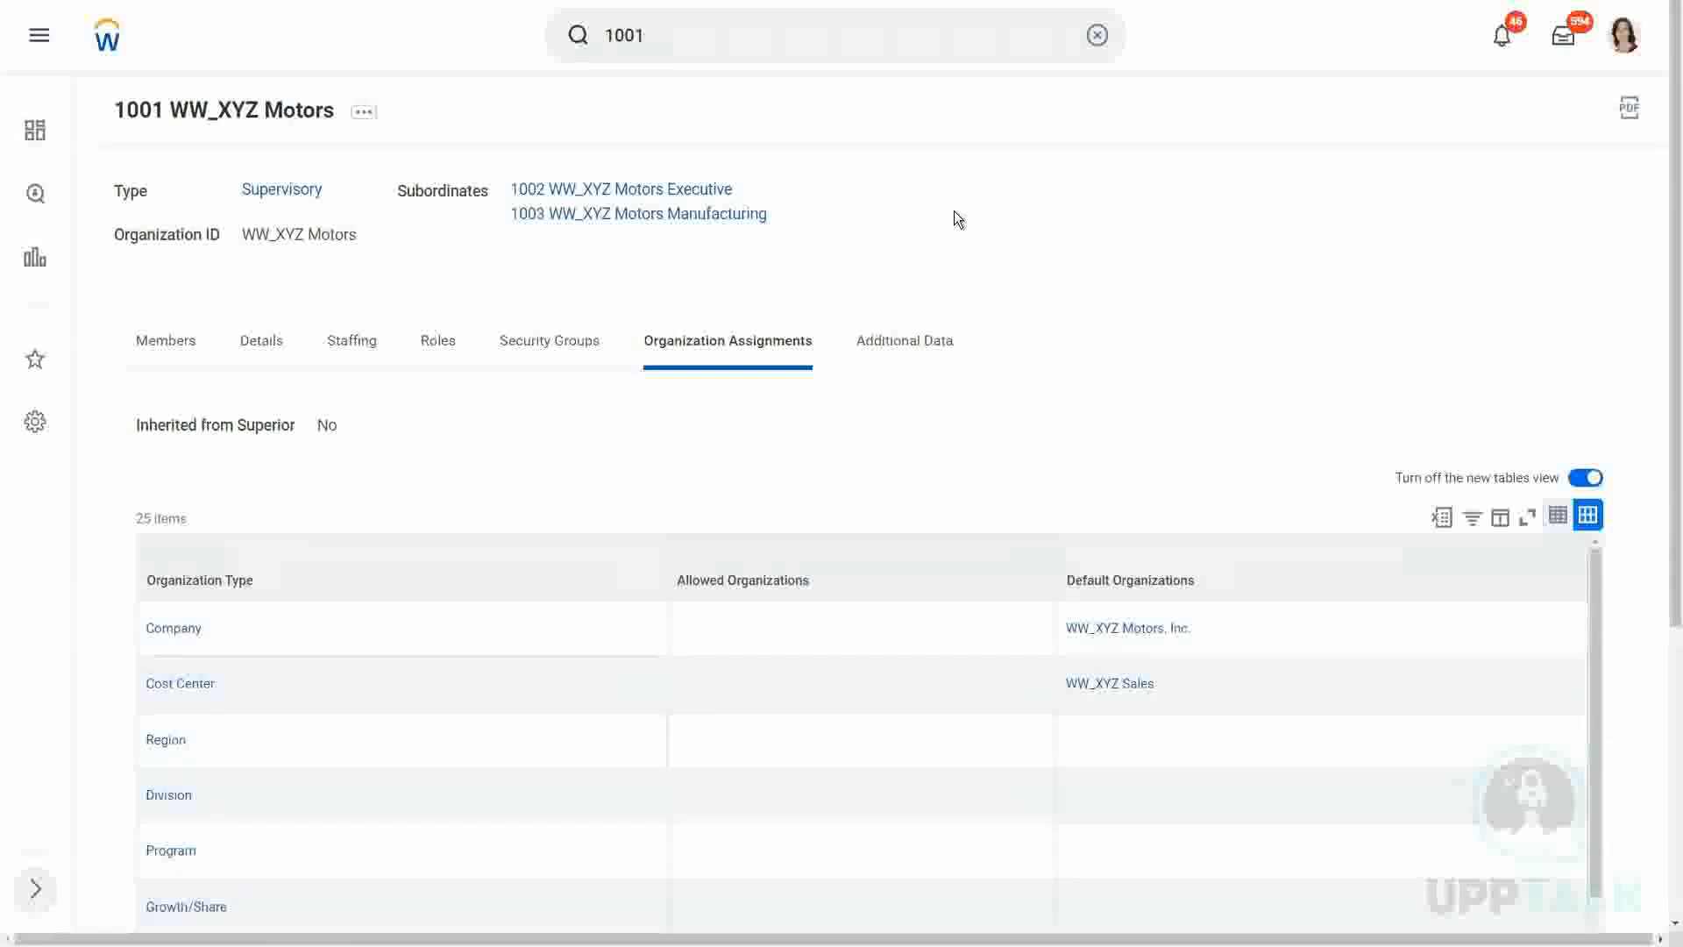
pyautogui.moveTo(961, 196)
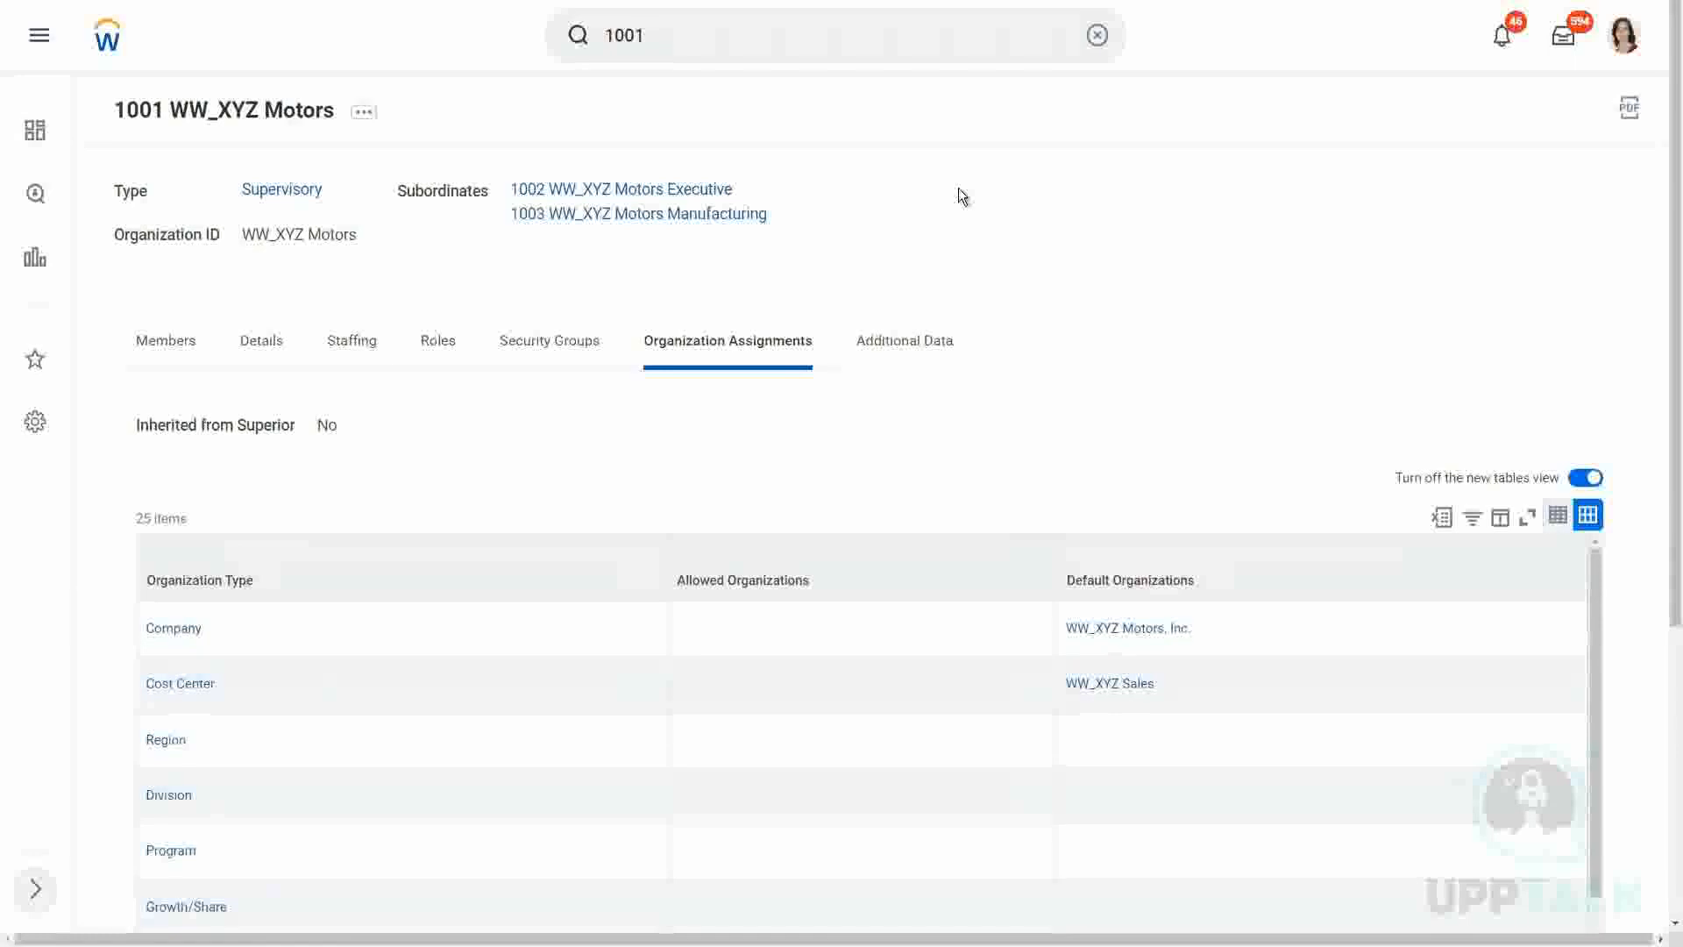
# Return to the Members tab and open 1001 WW_XYZ Motors' related actions list.
pyautogui.click(166, 340)
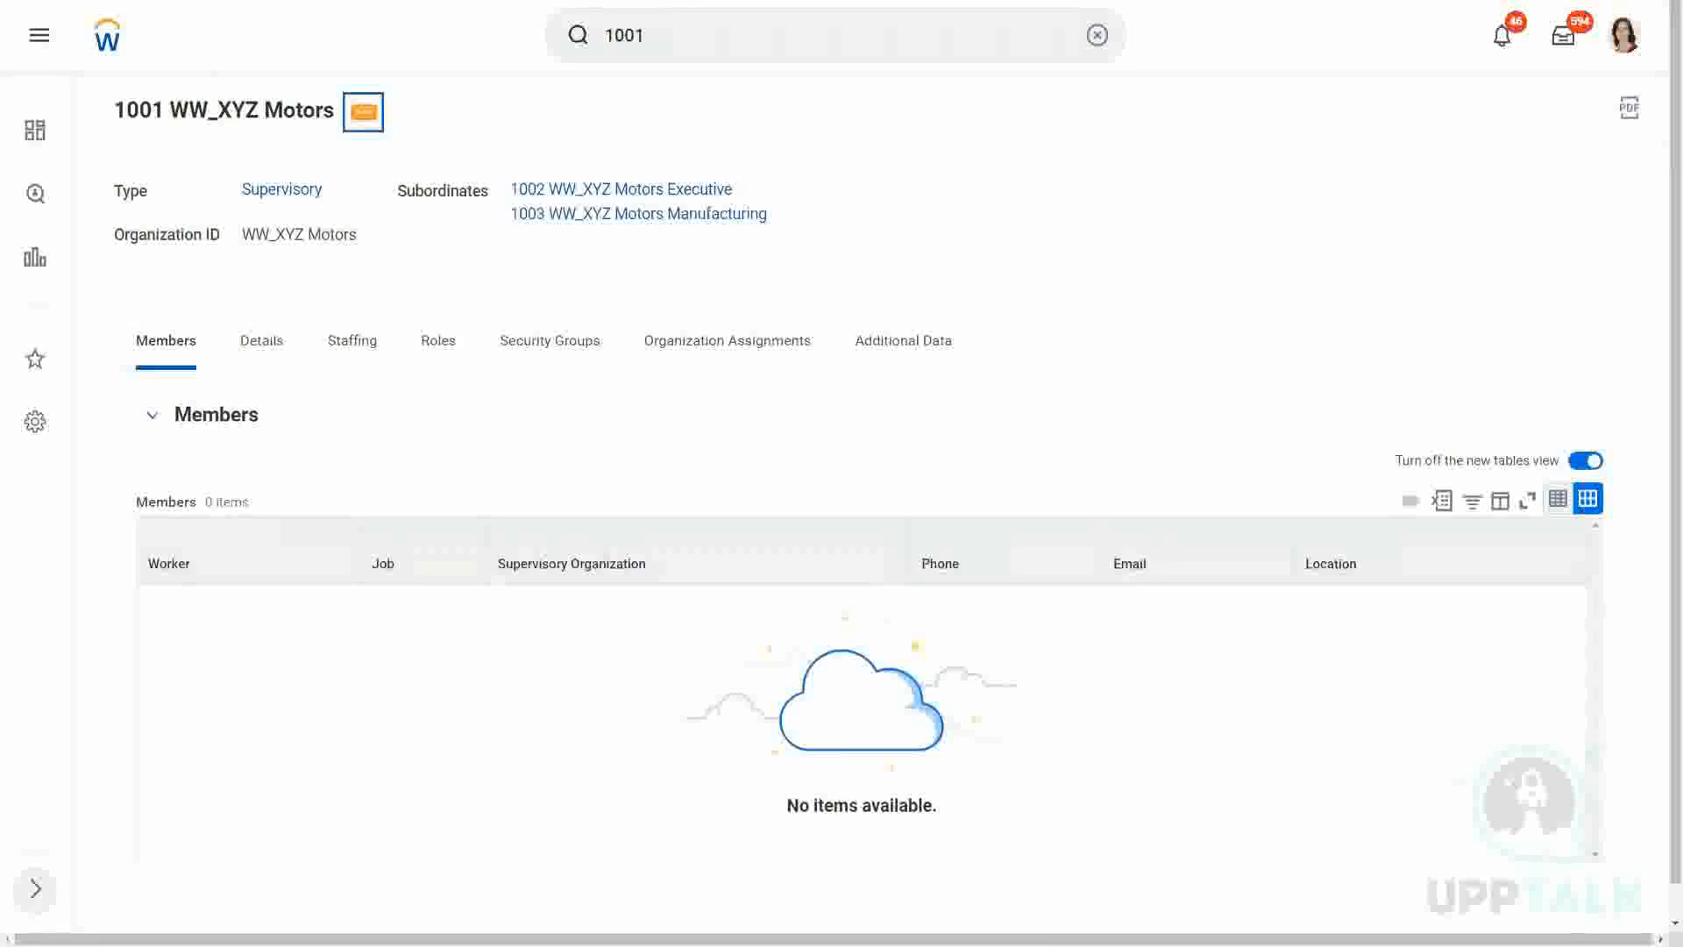
pyautogui.click(362, 112)
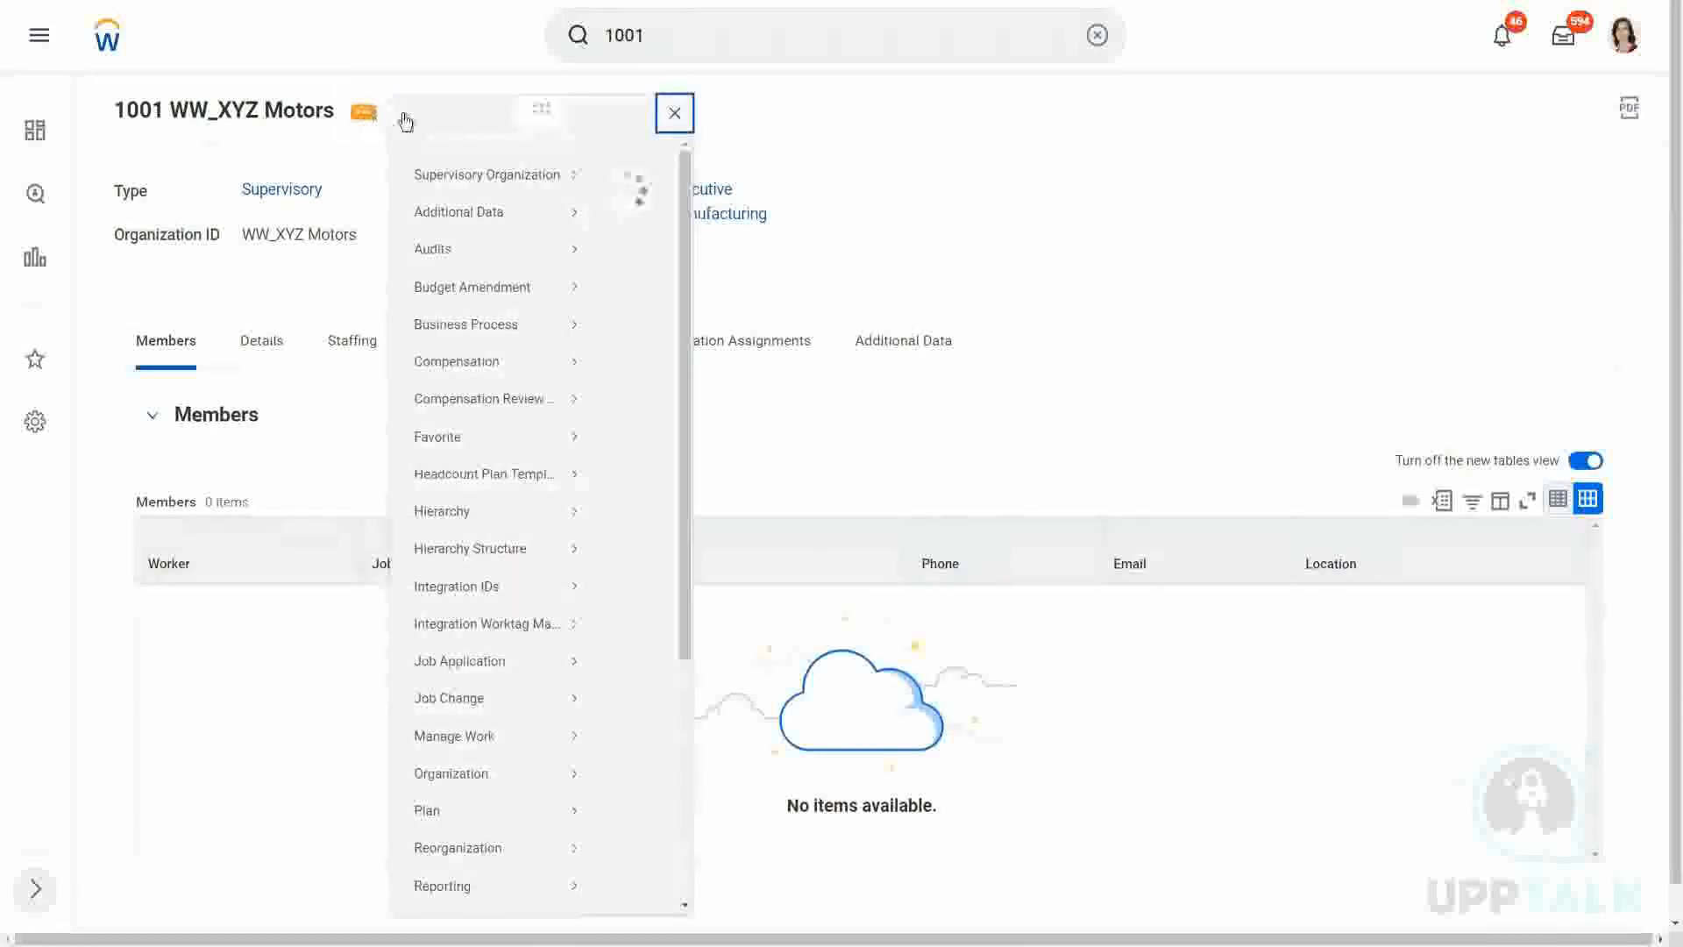